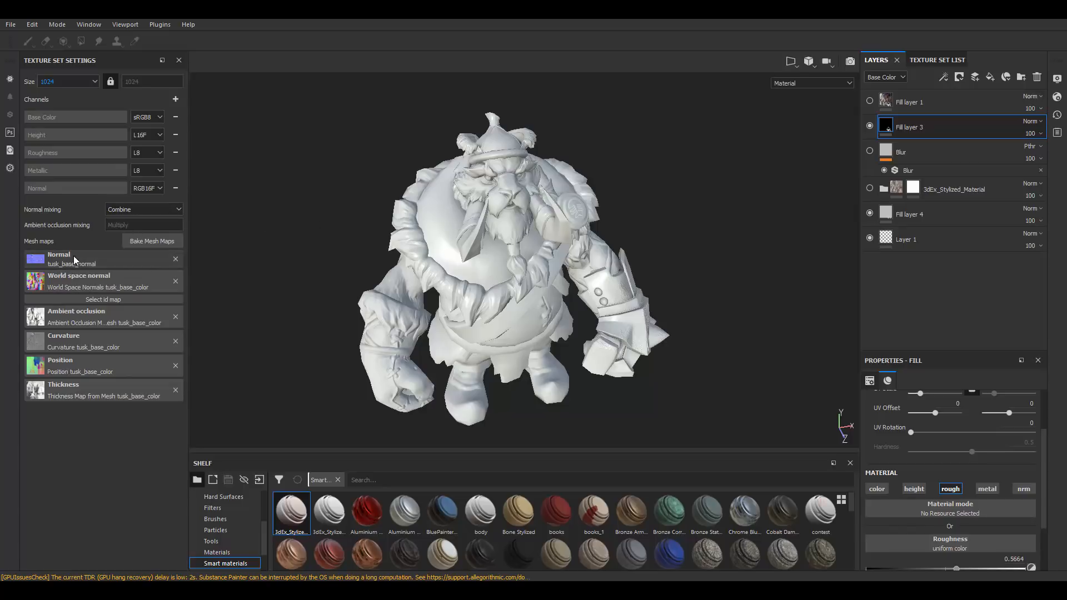
mouse_move(72, 271)
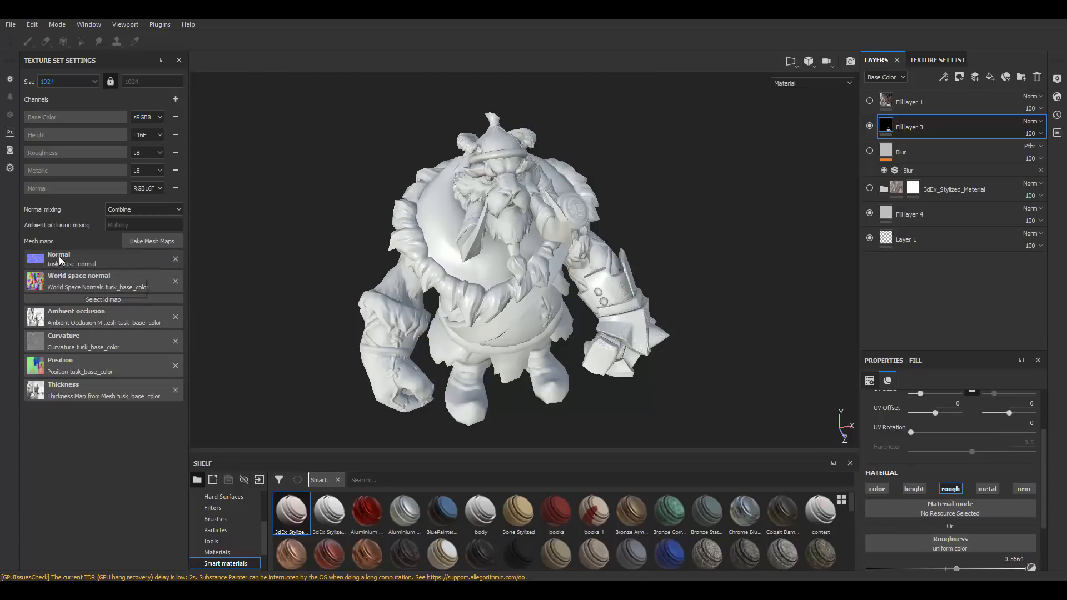
mouse_move(66, 324)
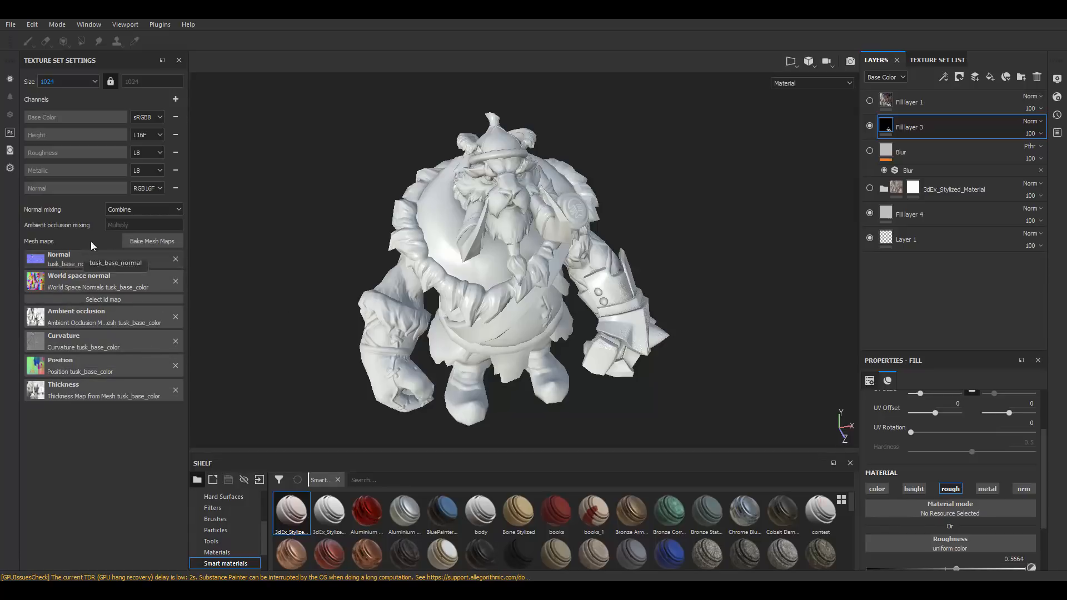
- Bring up Bake Mesh Maps from the Texture Set Settings panel
click(153, 241)
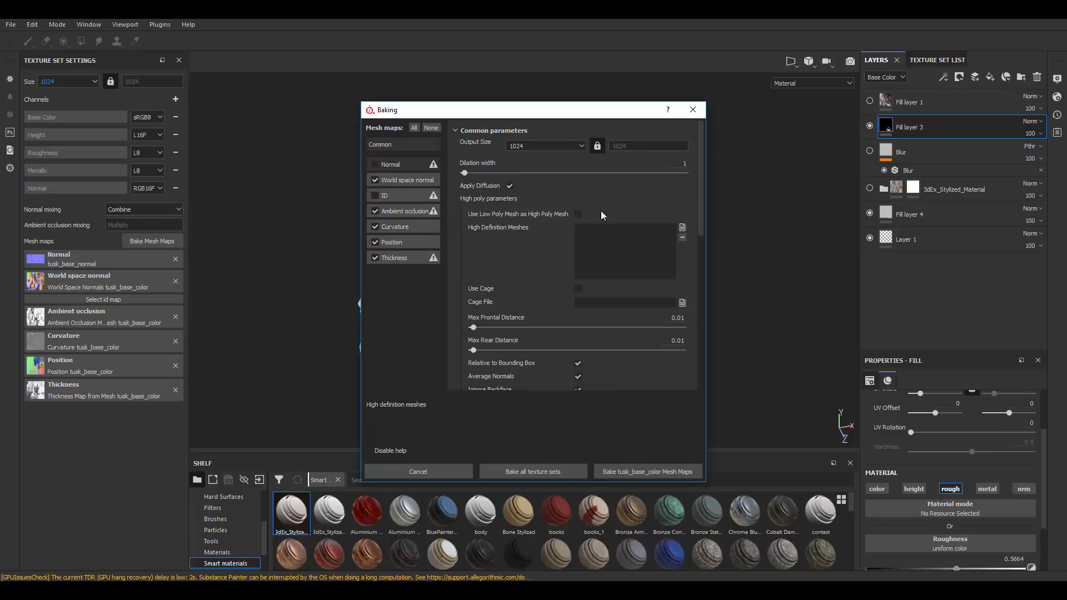
- Reopen the baking dialog, untick maps leaving only Curvature, then cancel without baking
click(647, 472)
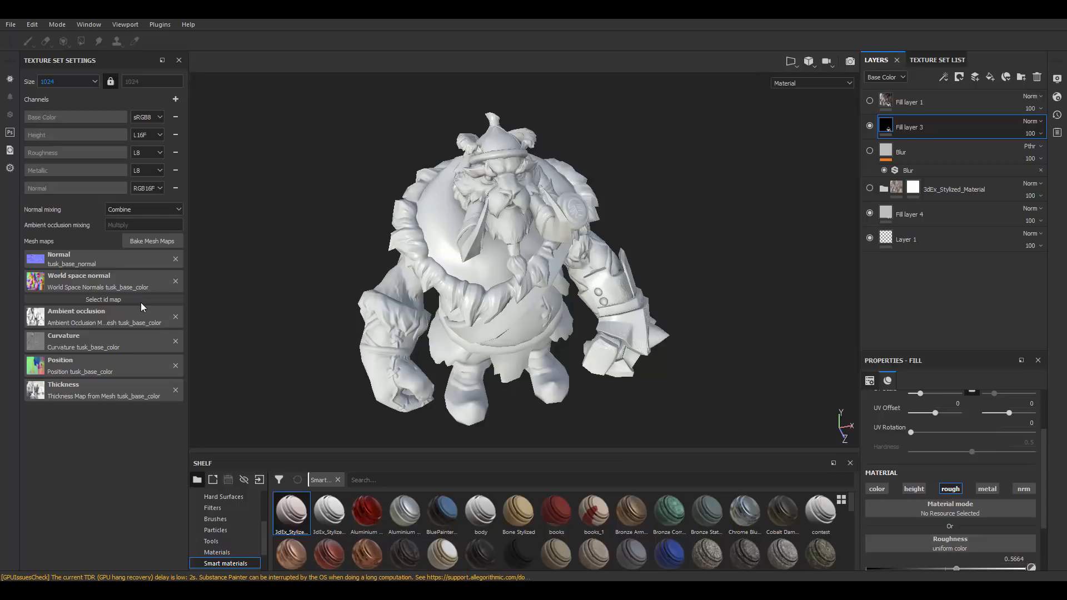
click(152, 240)
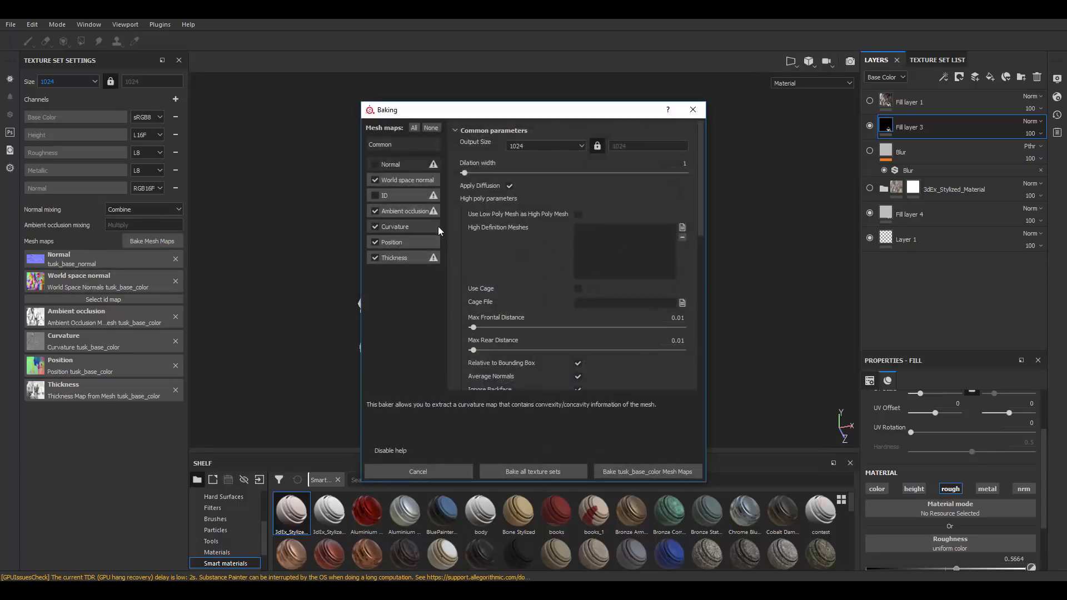
click(375, 211)
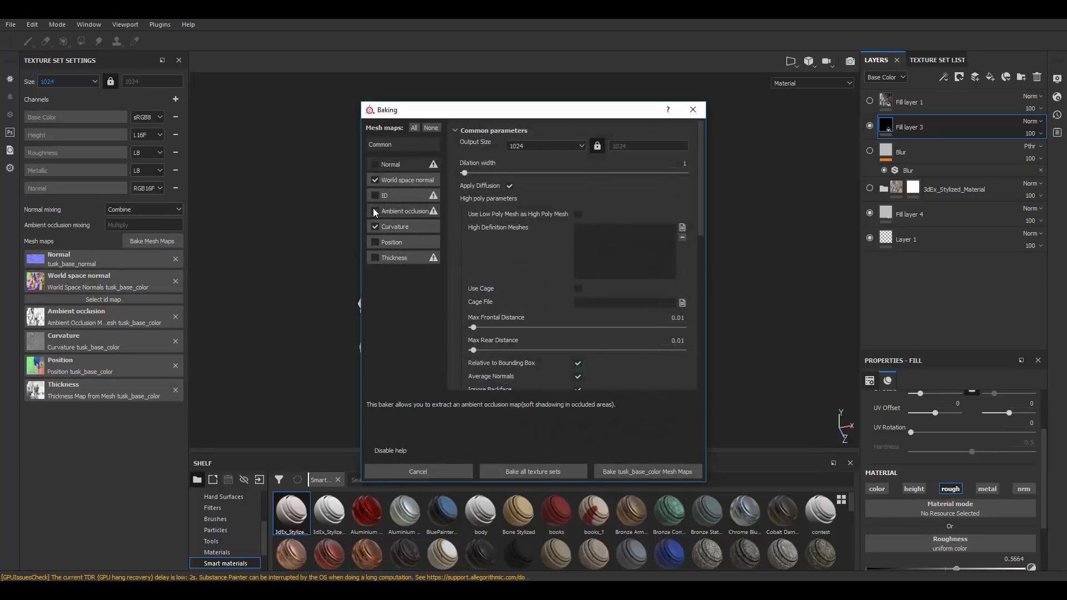
click(396, 226)
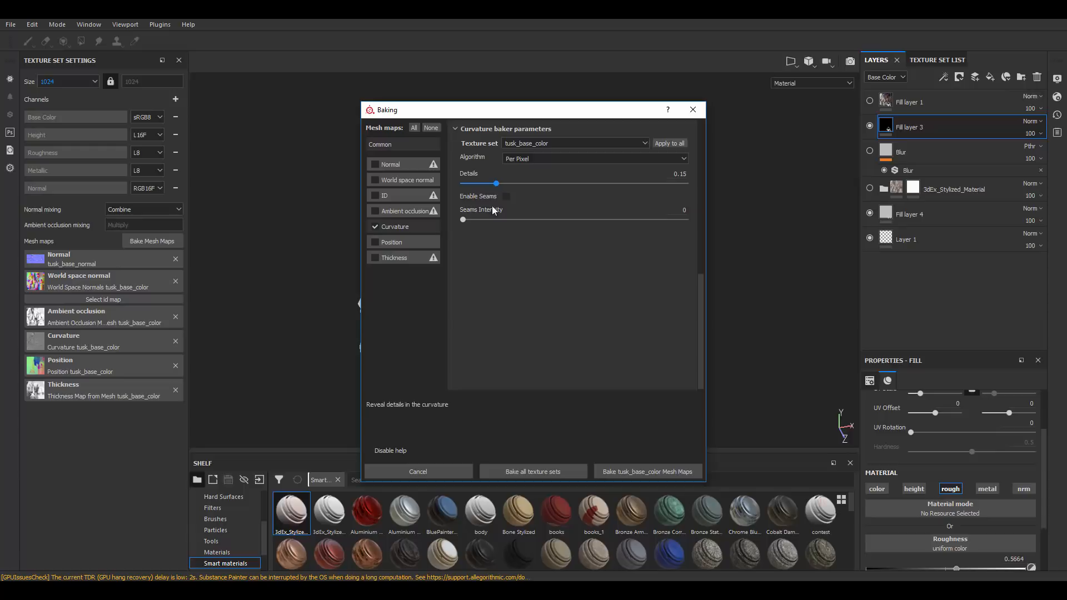
click(647, 471)
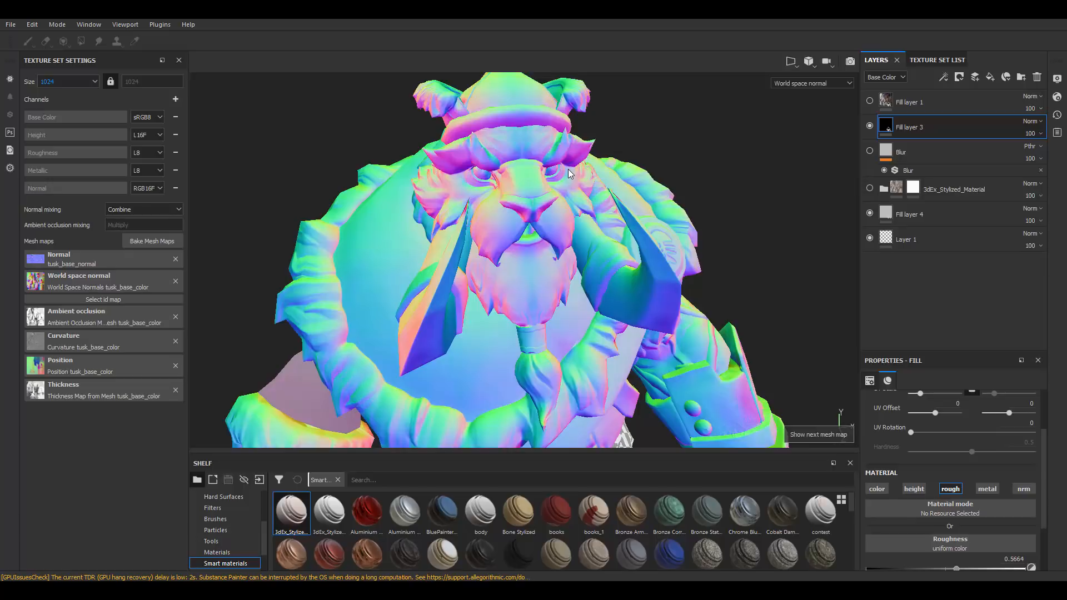
- Cycle the viewport display through ID to Ambient occlusion and inspect the side of the head
click(811, 84)
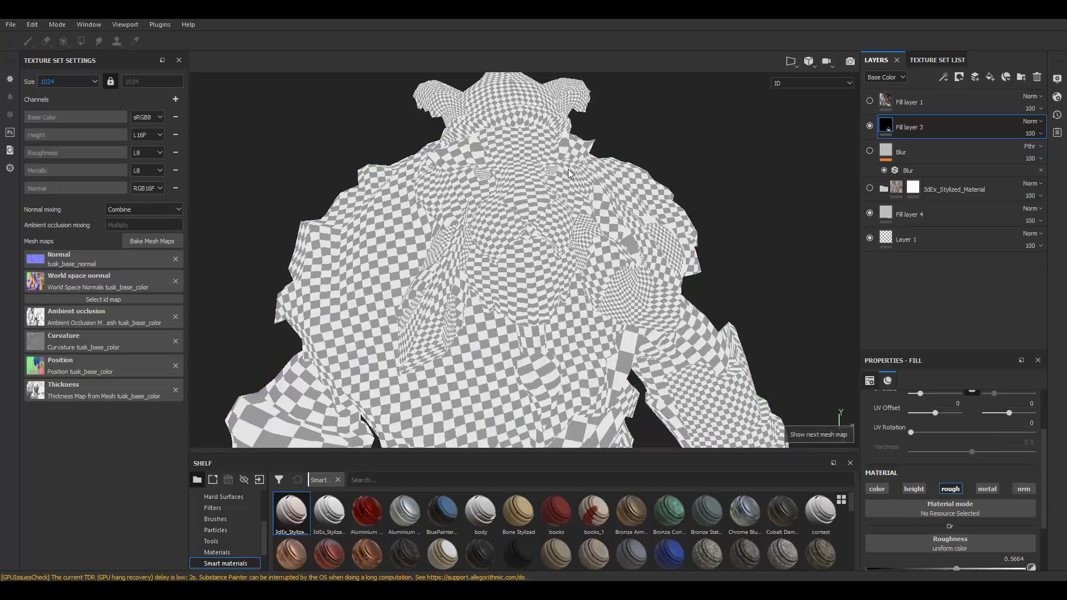
click(811, 83)
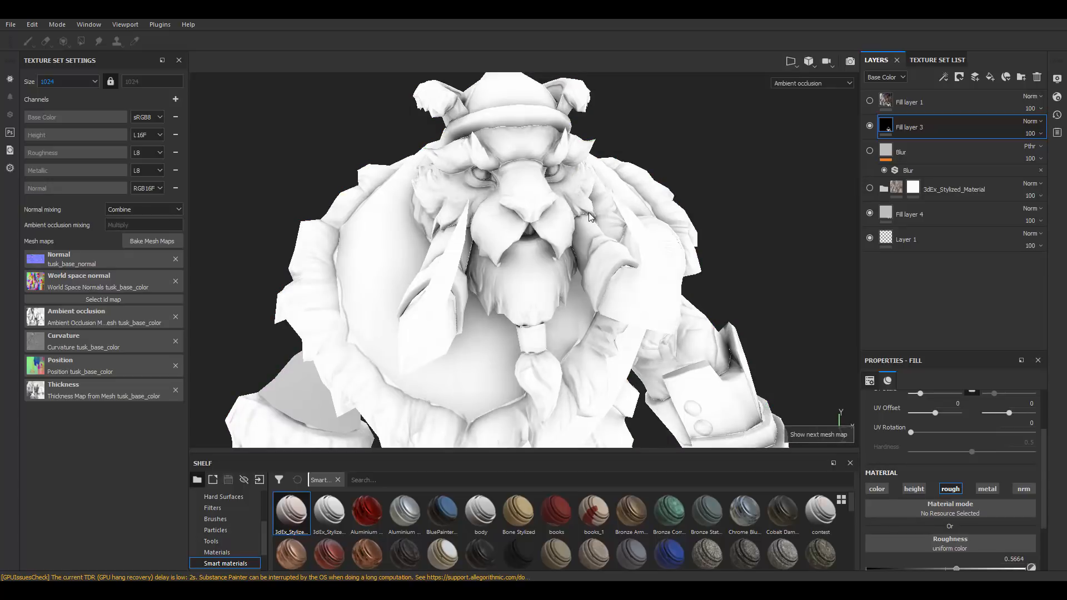
drag(586, 217, 565, 208)
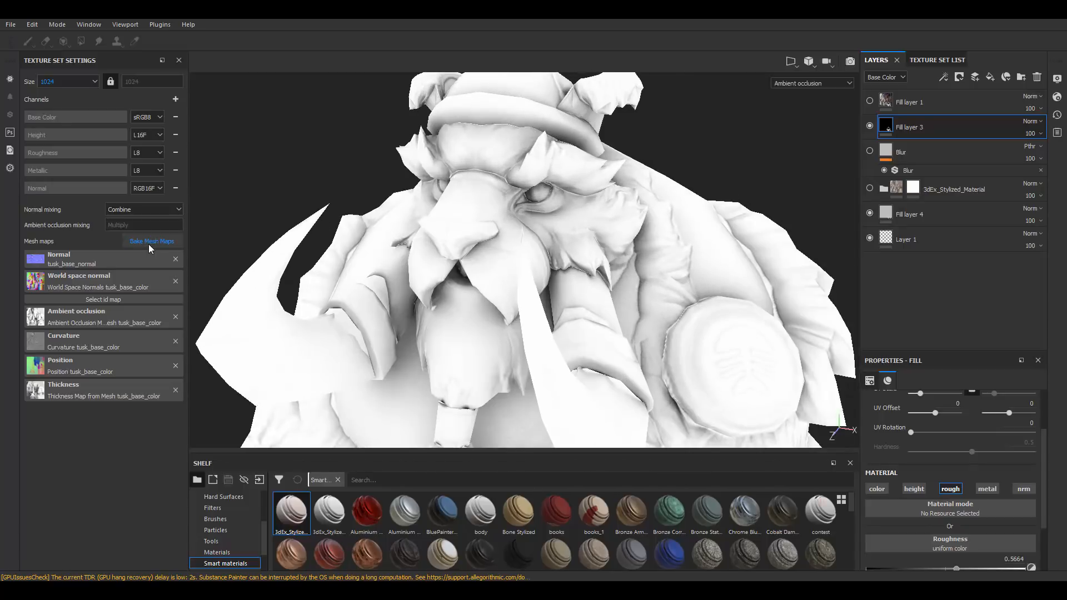
click(151, 241)
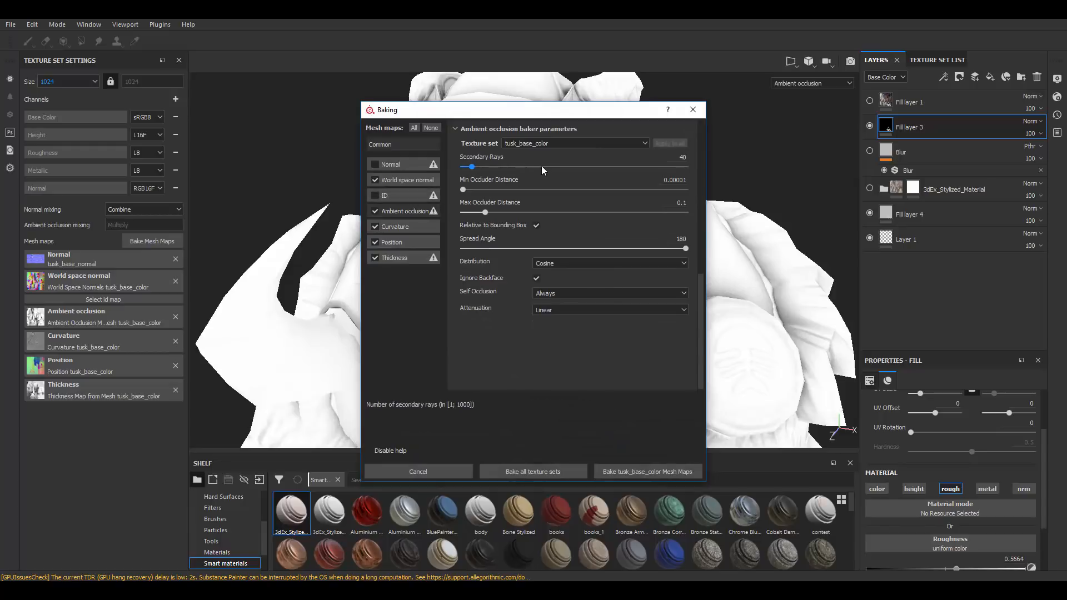
mouse_move(484, 213)
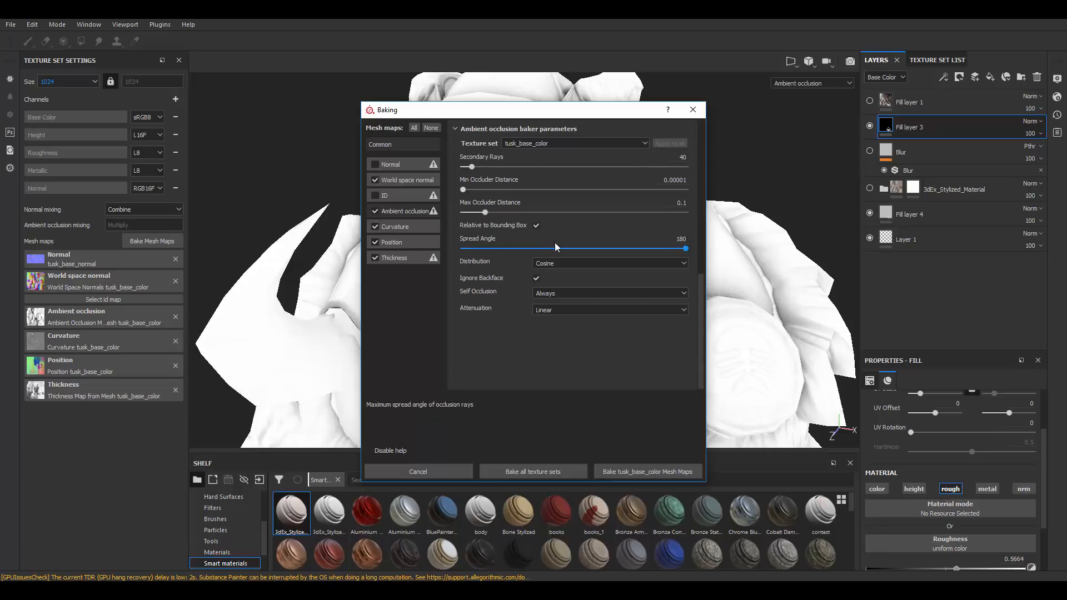
click(608, 263)
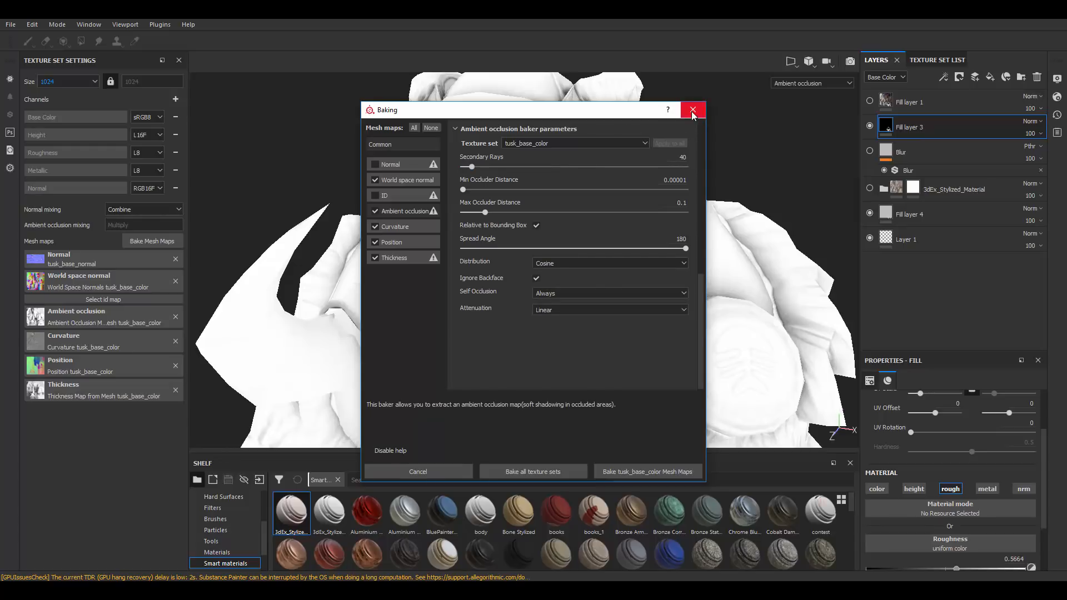
mouse_move(693, 110)
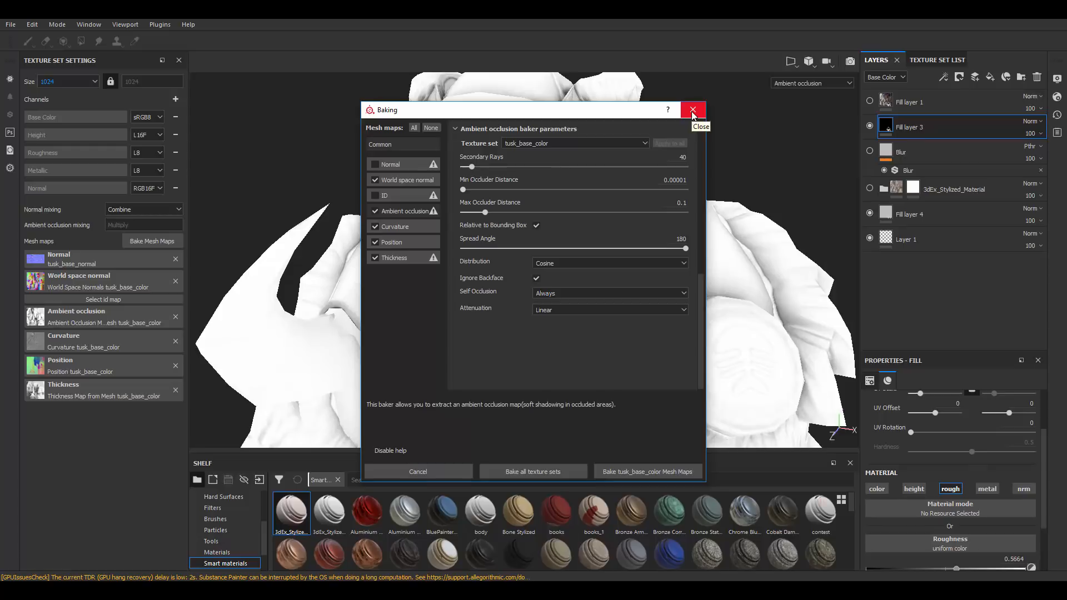
click(693, 110)
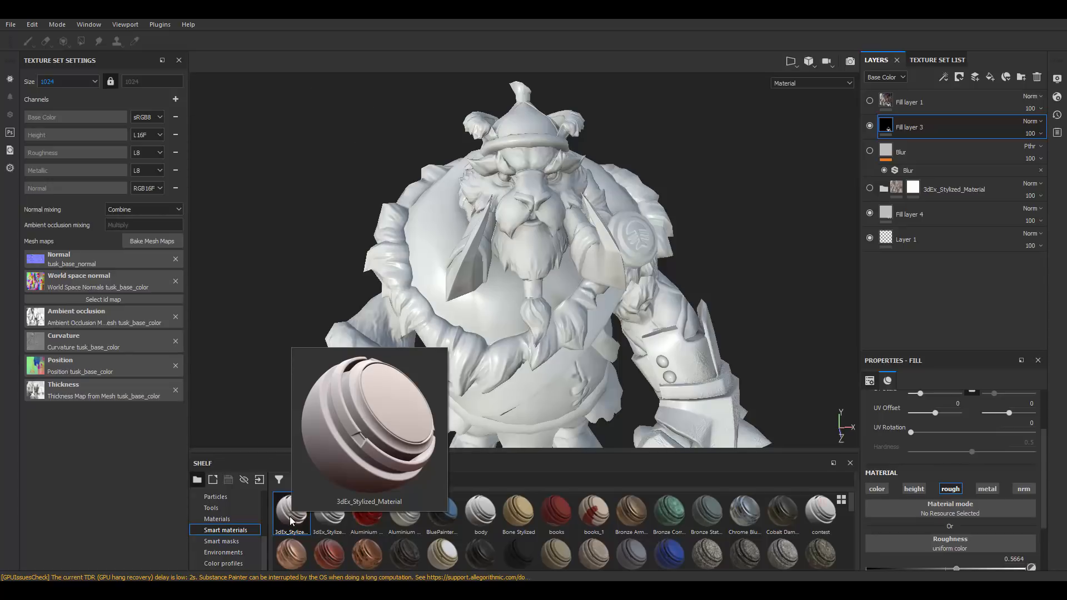
- Drop 3dEx_Stylized_Material from the Shelf onto the character and view only the Base Color channel
drag(290, 513, 667, 279)
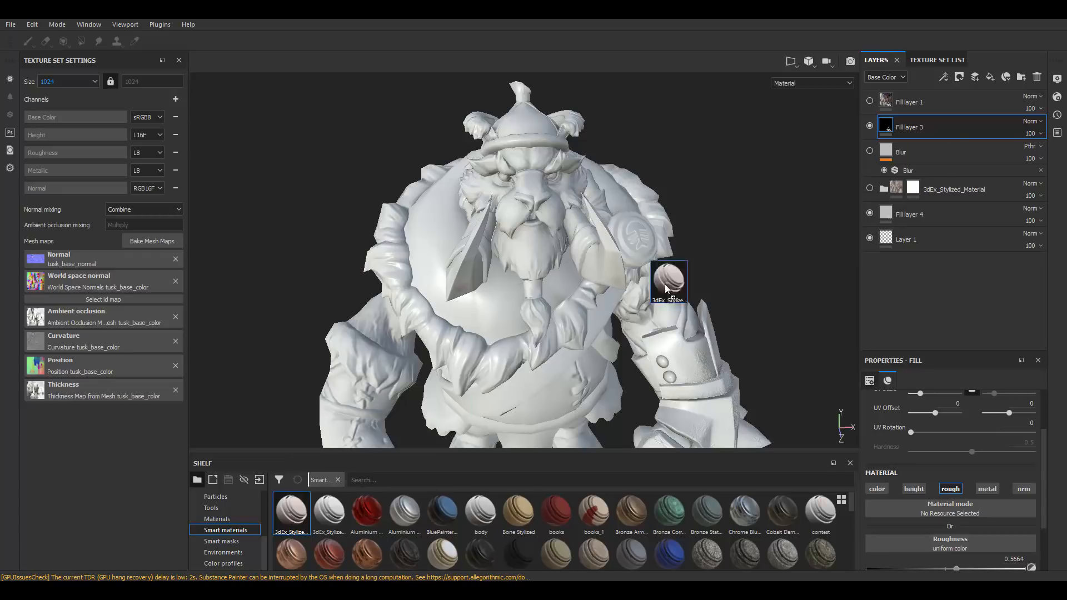
drag(670, 281, 950, 140)
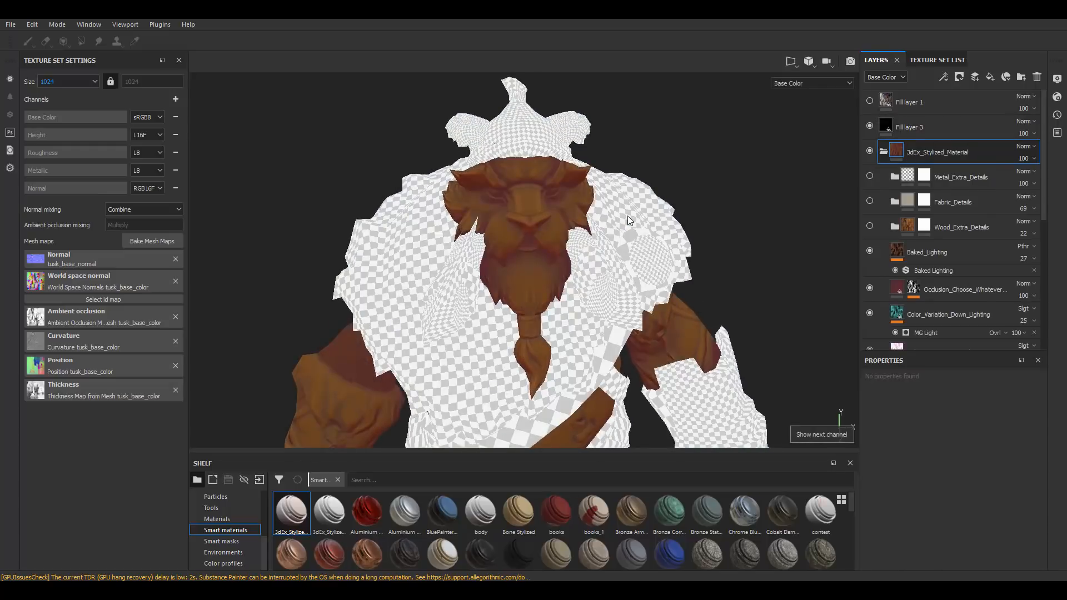
click(812, 84)
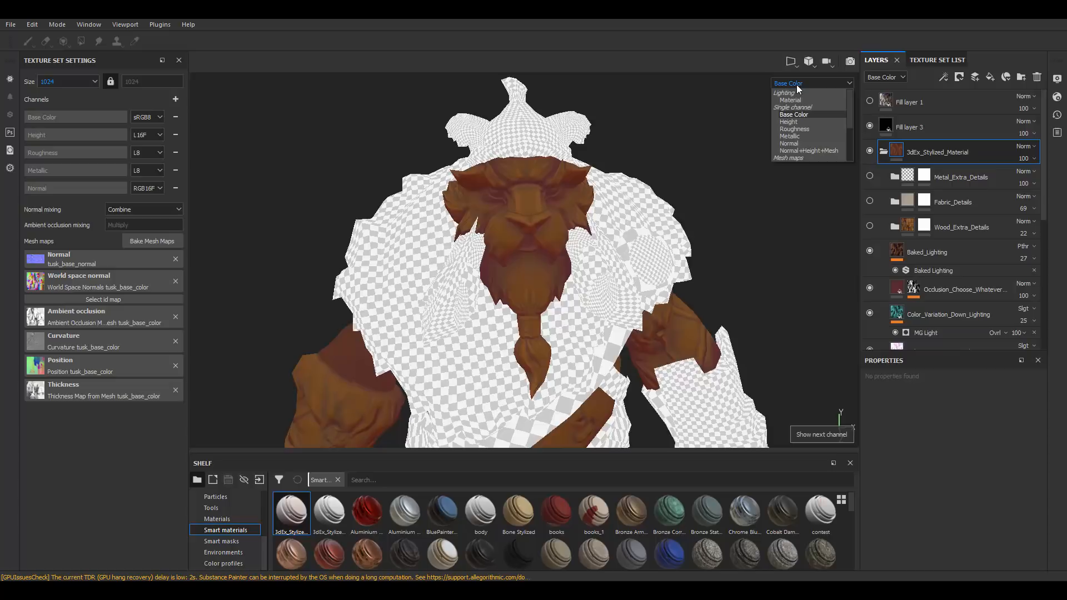
click(793, 114)
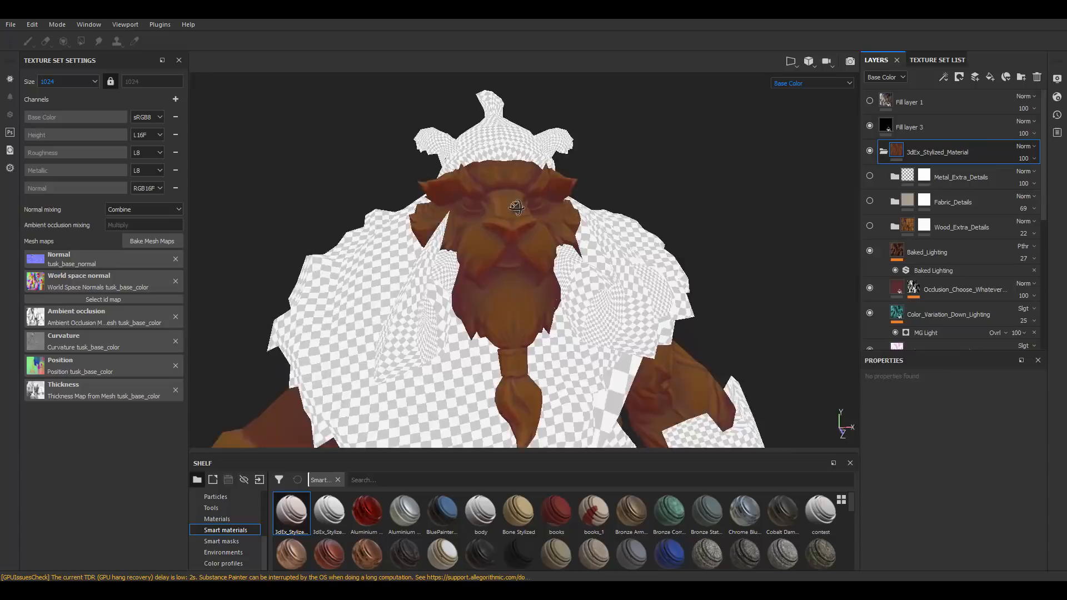
drag(517, 205, 500, 209)
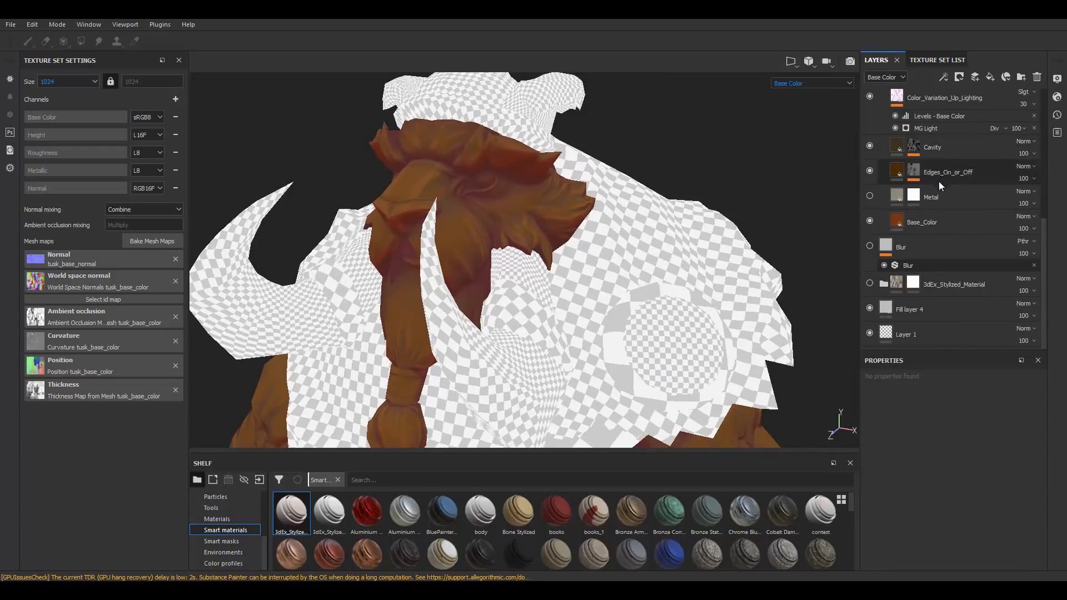
- Recolor the Base_Color fill layer from brown to a neutral grey via its colour swatch
click(922, 222)
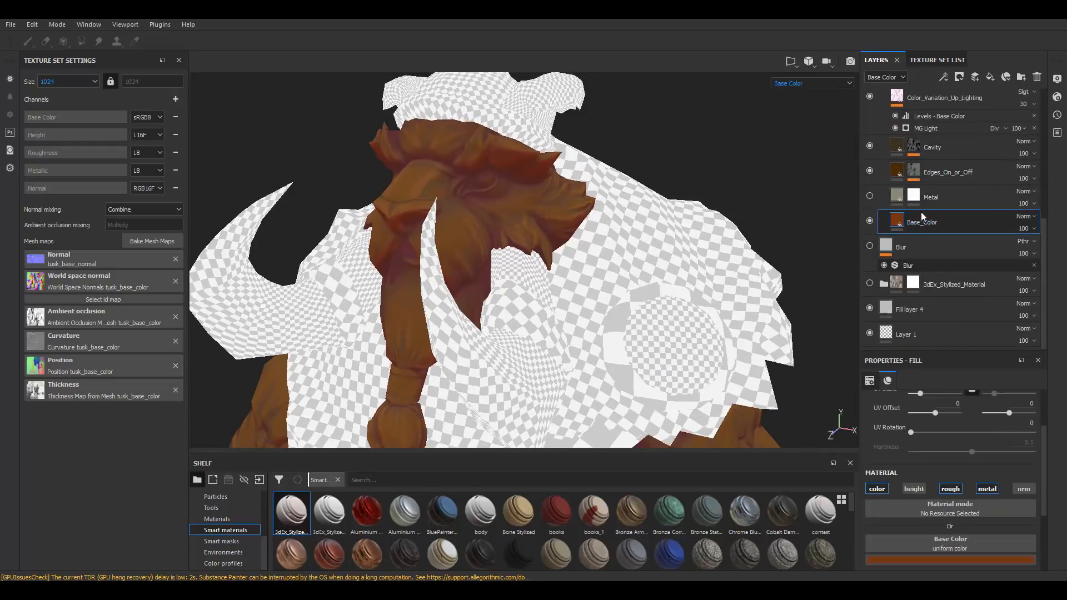
click(948, 544)
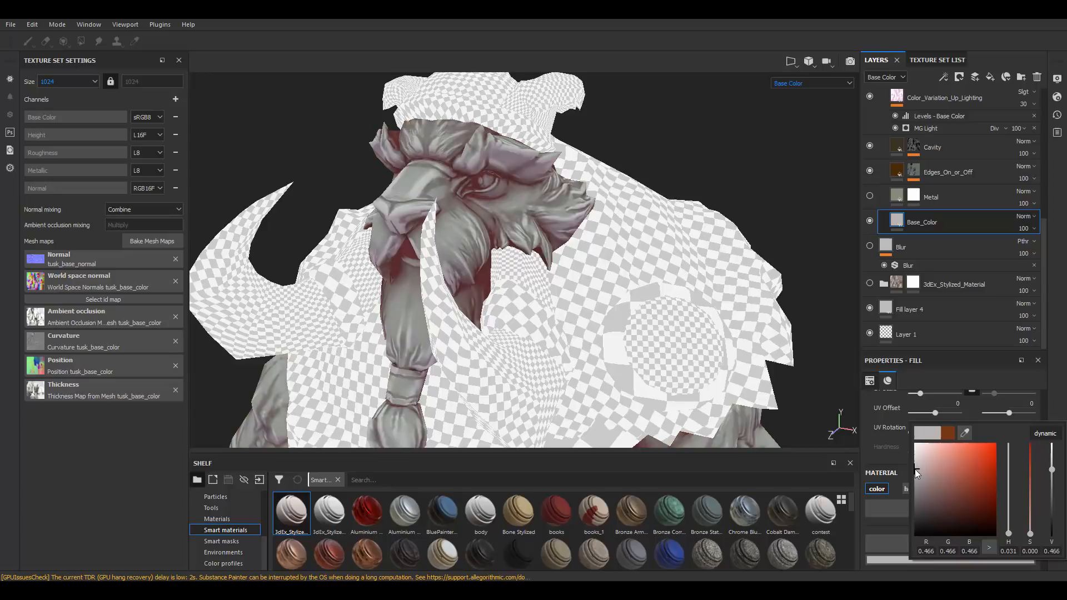
click(917, 471)
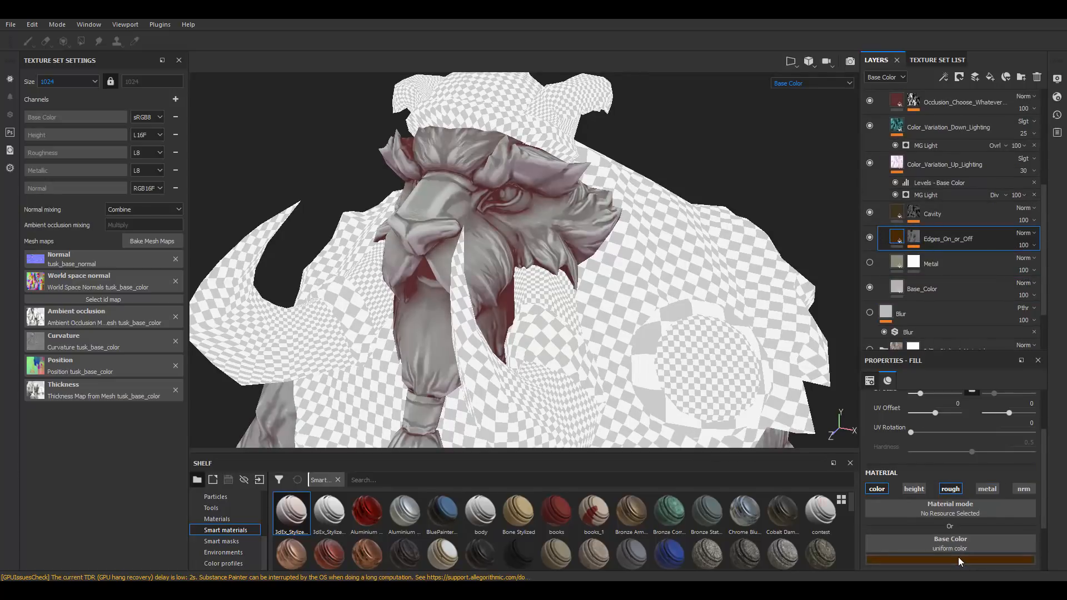
click(948, 559)
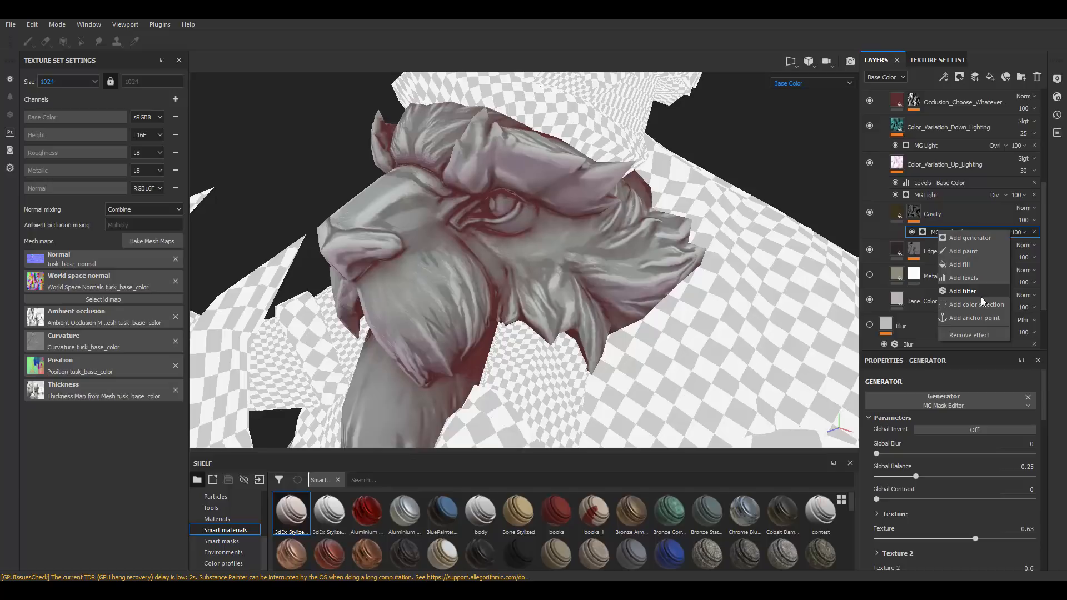
- Add a Blur filter to the Cavity mask and settle its intensity at about 0.88
click(961, 291)
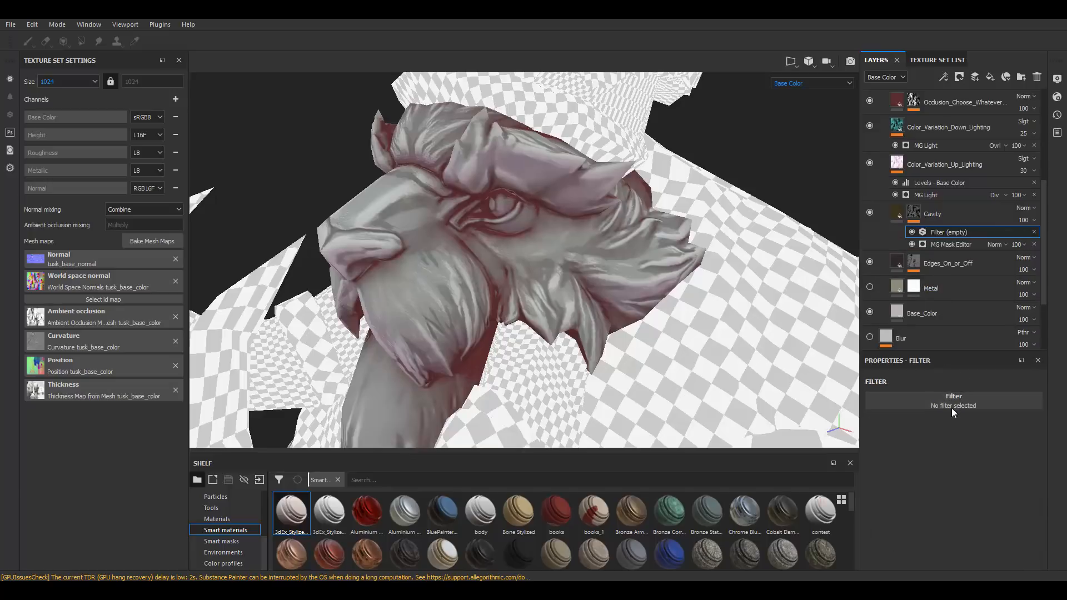
mouse_move(984, 444)
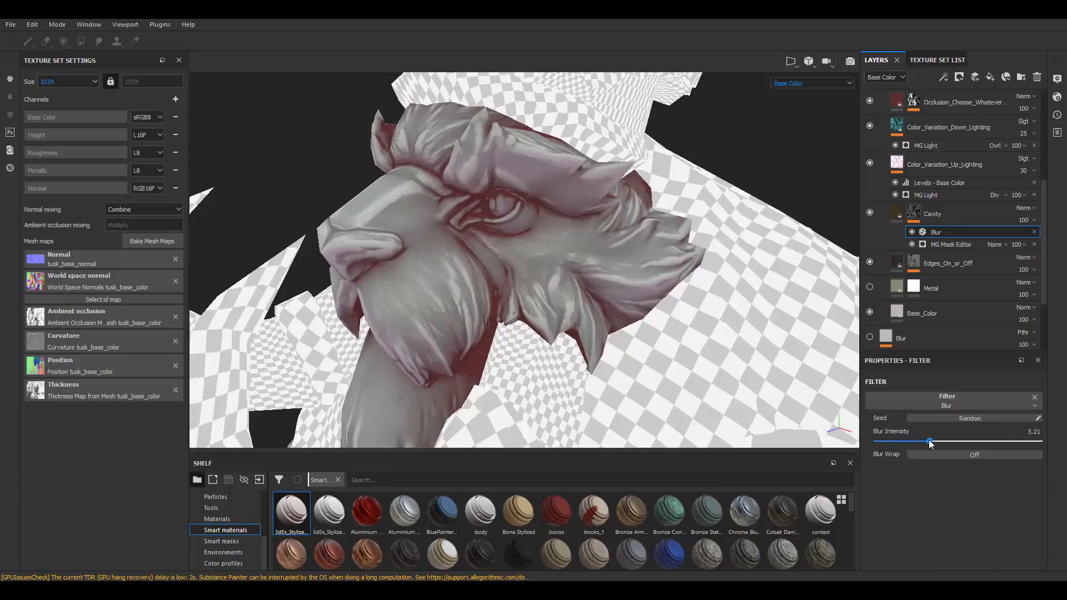
drag(932, 442, 915, 441)
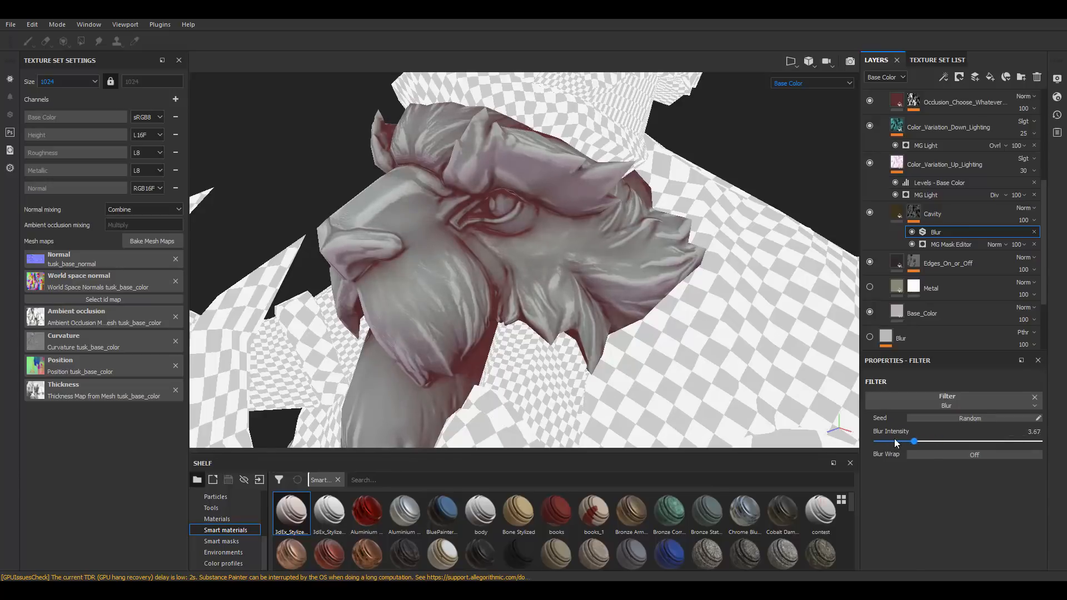
drag(914, 441, 889, 441)
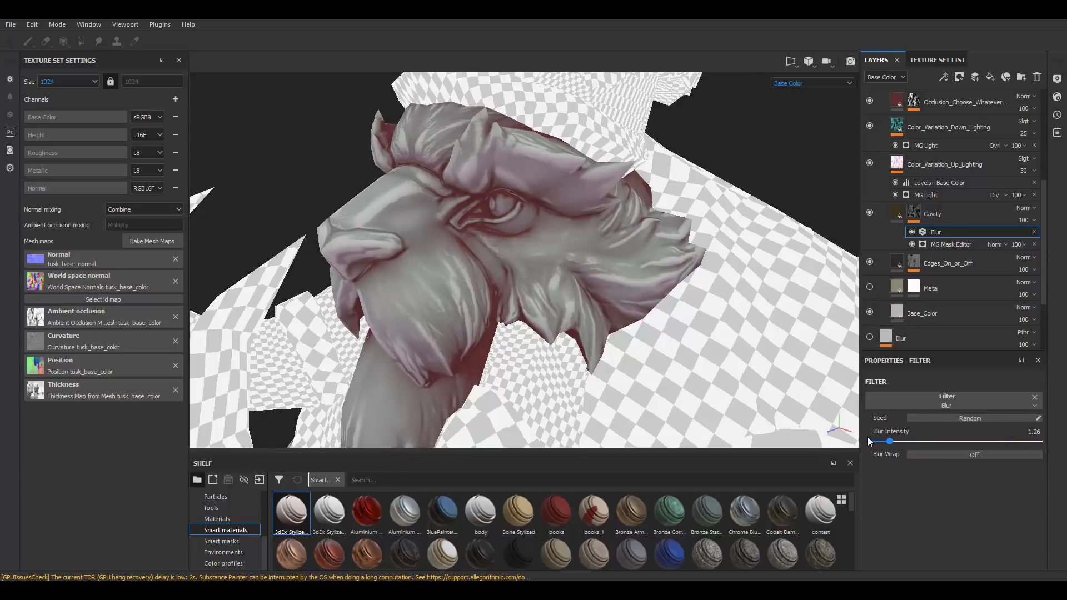
drag(889, 441, 900, 441)
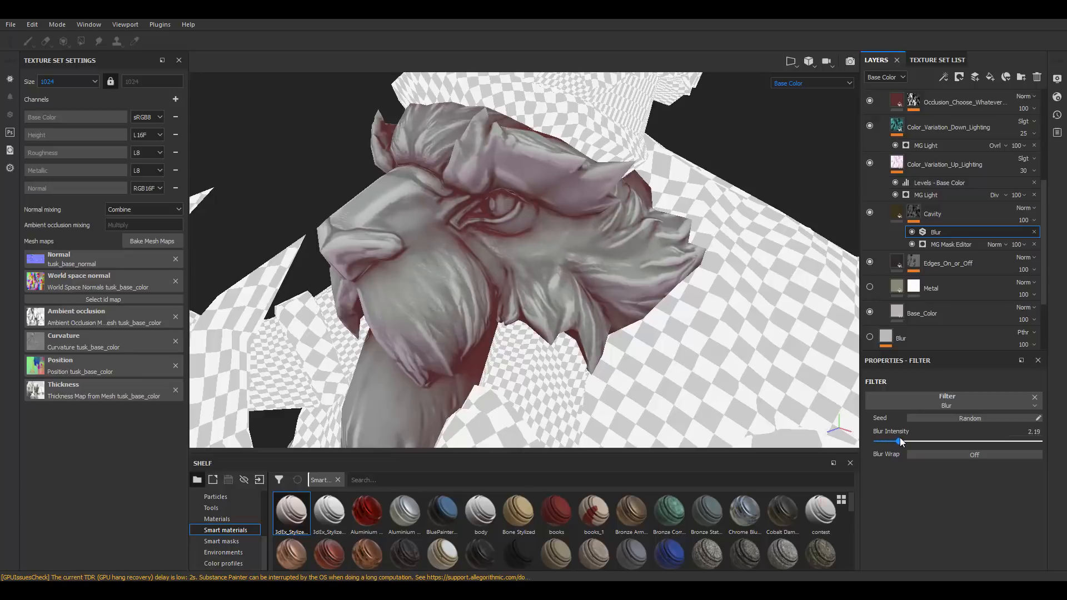
drag(902, 441, 883, 441)
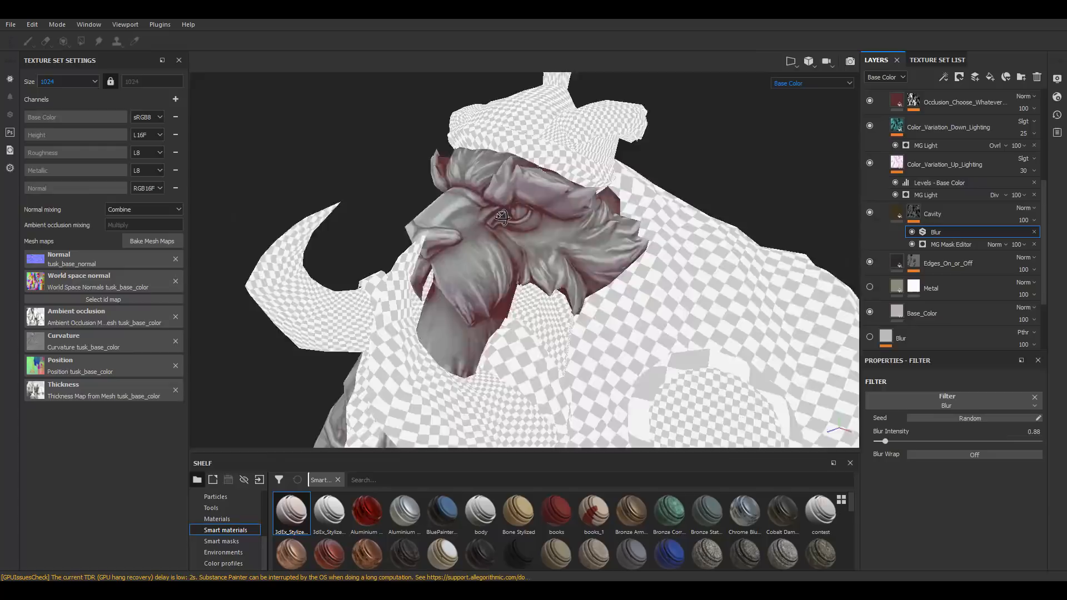
drag(503, 218, 581, 240)
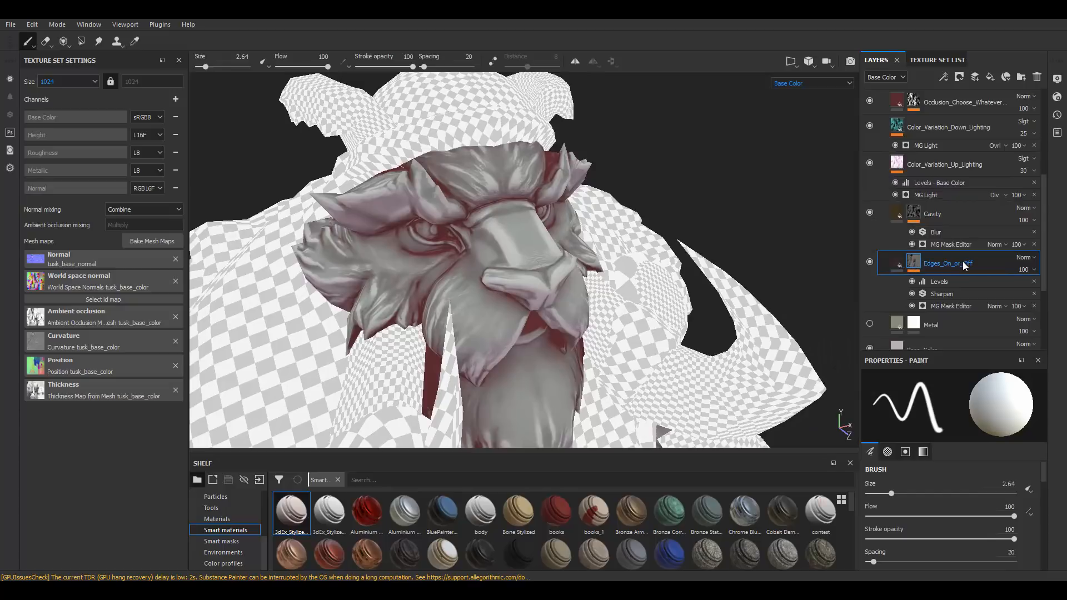
- Select the Edges_On_or_Off layer and add a Blur filter to its mask
click(869, 264)
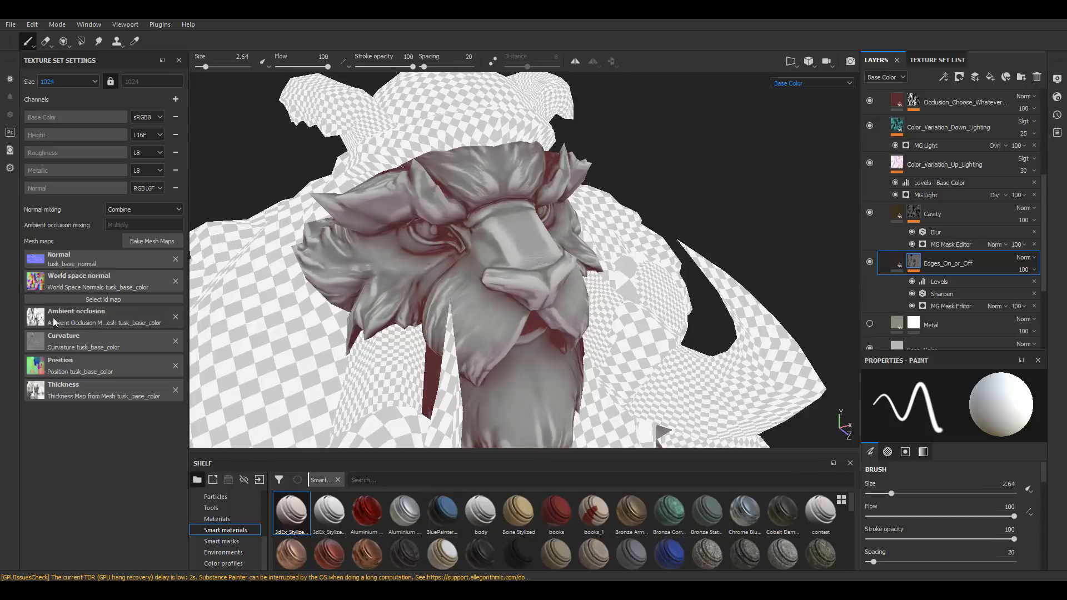
click(869, 263)
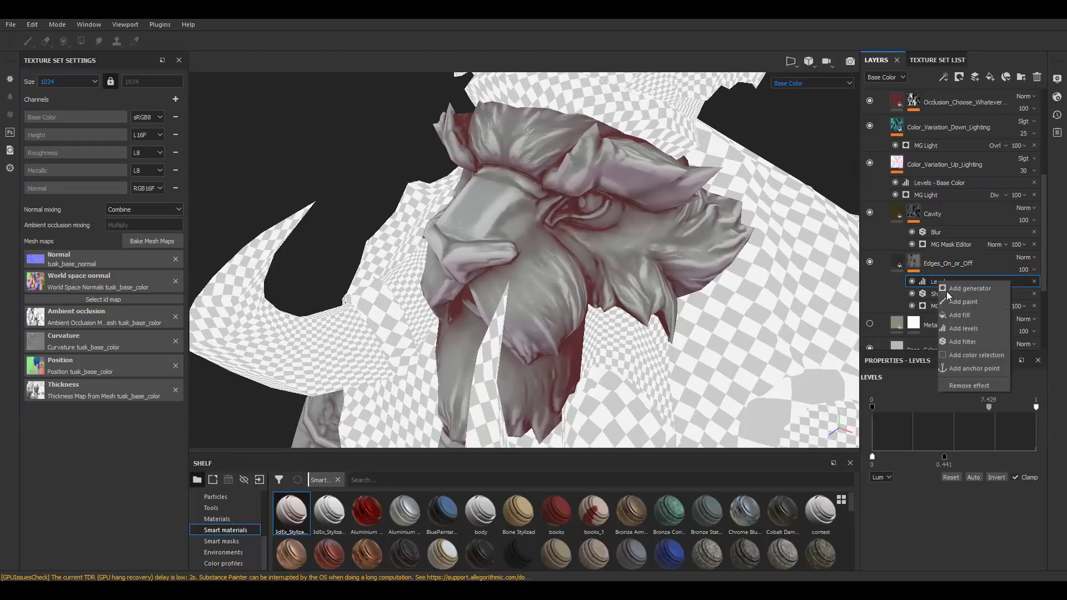
click(960, 341)
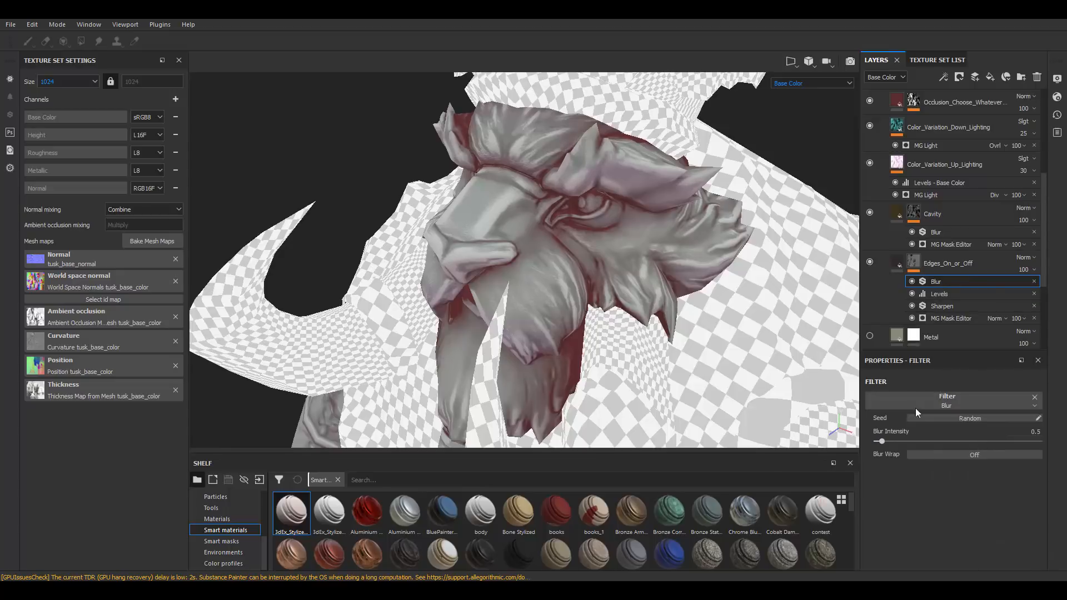
- Adjust the edges mask Blur Intensity back and forth, settling near 0.99
drag(881, 442, 897, 441)
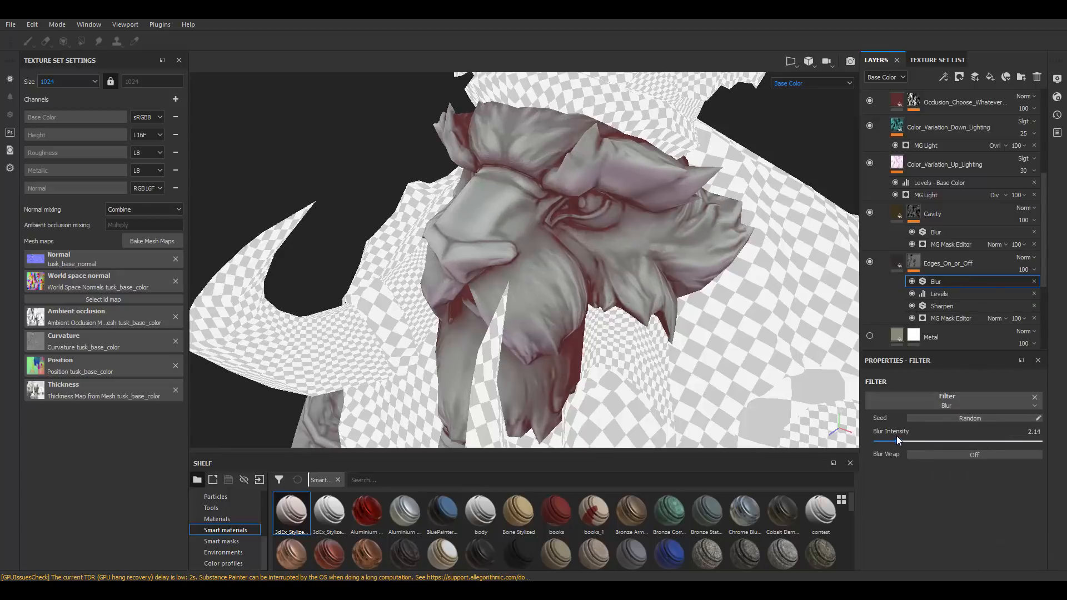
drag(898, 441, 874, 441)
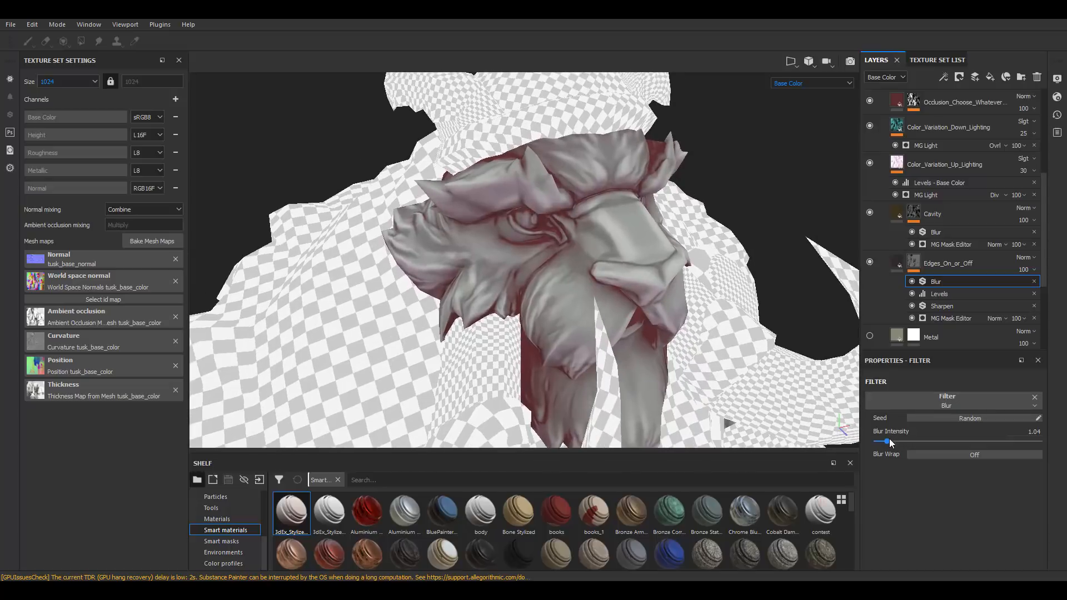
drag(885, 441, 892, 442)
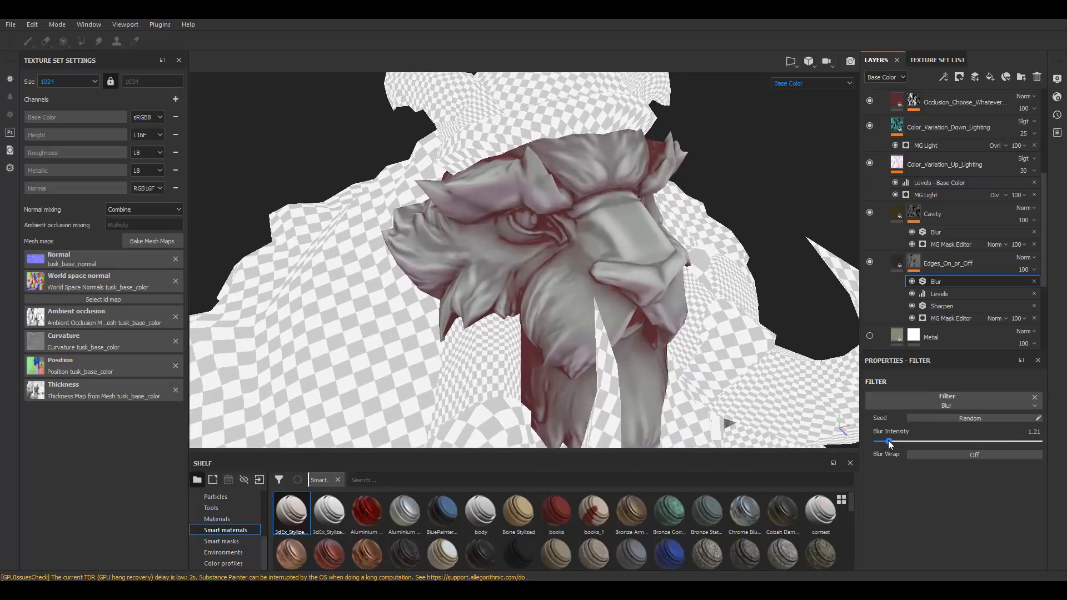
drag(899, 444, 886, 444)
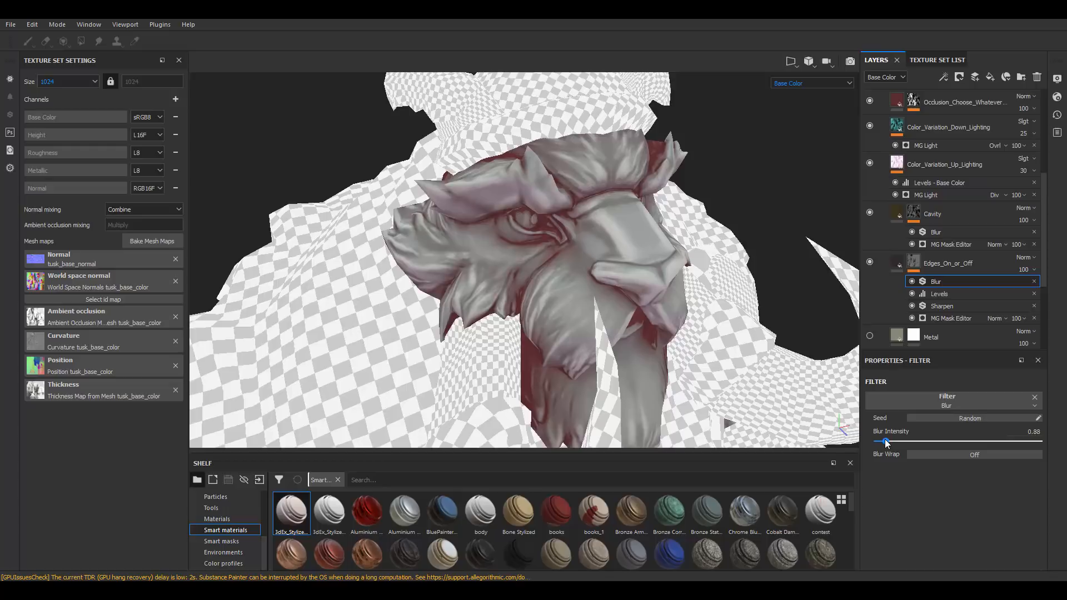
drag(885, 441, 891, 442)
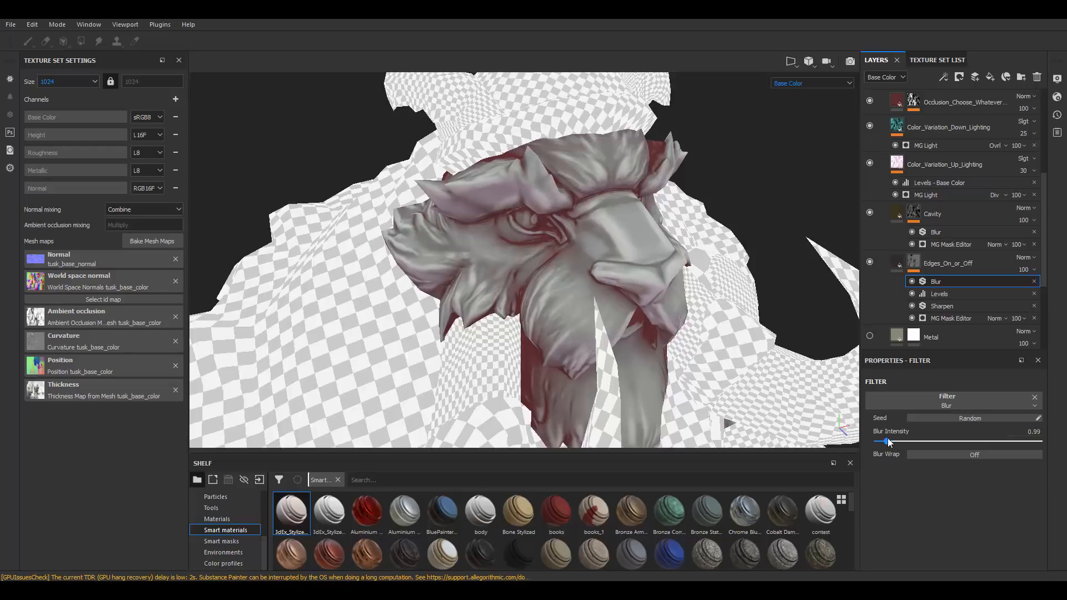
drag(888, 442, 894, 442)
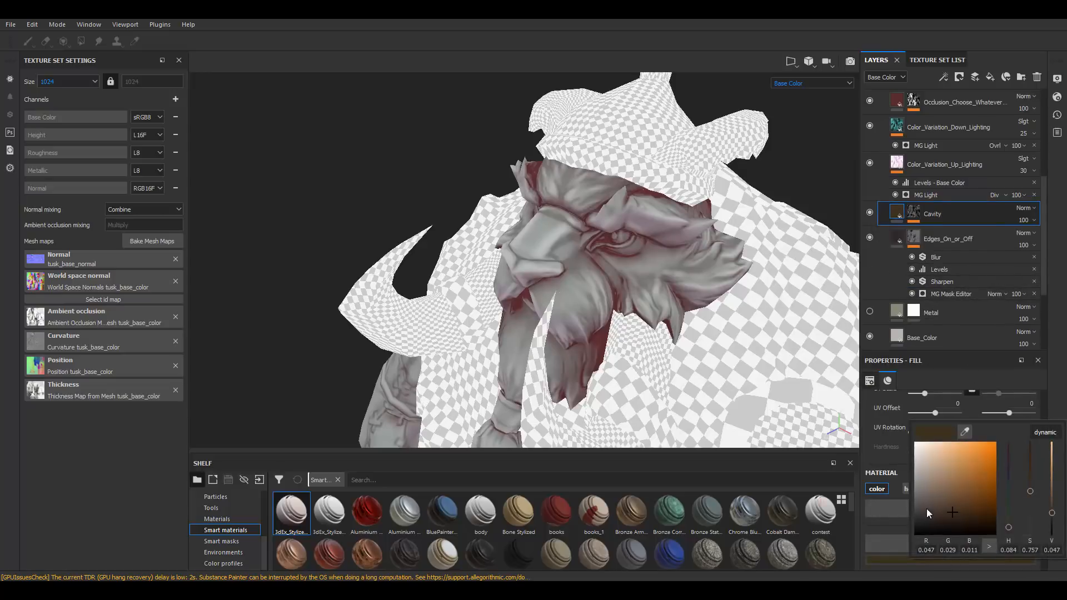
- Pick a near-black brown for the Cavity fill layer's base colour
click(924, 469)
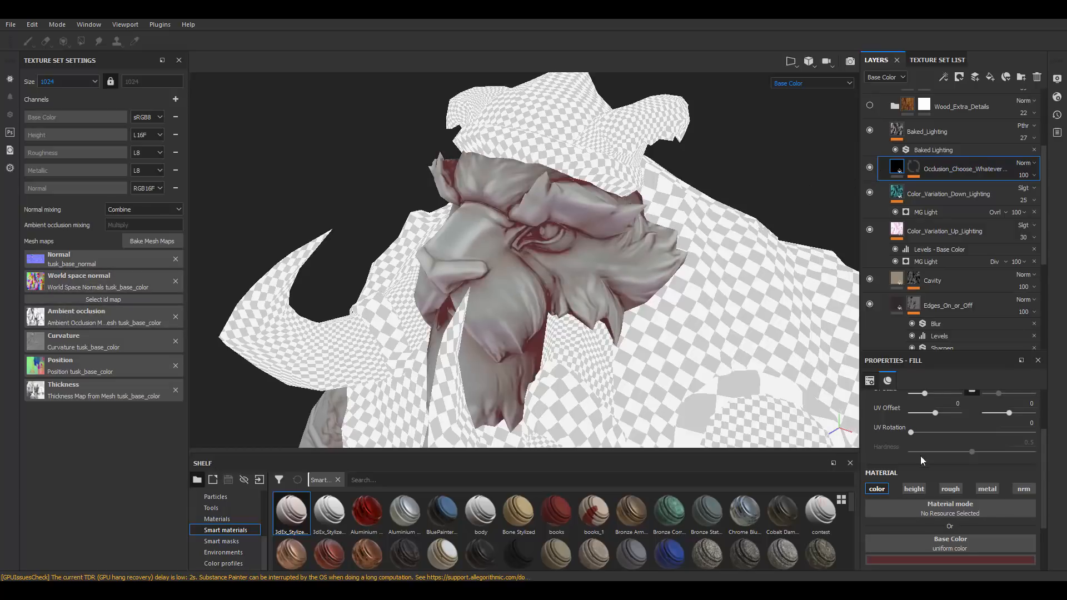
- Recolor the Occlusion_Choose layer from dark red to a dark neutral grey (about 0.085 RGB)
click(948, 559)
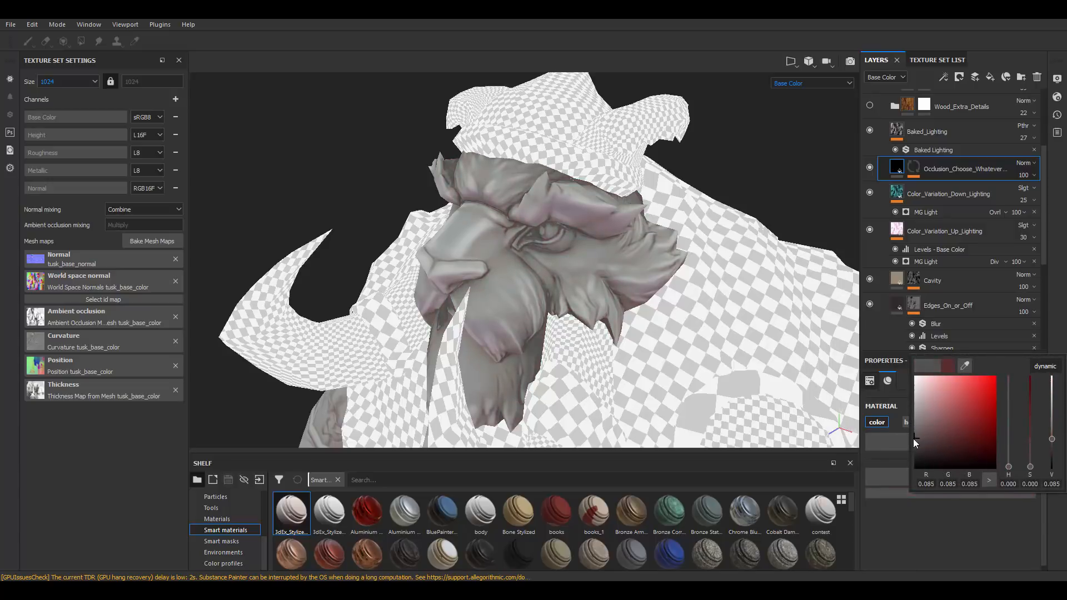
click(923, 425)
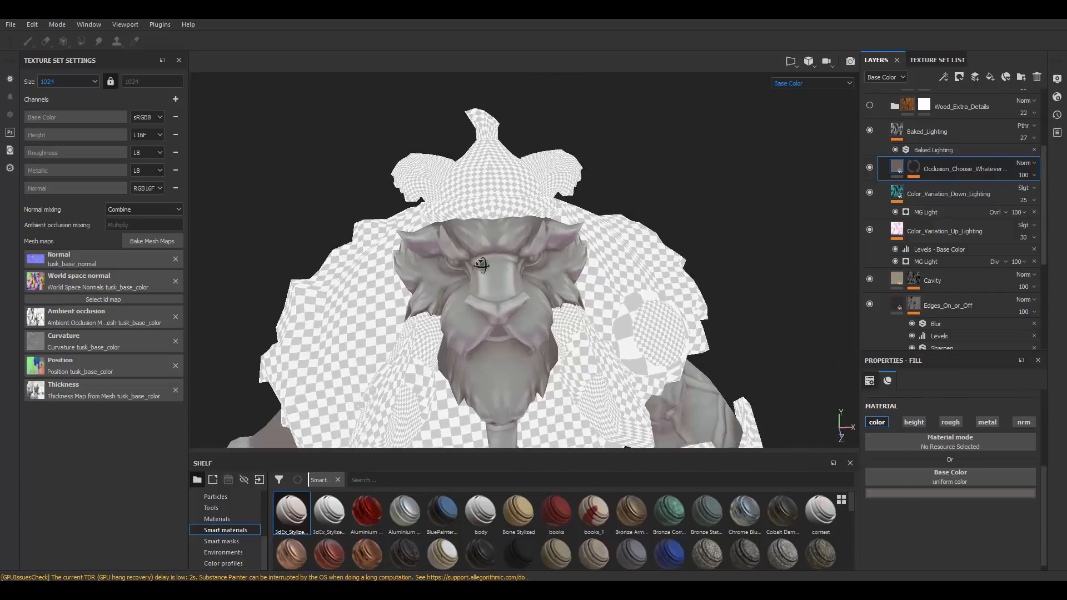
drag(480, 266, 507, 262)
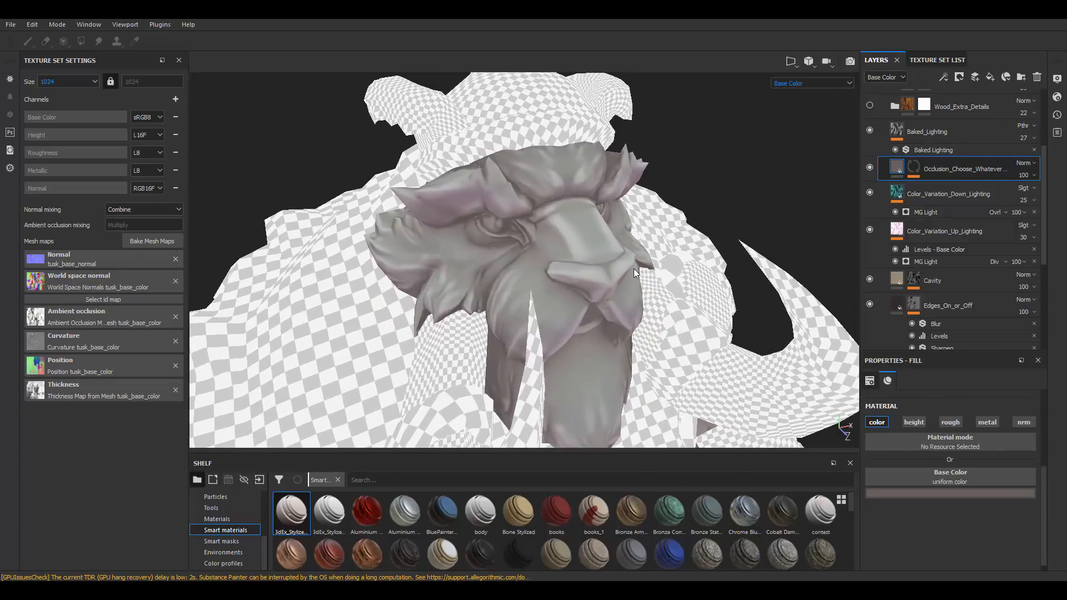
mouse_move(439, 210)
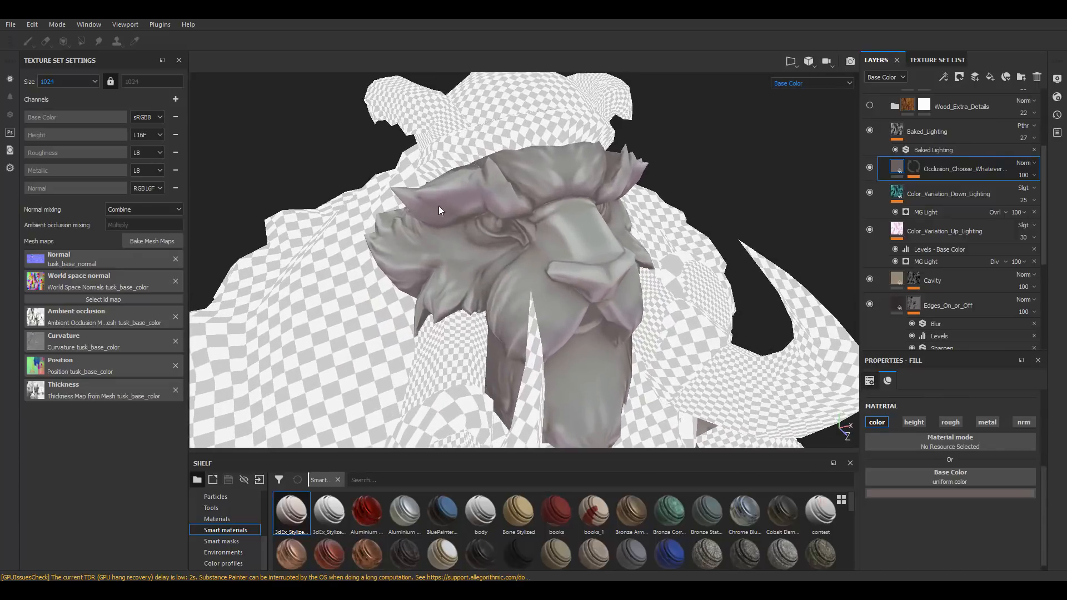
- Select Color_Variation_Up_Lighting and bring up its pink base colour swatch for recolouring
click(953, 231)
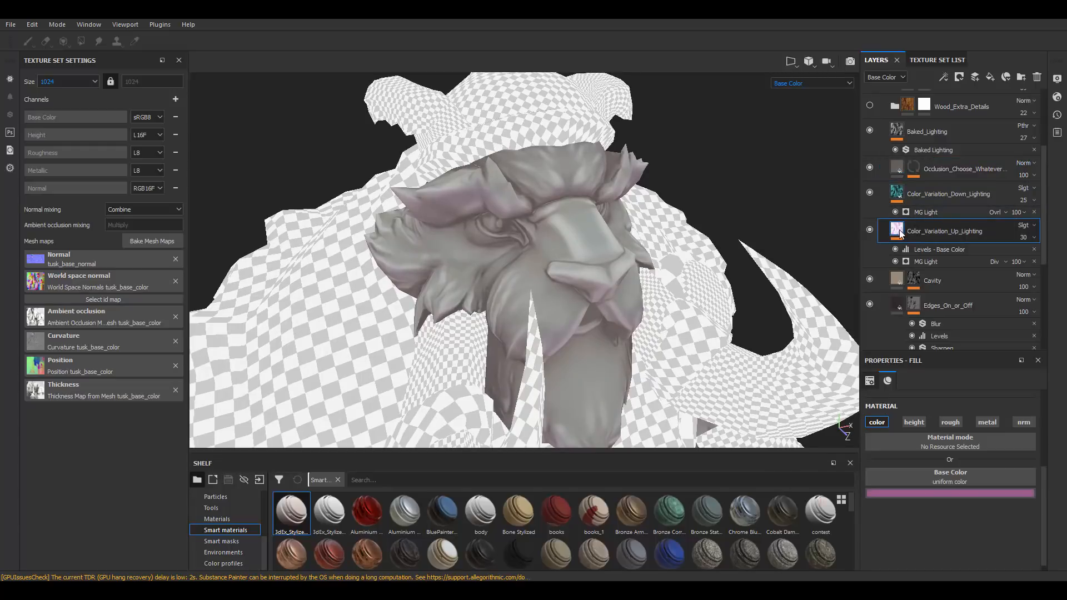
click(869, 232)
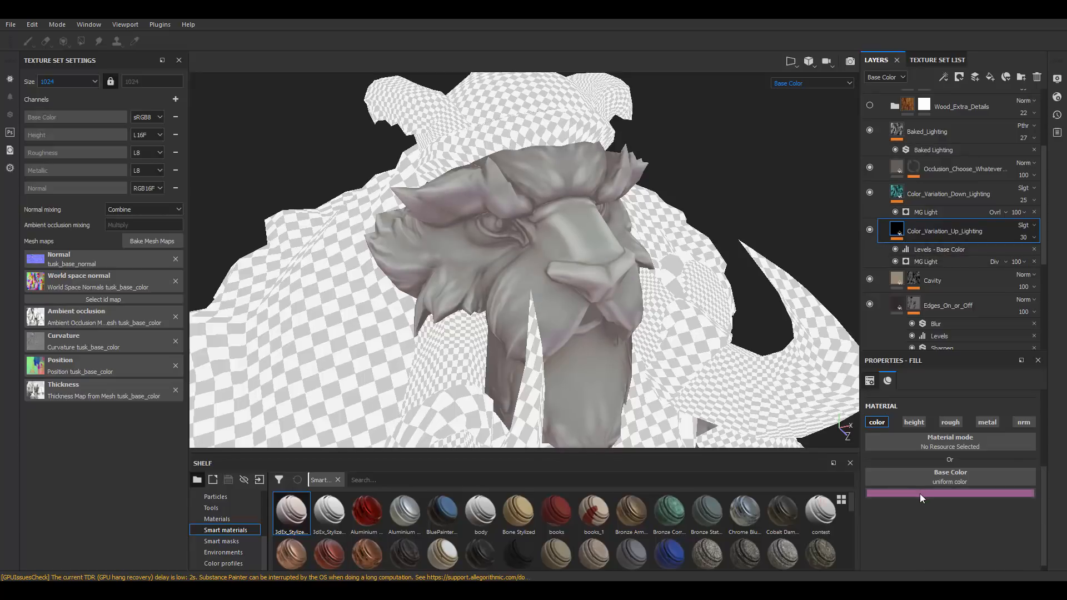
click(949, 492)
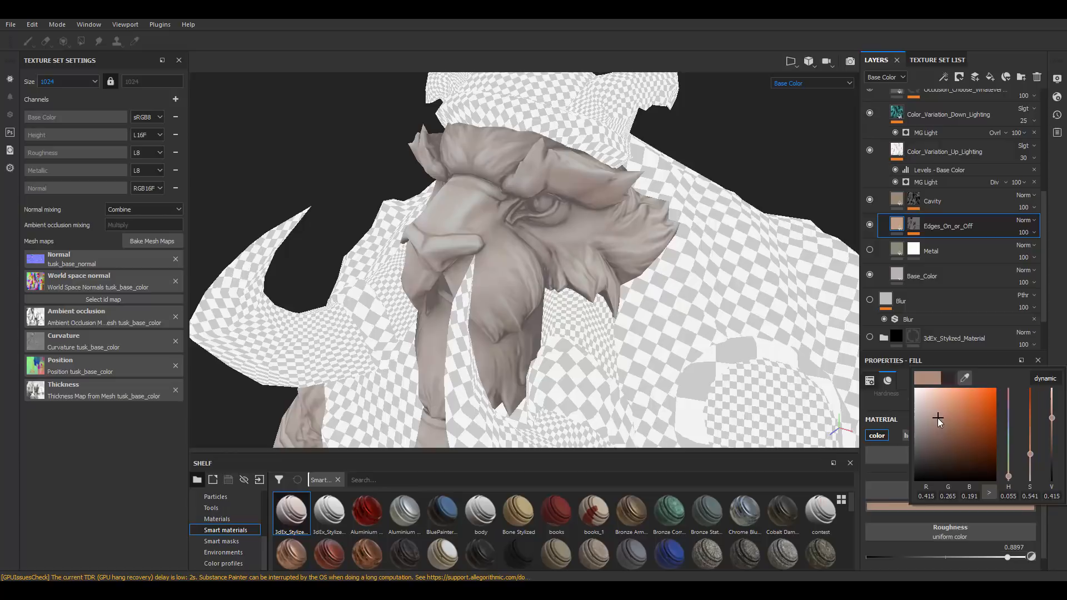
- Pick a warm light brown (about 0.415, 0.265, 0.191) as the Edges_On_or_Off base colour
drag(938, 421, 923, 417)
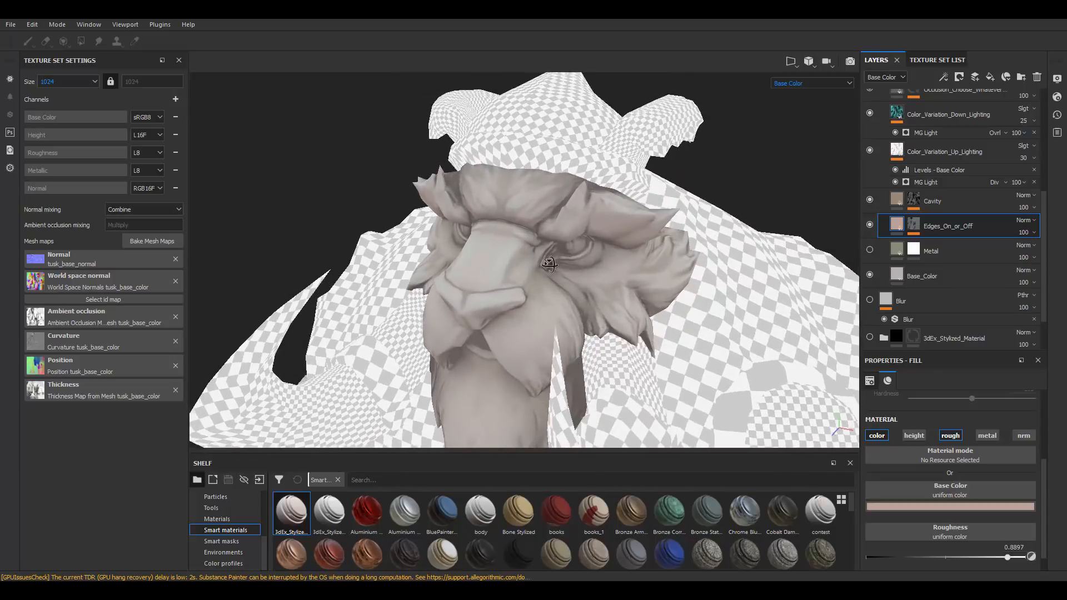
drag(548, 265, 710, 257)
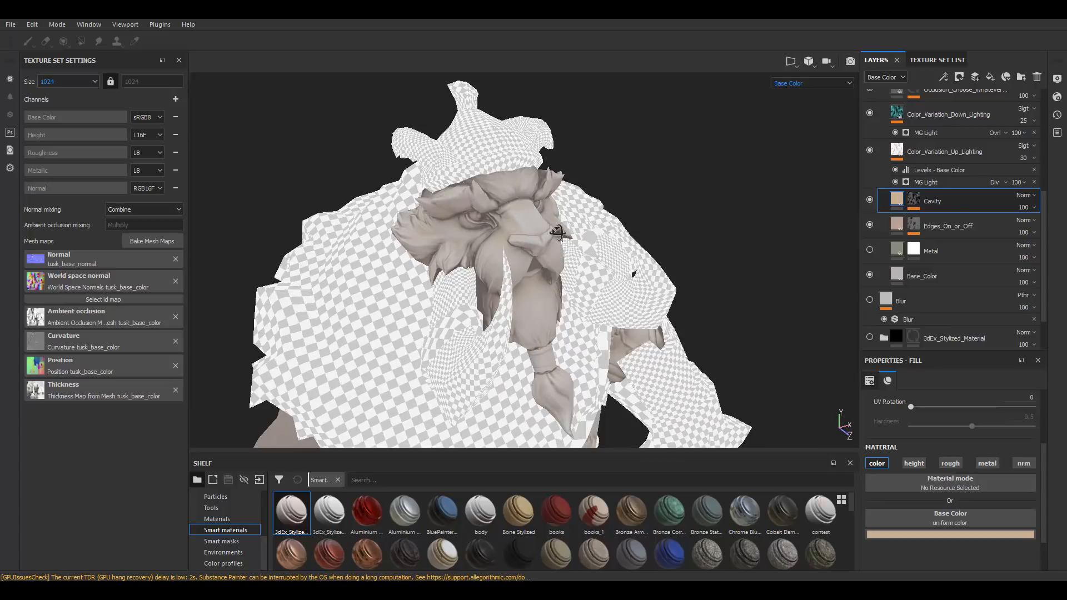
mouse_move(473, 199)
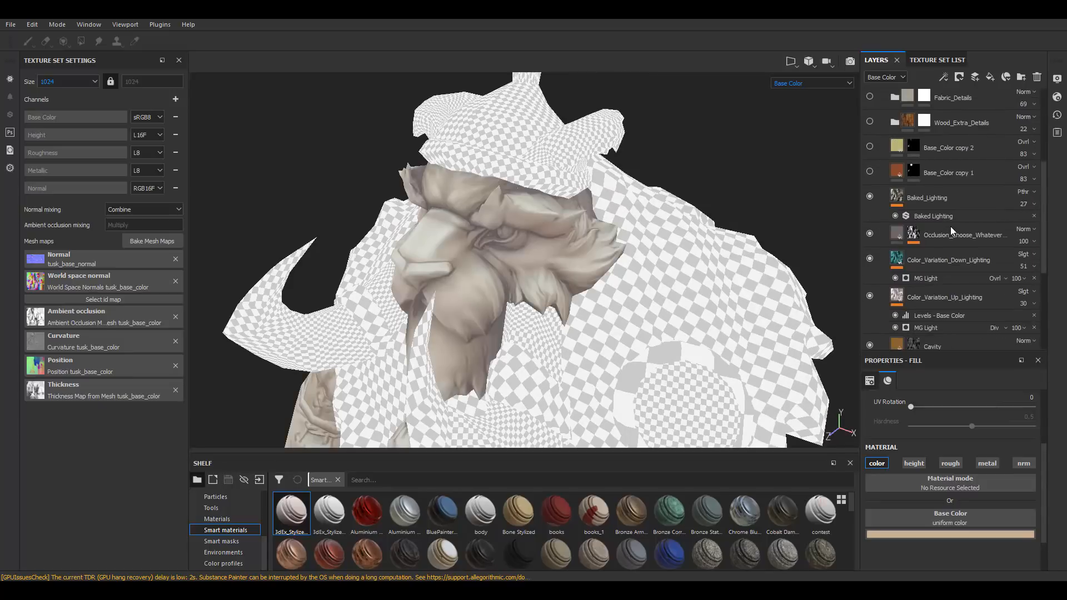
- Set the Cavity mask's Blur Intensity to a subtle 0.71 after trying higher and zero
scroll(down, 3)
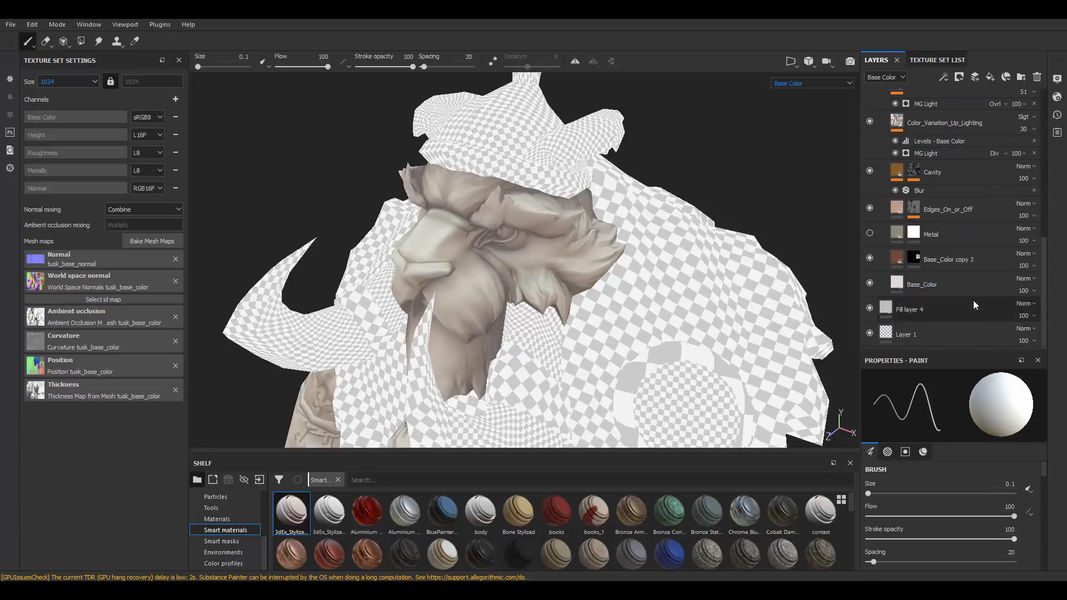
click(933, 174)
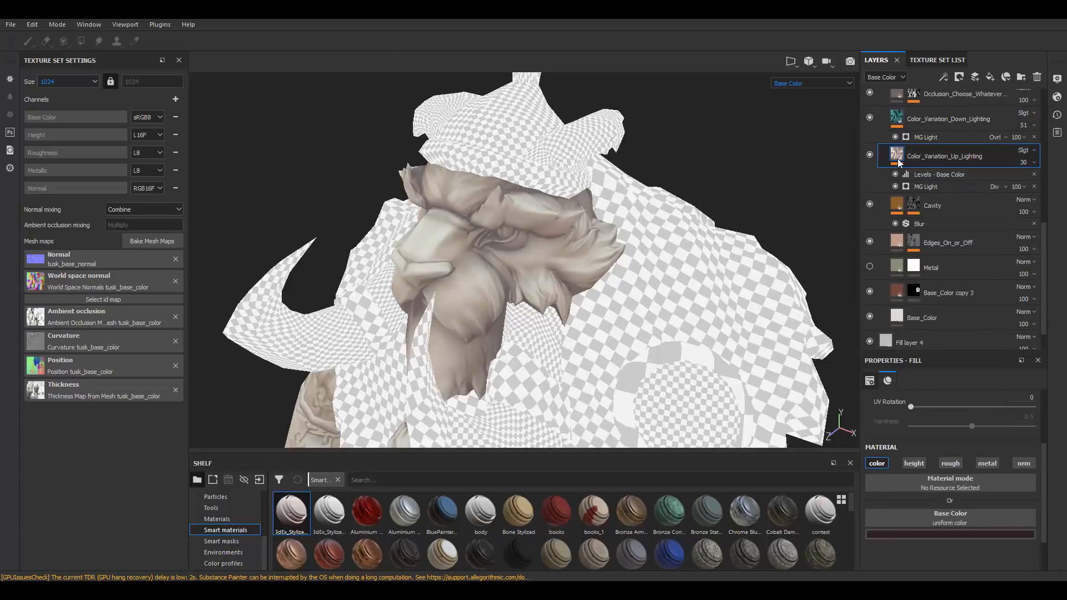
click(869, 156)
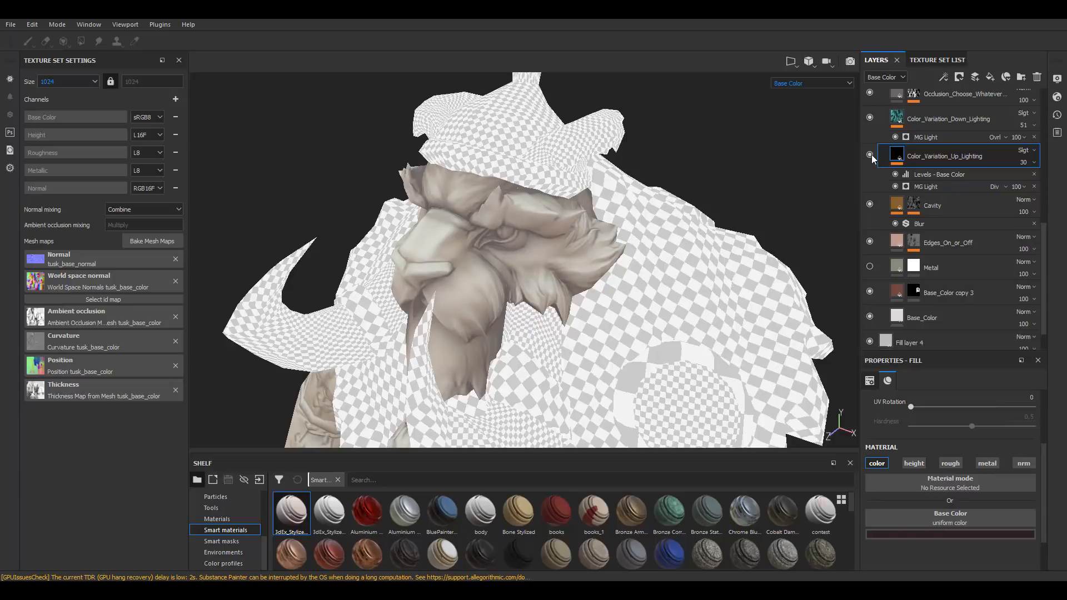
click(953, 205)
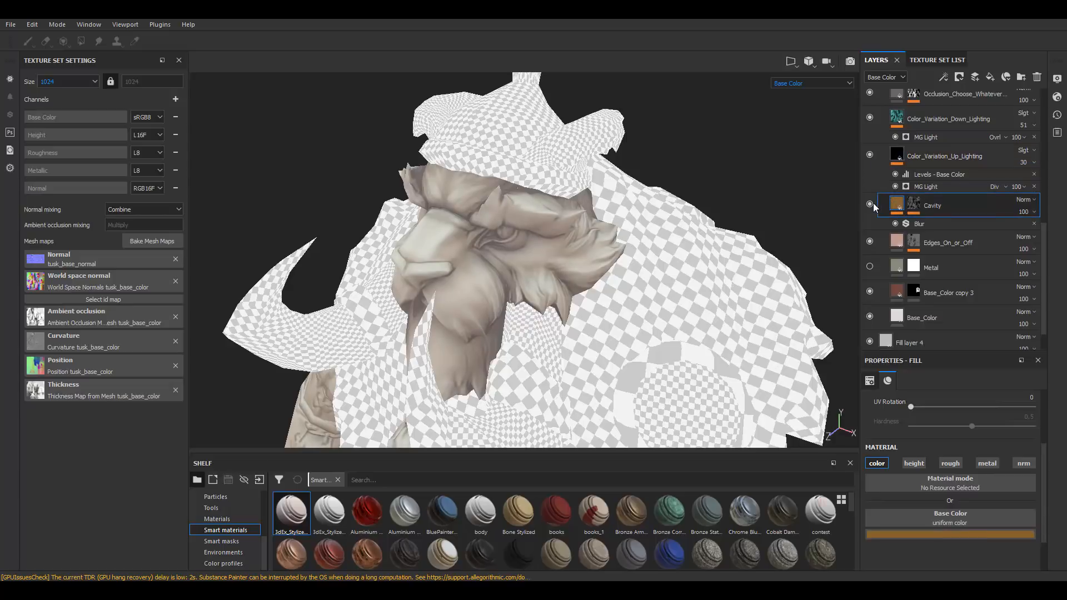
click(919, 224)
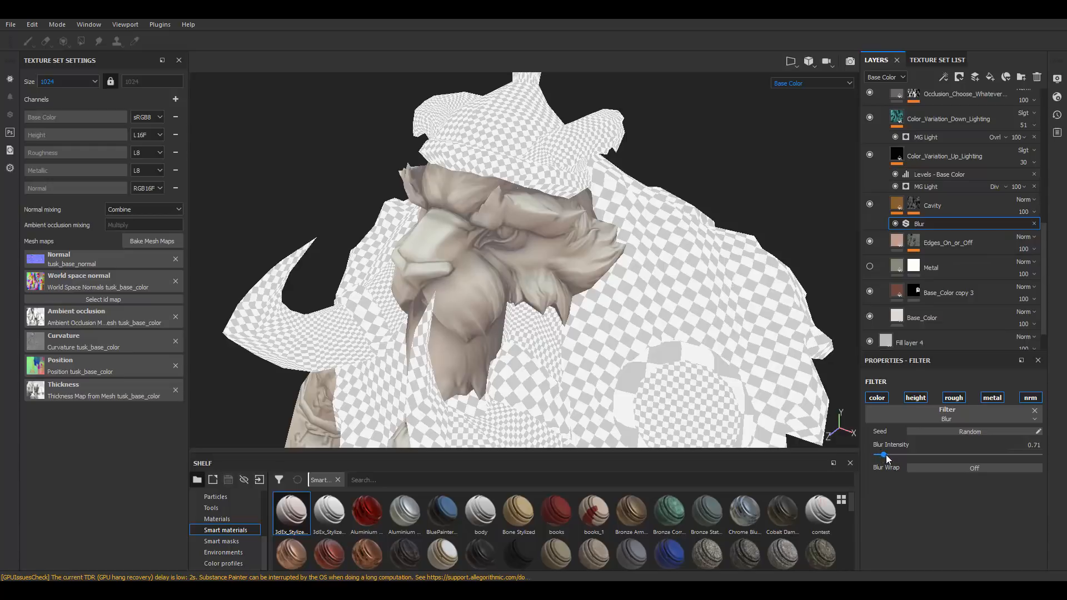
drag(883, 454, 899, 455)
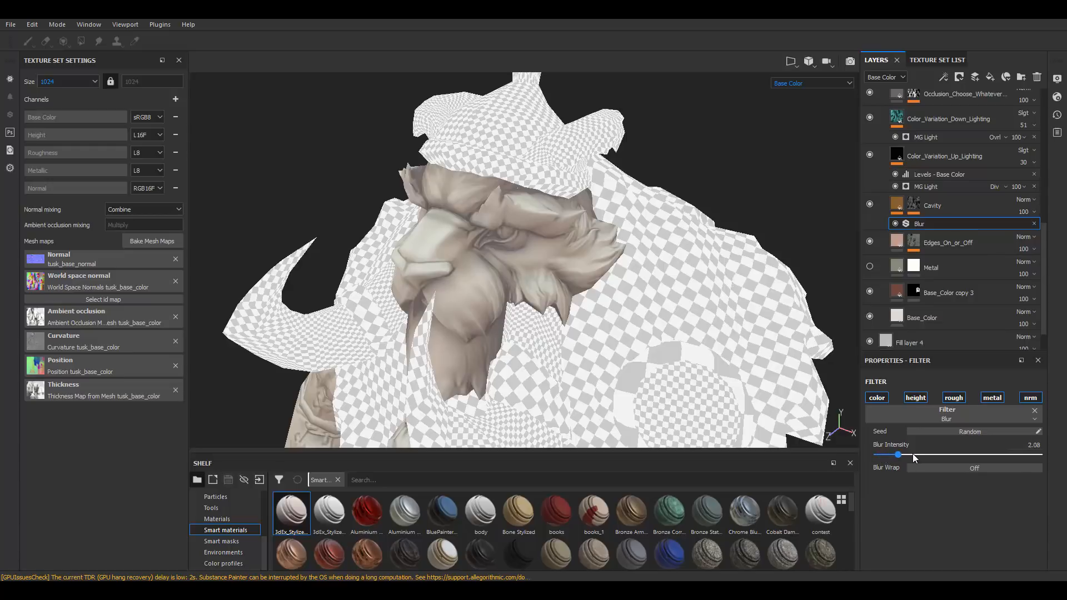
drag(898, 455, 876, 455)
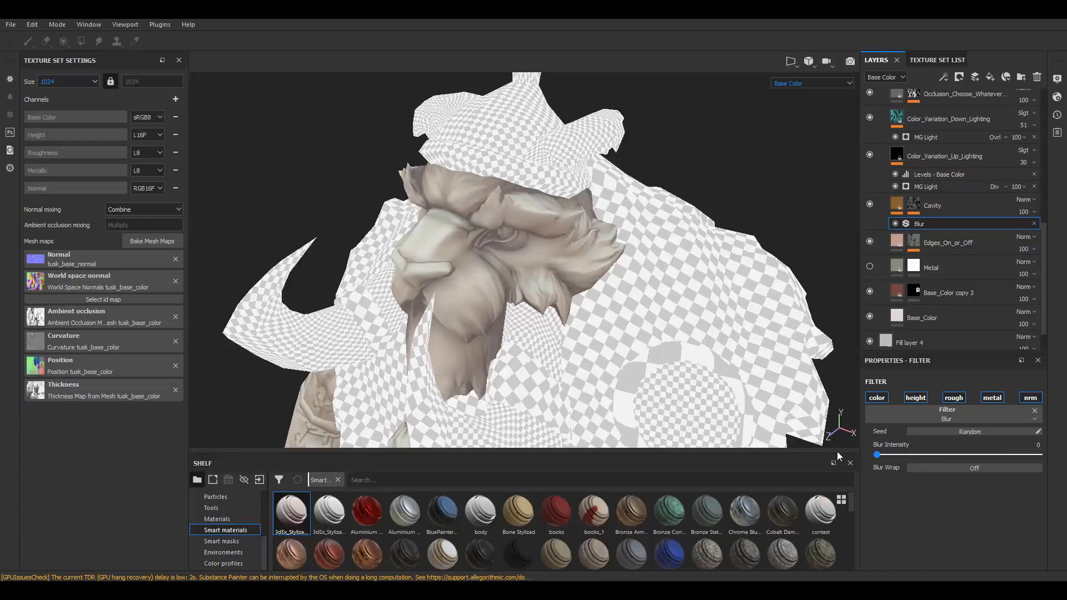
drag(878, 453, 885, 453)
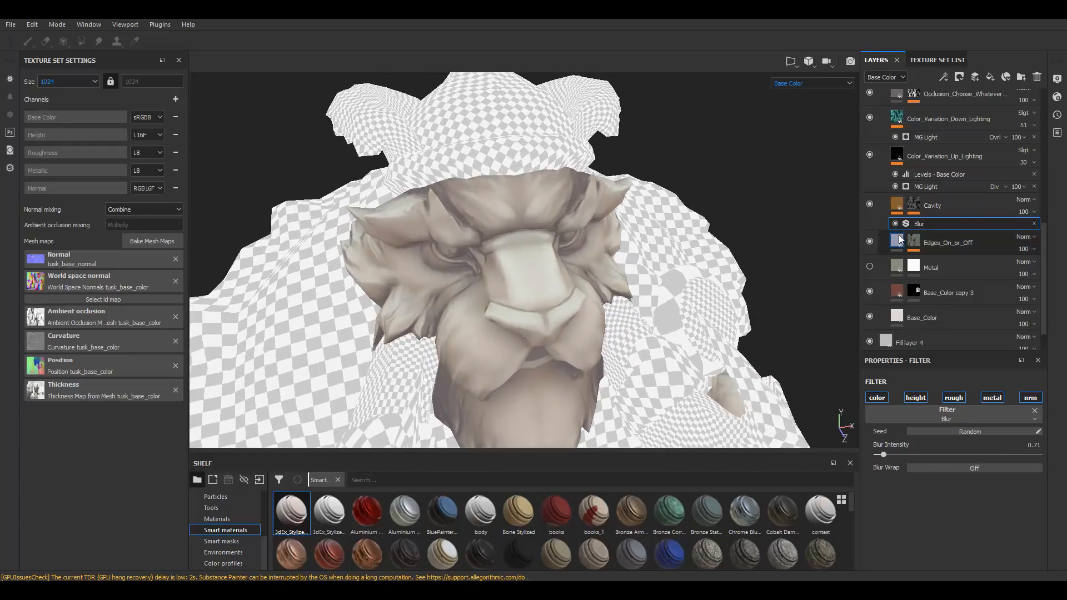
- Inspect the Base_Color copy 3 and Base_Color fill layers and their colour
click(953, 243)
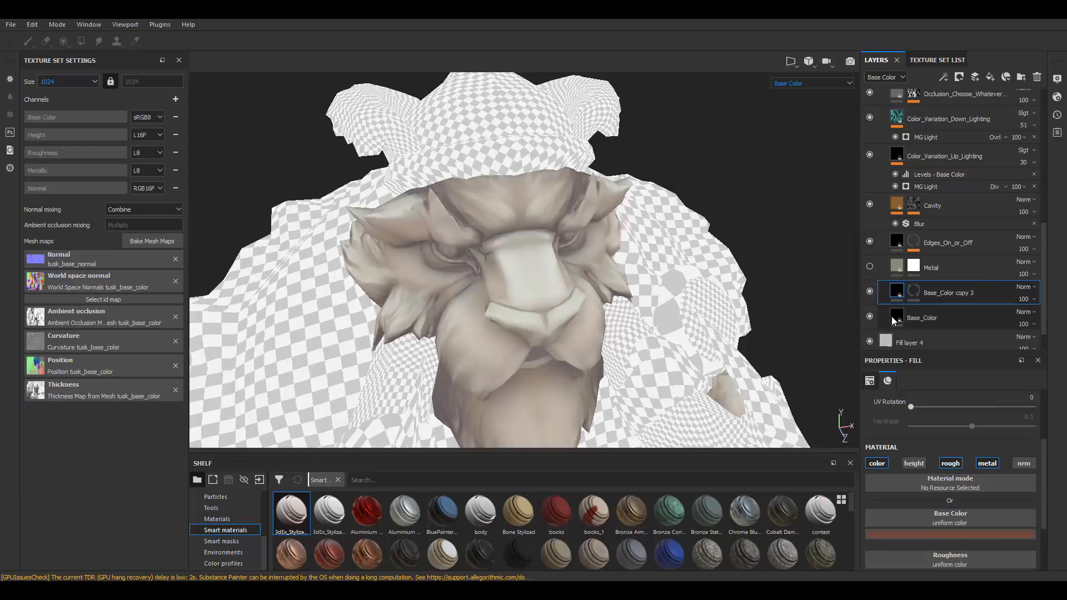
click(922, 318)
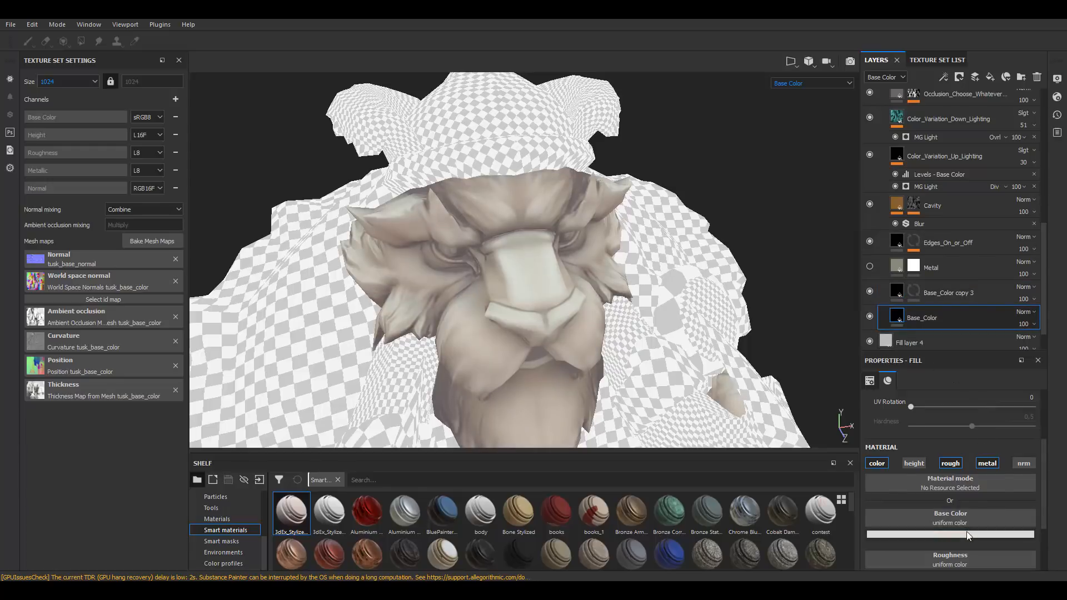
click(950, 535)
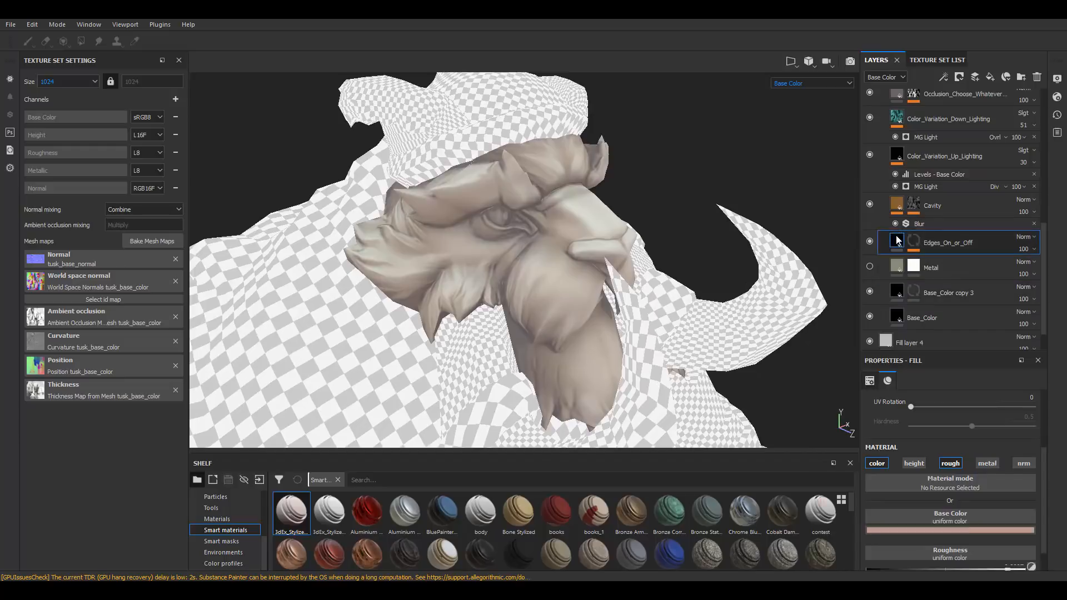
- Expand the Edges_On_or_Off layer's effects and view its Blur settings (3.01)
click(869, 241)
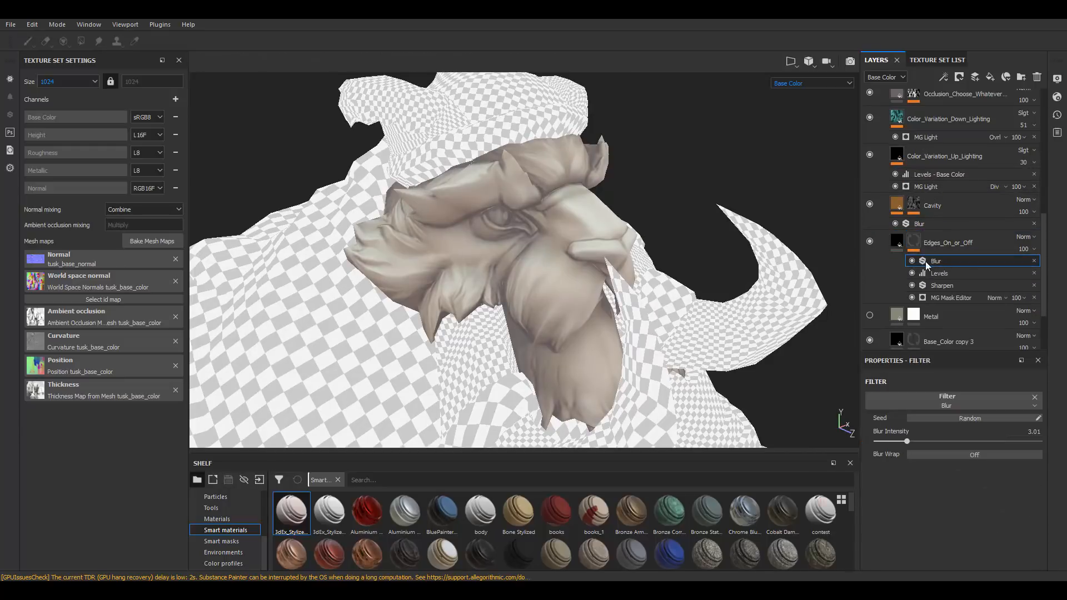
click(892, 261)
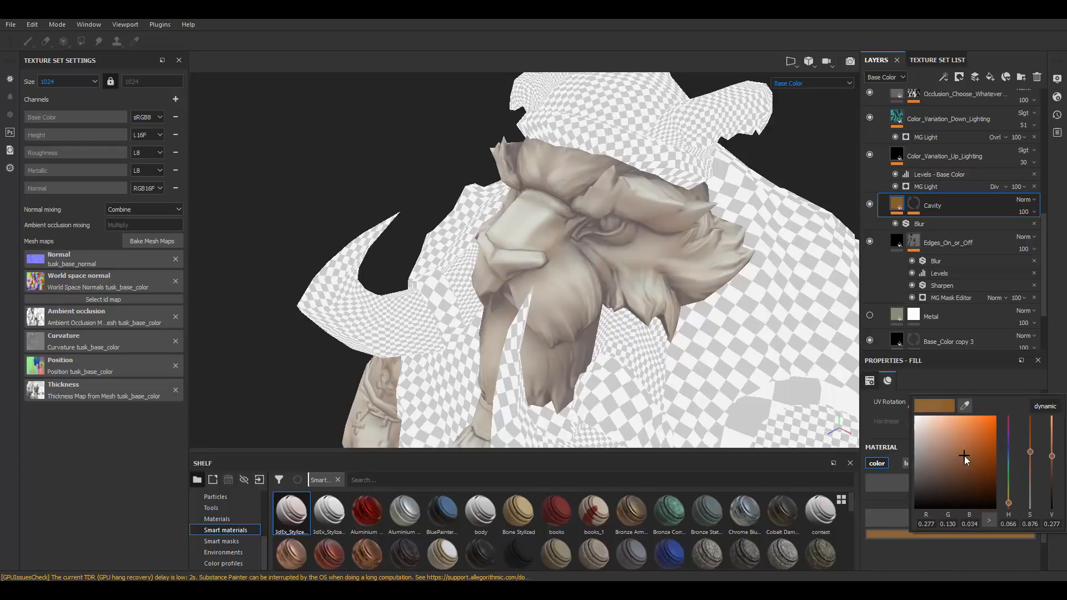
- Review the Cavity layer's brown tint and the Color_Variation_Up_Lighting dark tint
click(920, 223)
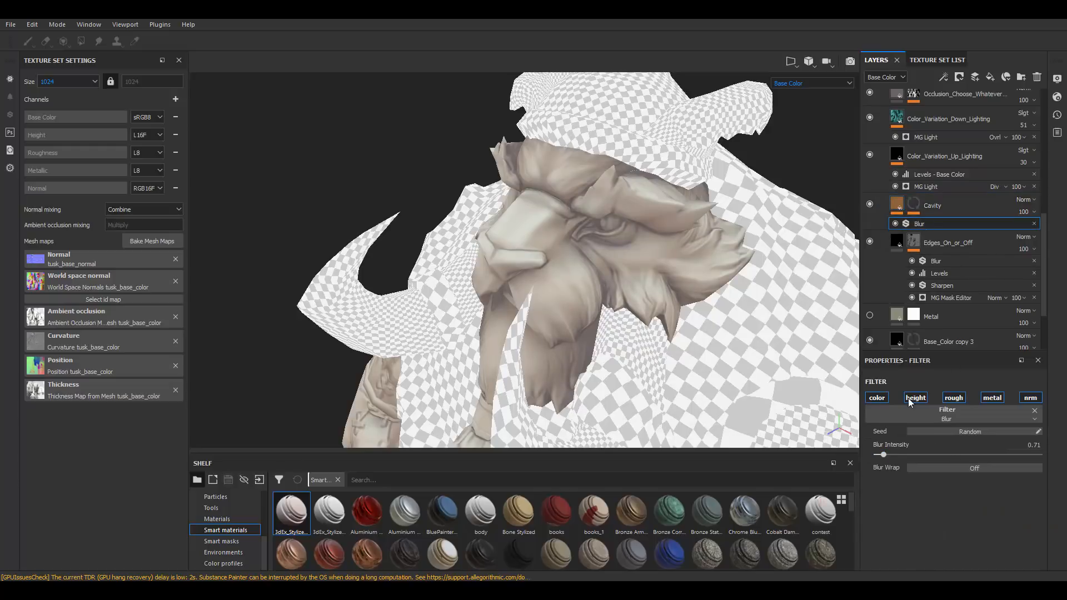
click(896, 223)
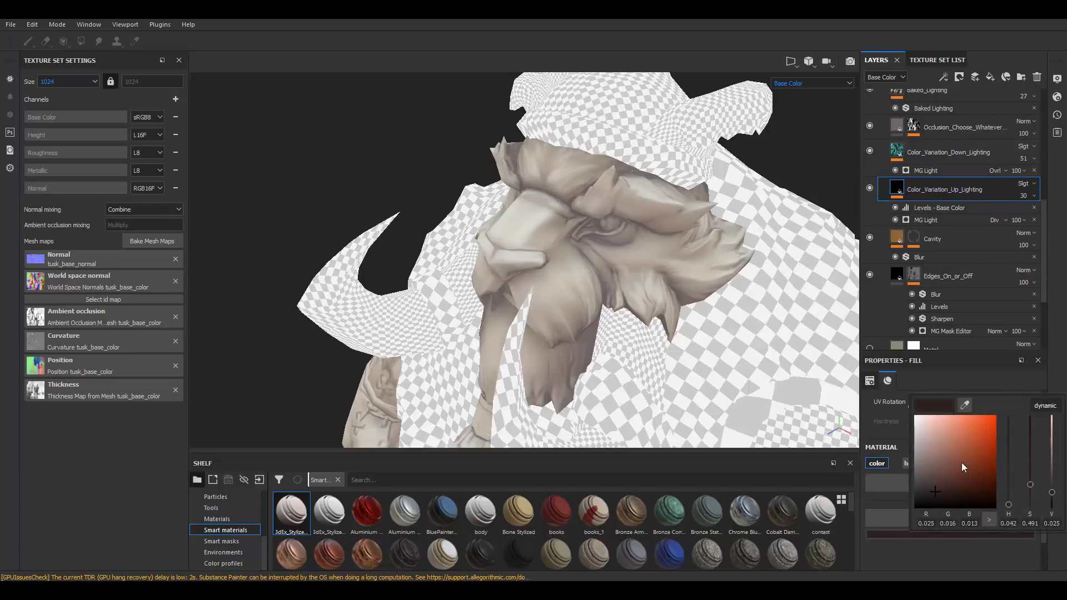
click(966, 436)
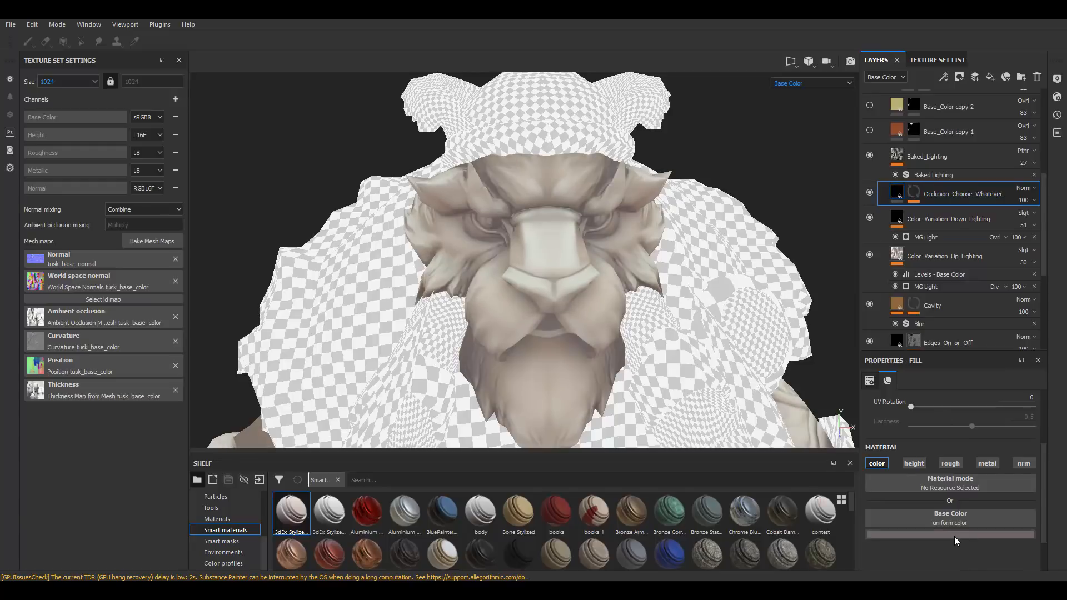
click(949, 535)
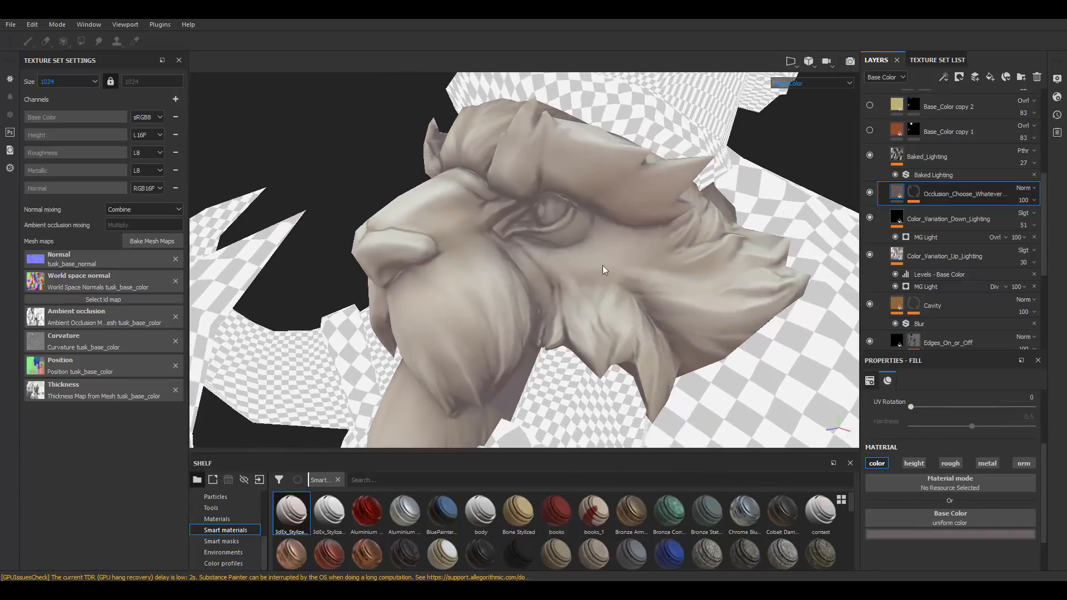
drag(603, 269, 698, 304)
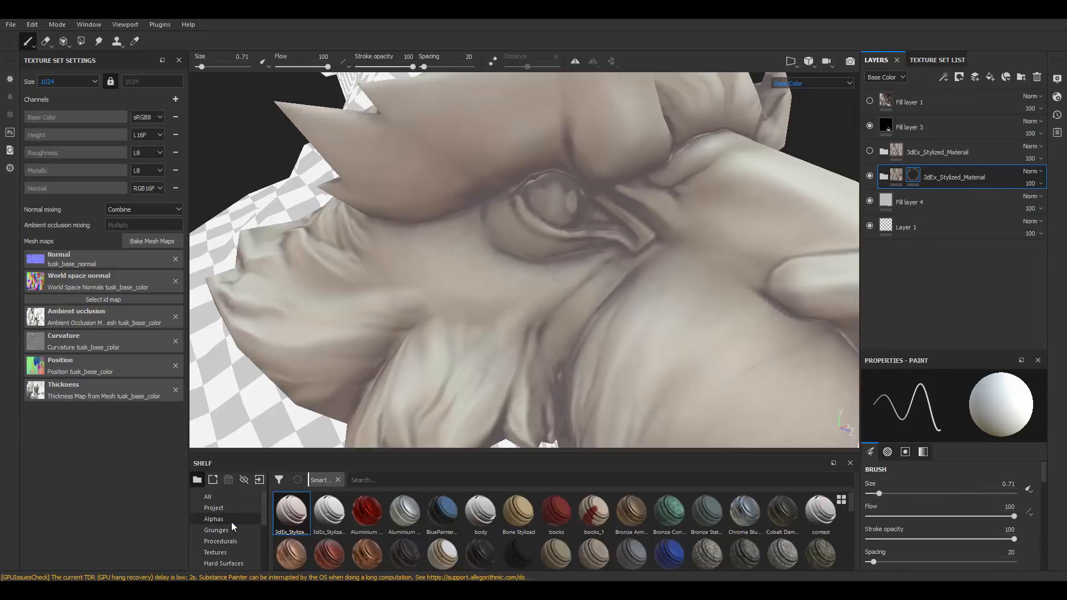
- Add a shelf Blur filter layer over the stylized material at 0.22 intensity and compare it on/off
click(212, 542)
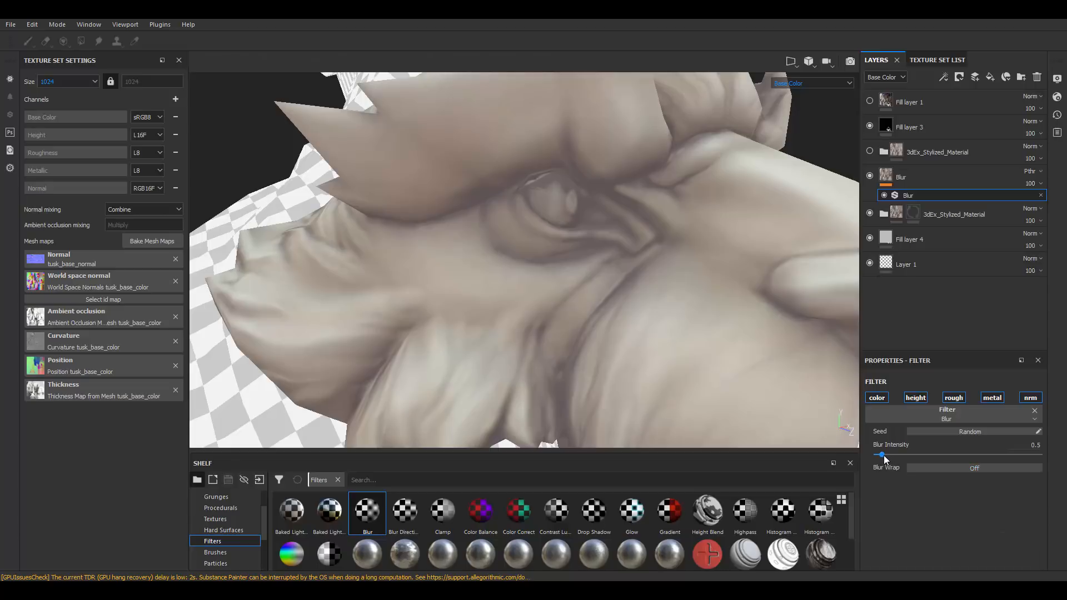
drag(882, 455, 885, 454)
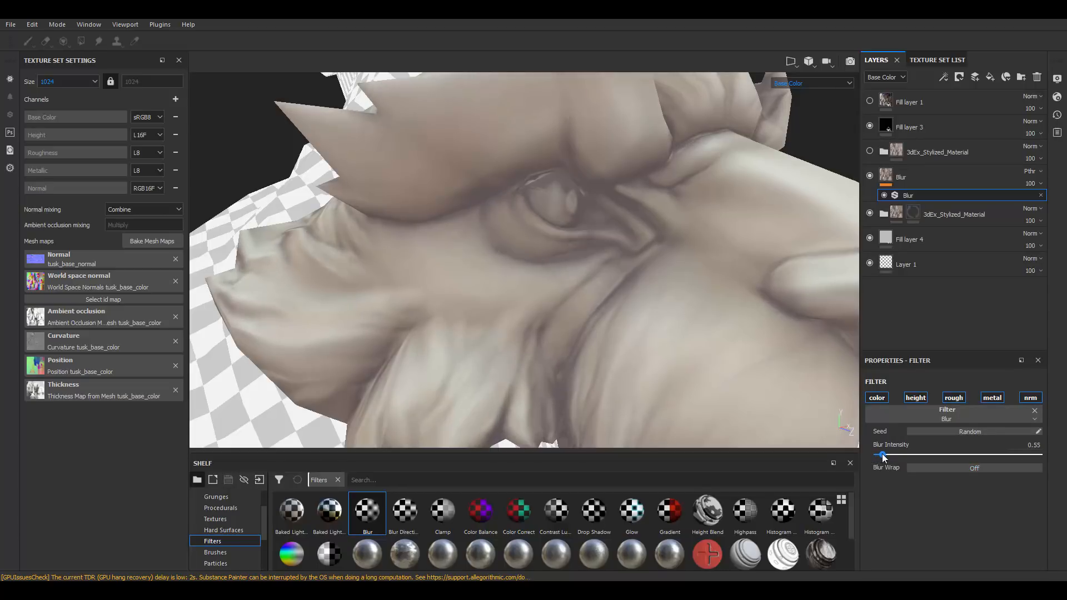
drag(884, 453, 878, 454)
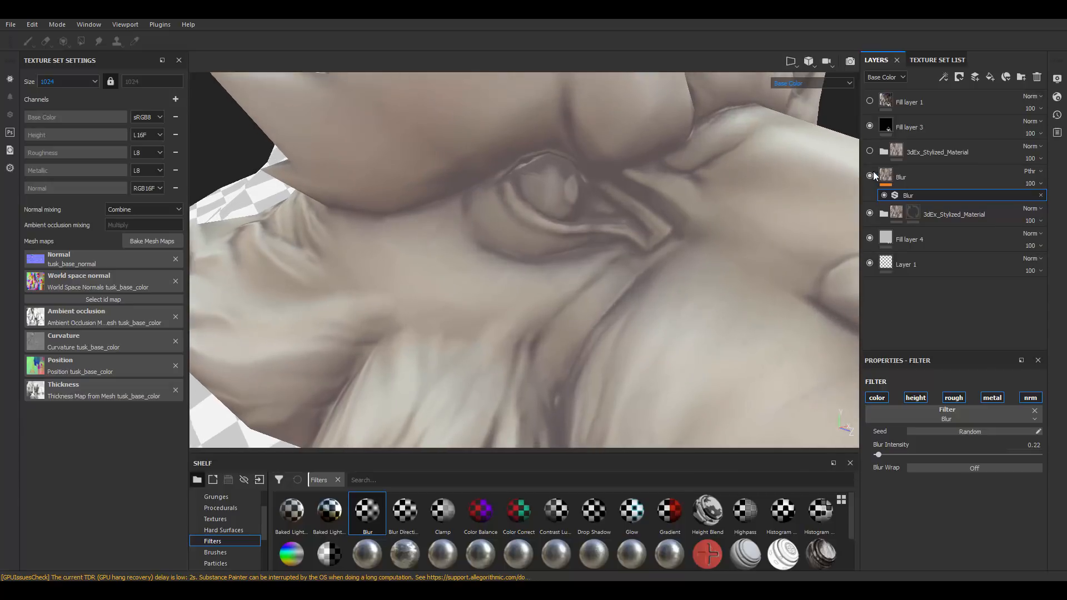
click(870, 176)
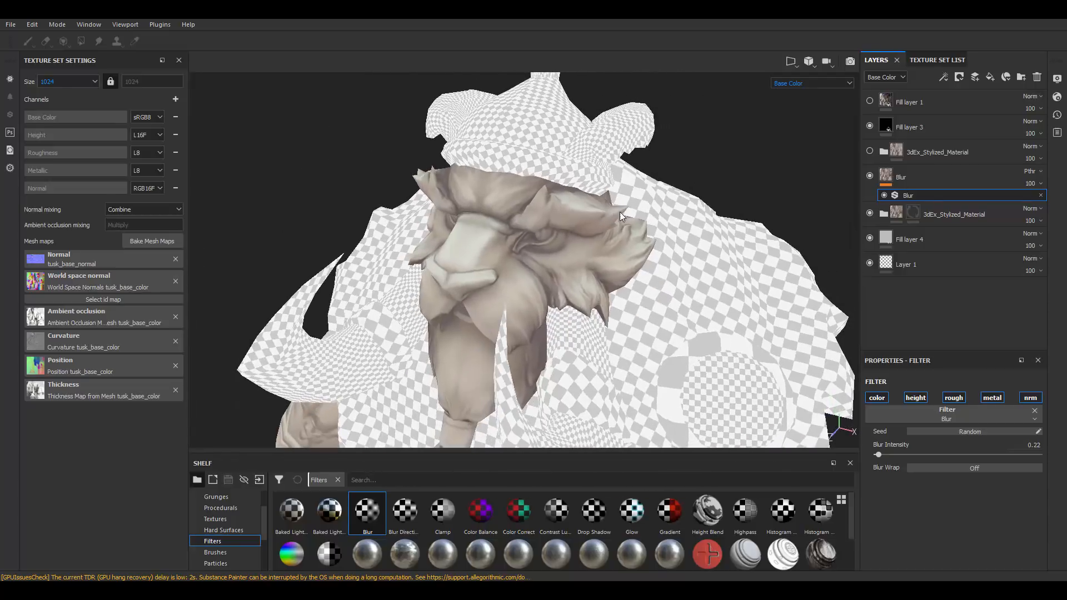
drag(619, 218, 619, 198)
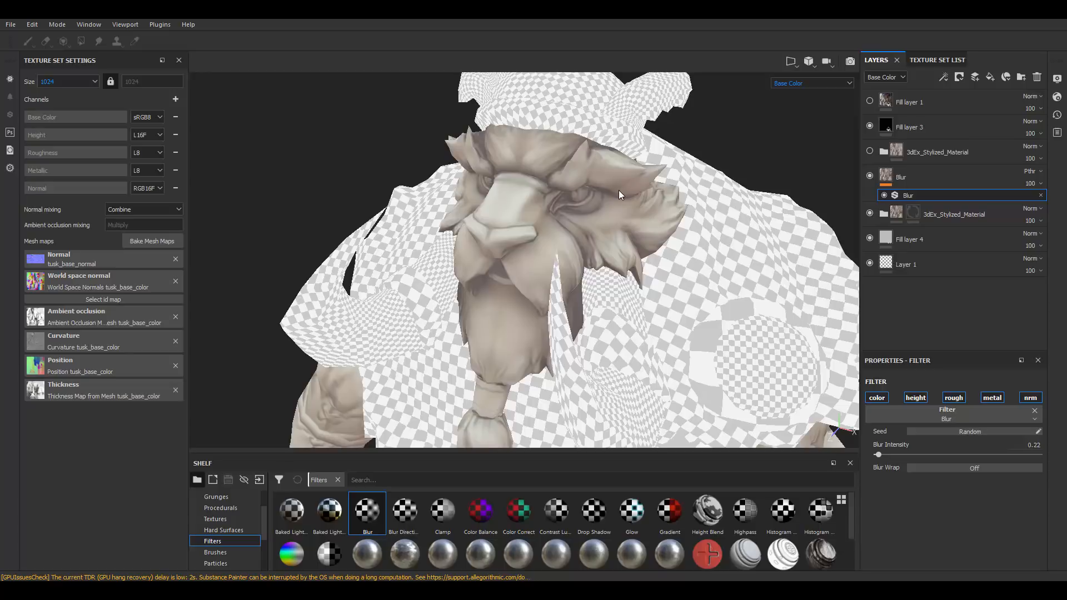
mouse_move(532, 213)
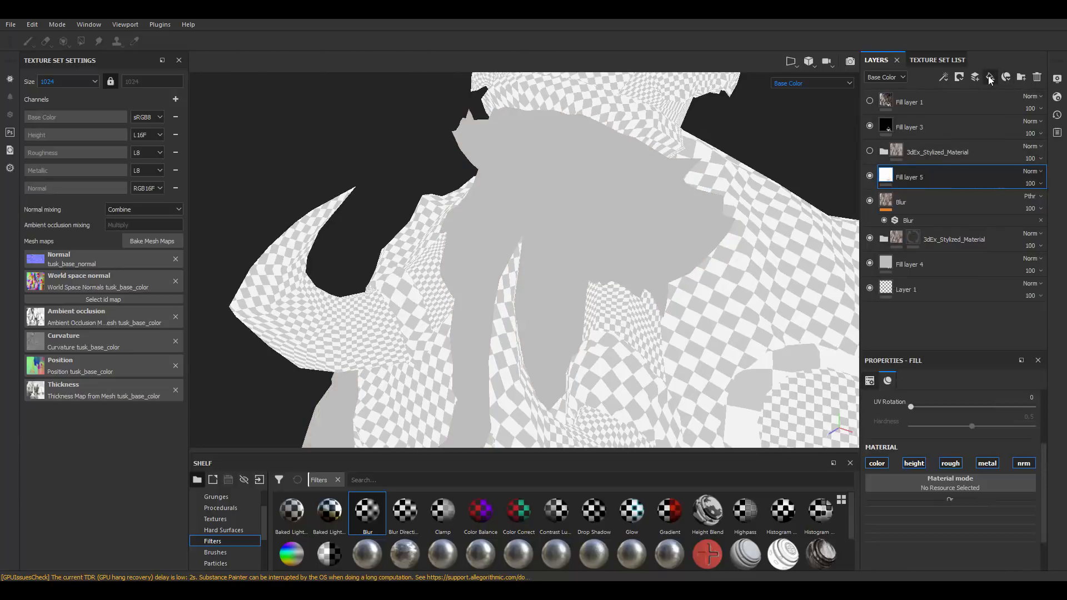
- Set the new fill layer to Overlay blending and give it a black mask
click(1032, 171)
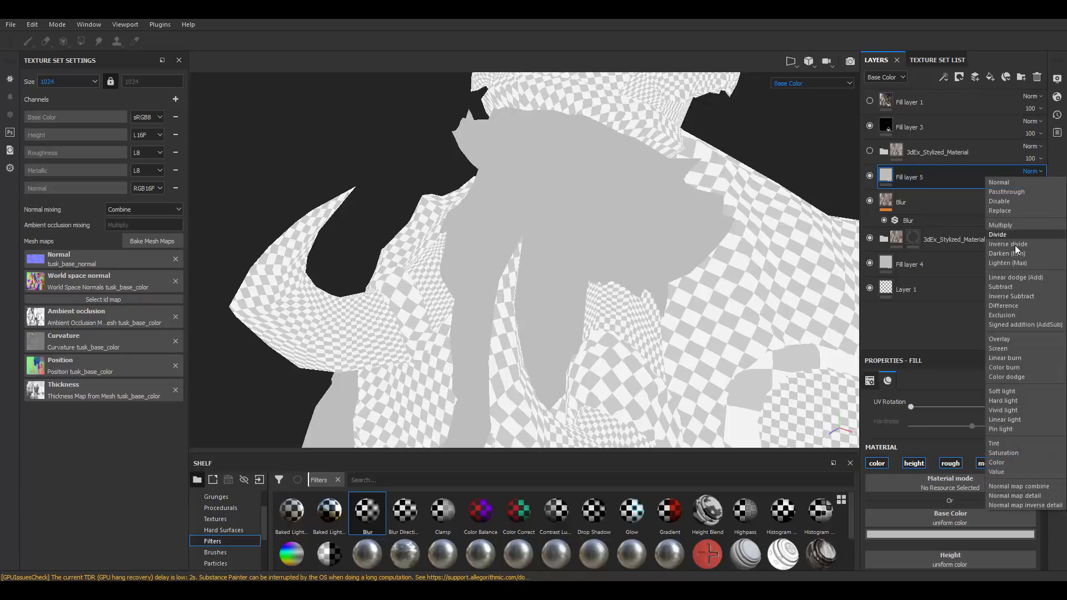
mouse_move(1017, 348)
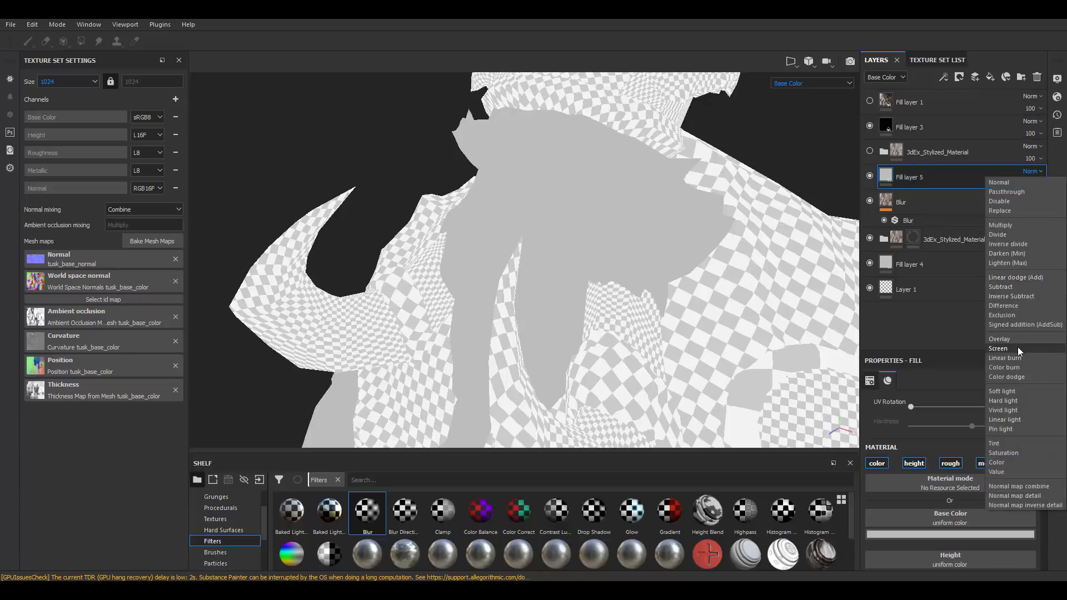
click(998, 348)
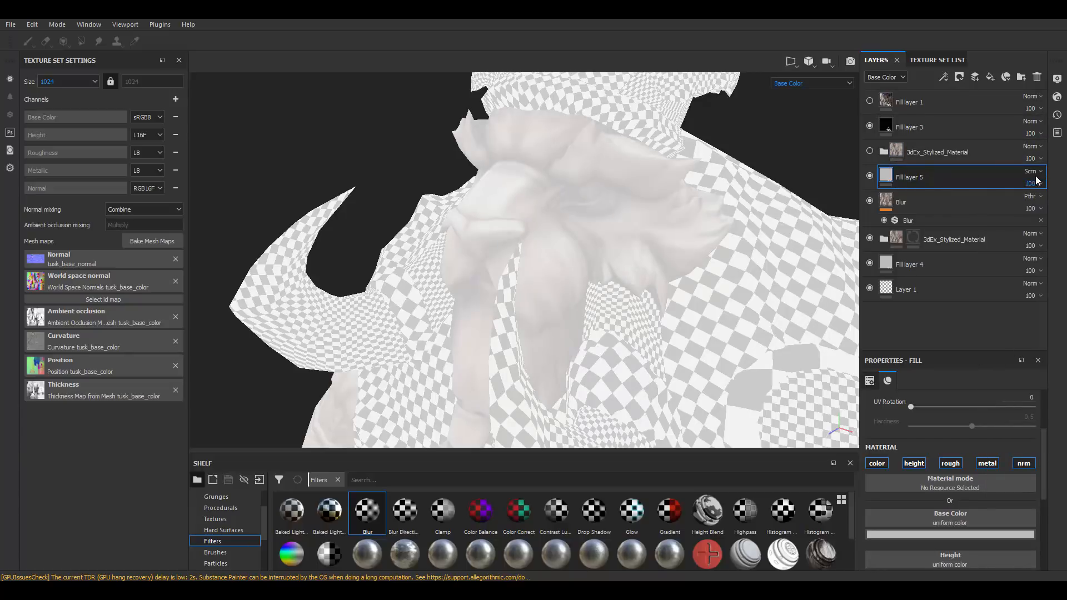
click(1032, 172)
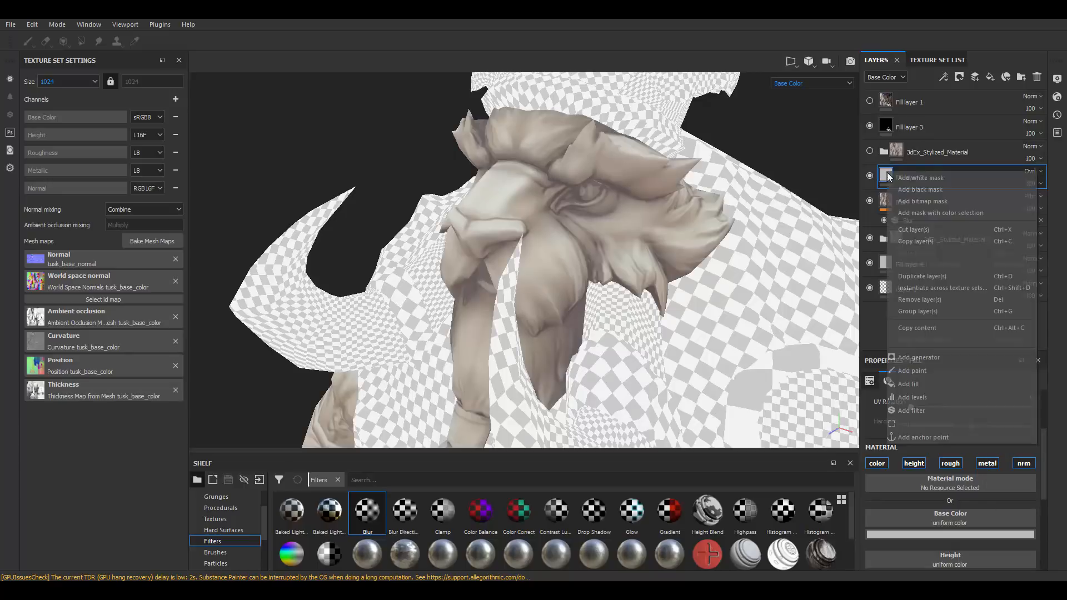
click(920, 177)
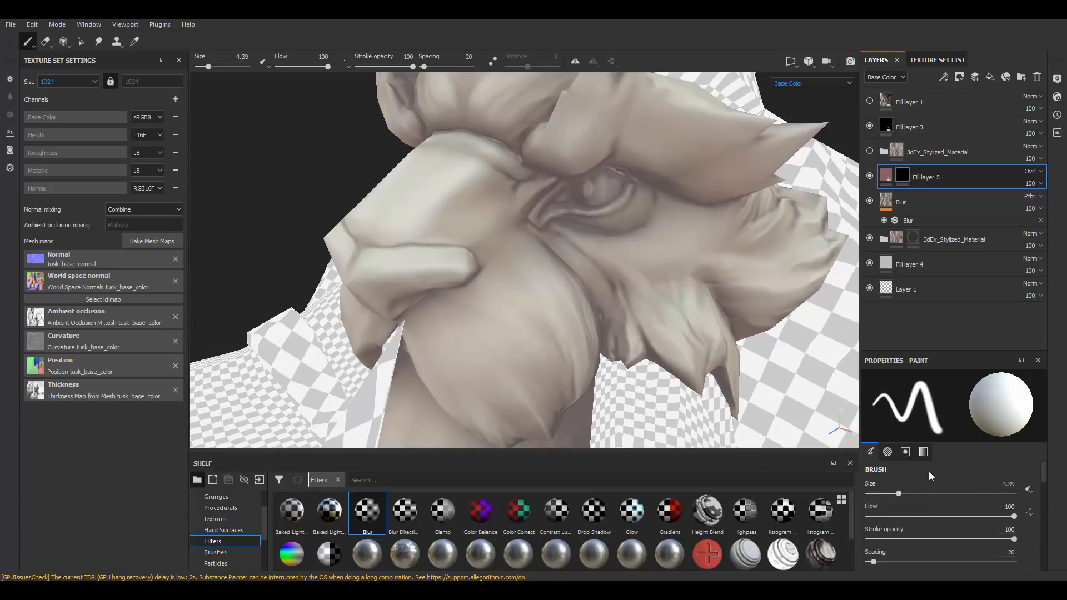
- Paint red glow around the eyes with a smaller brush, keeping the layer on Overlay
drag(997, 517, 893, 517)
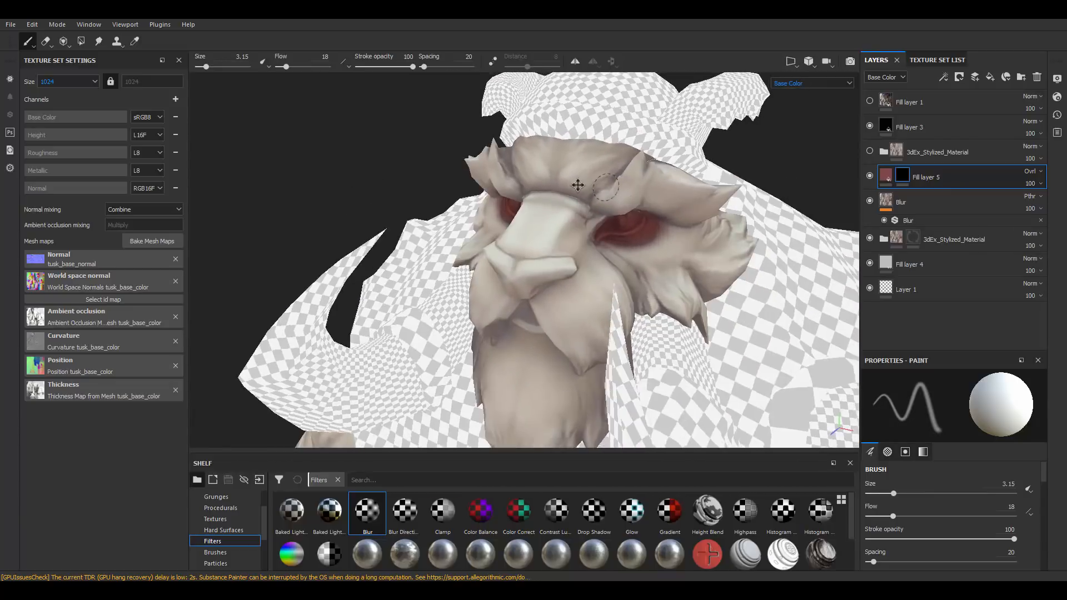
click(1032, 171)
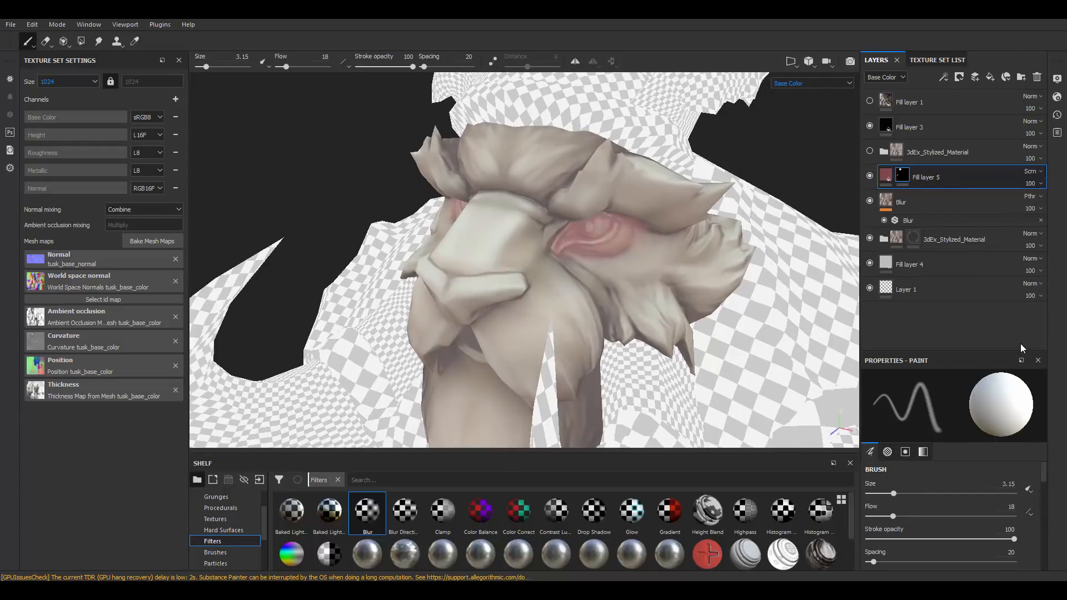
click(1032, 171)
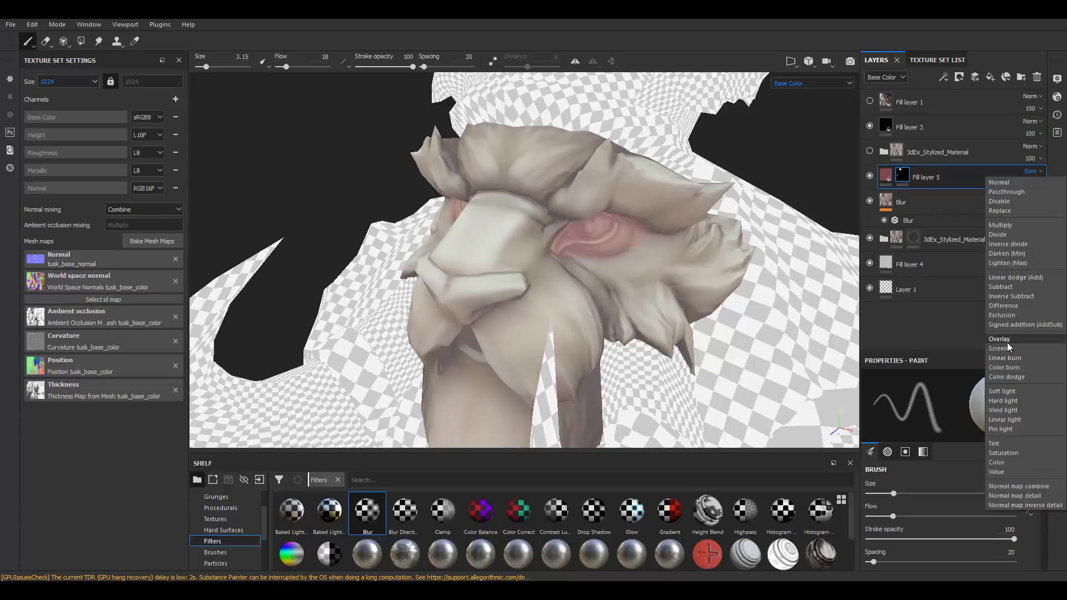
click(999, 339)
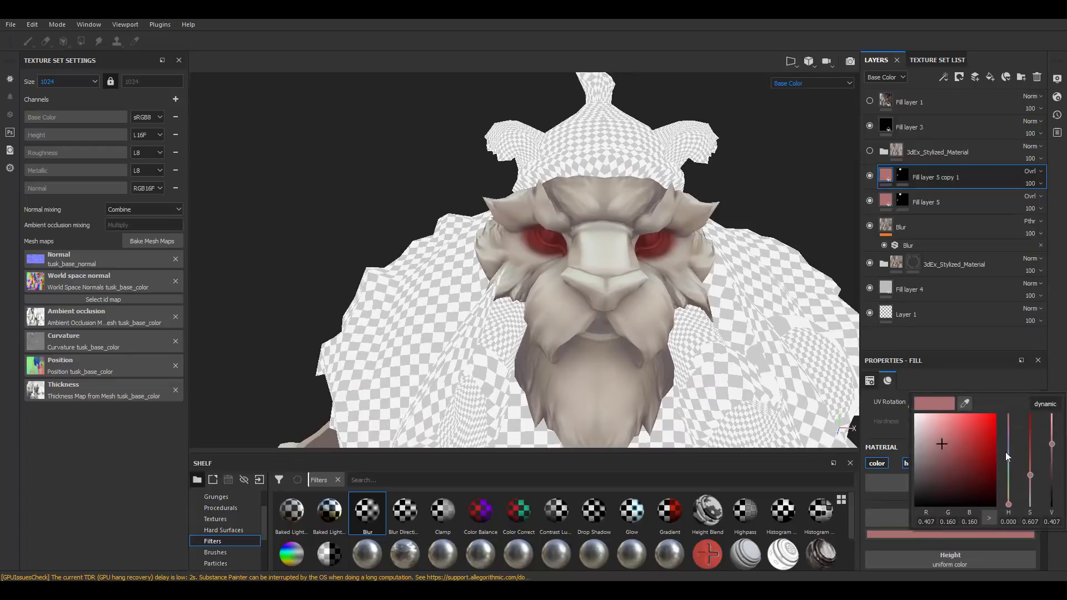
- Turn the copied layer blue and paint the character's nose solid blue
click(978, 443)
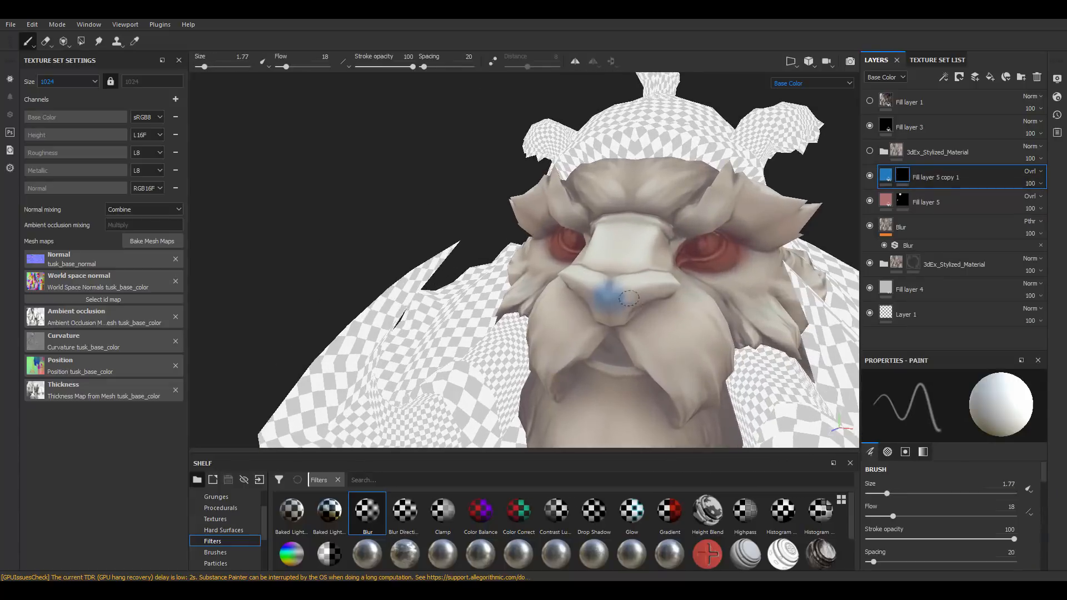
drag(603, 289, 610, 324)
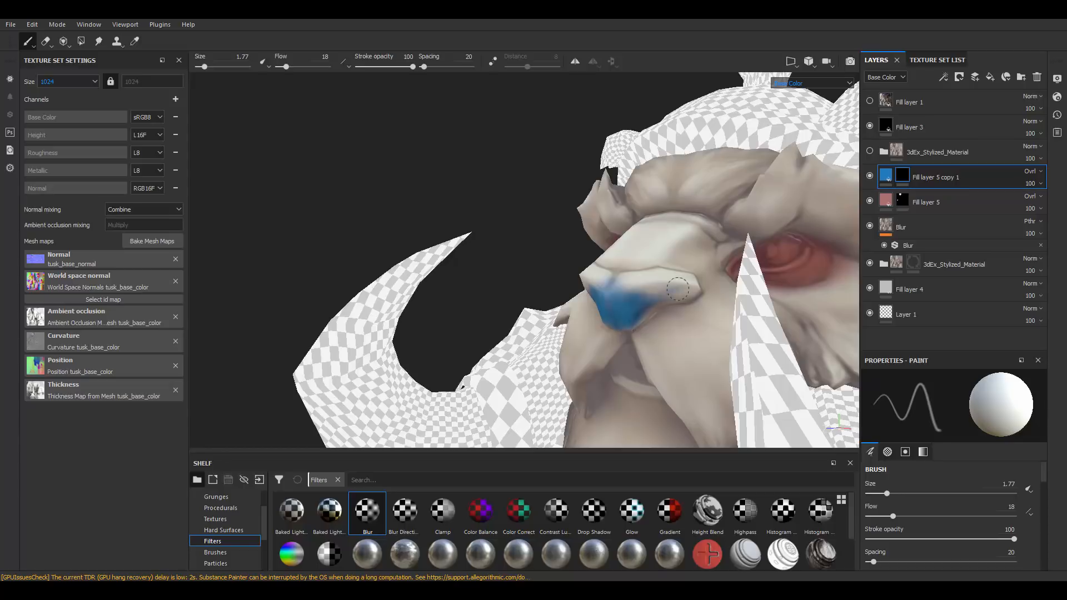
drag(677, 288, 647, 272)
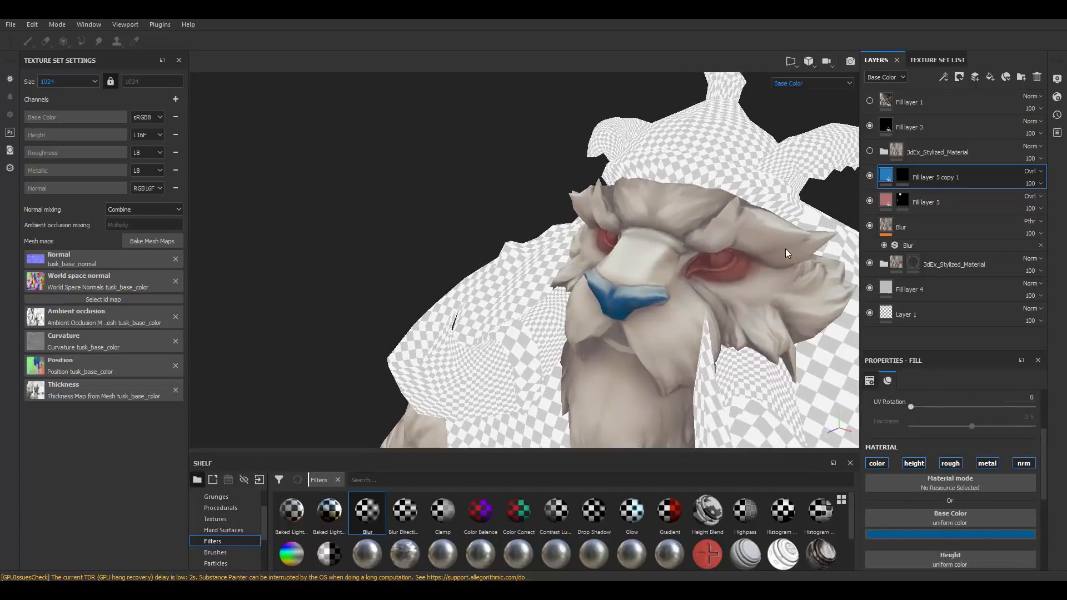
drag(786, 254, 619, 224)
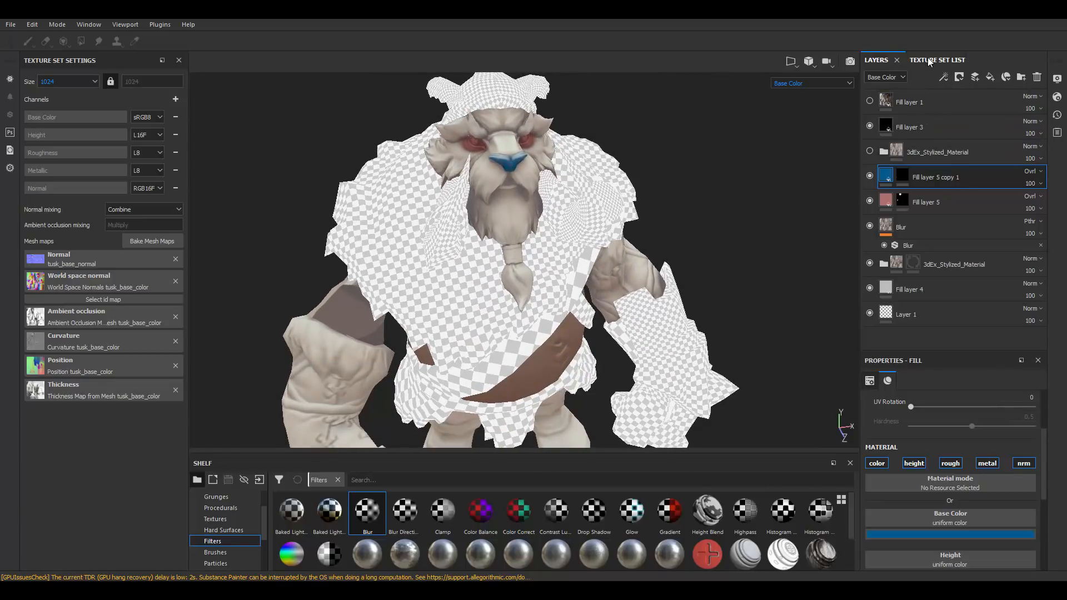
- Switch the active texture set to tusk_hat_color via the Texture Set List
click(937, 61)
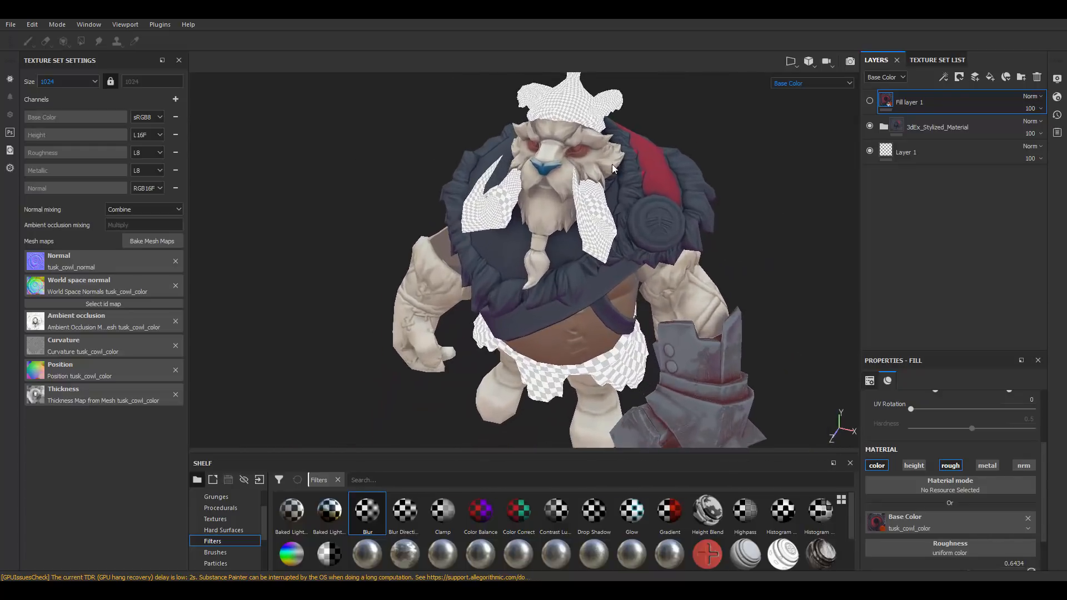
click(923, 60)
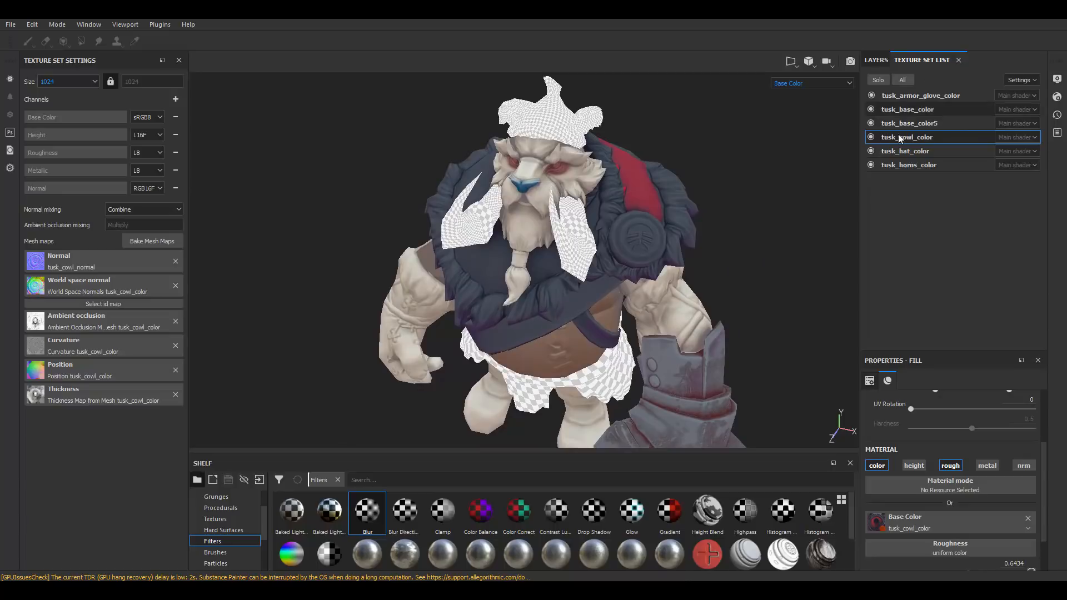
click(877, 60)
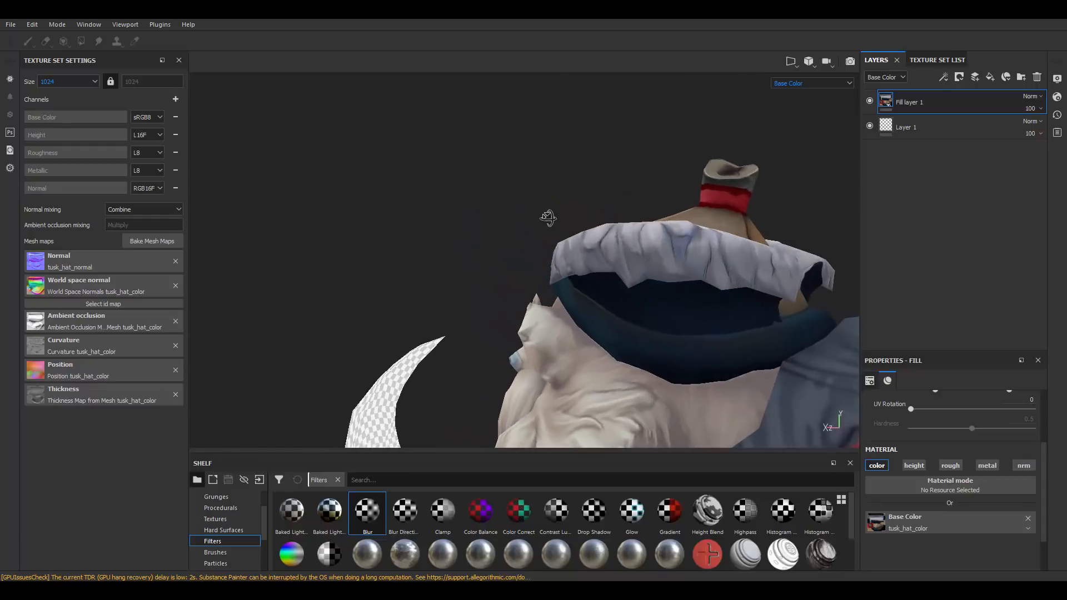
- Drag the 3dEx_Stylized smart material from the Shelf onto the hat's layer stack
drag(548, 218, 596, 215)
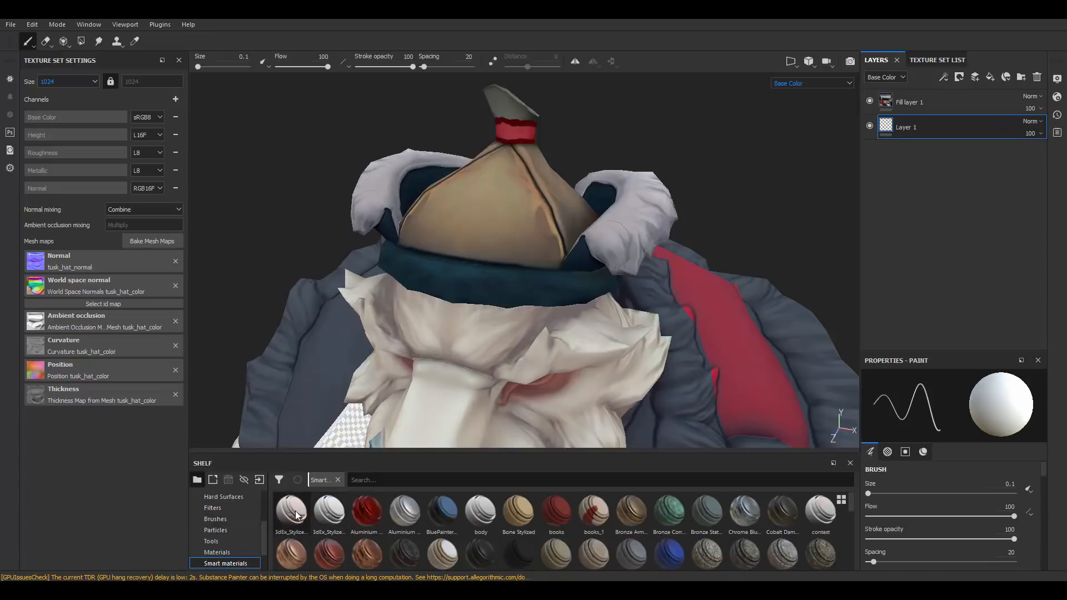
drag(290, 513, 939, 123)
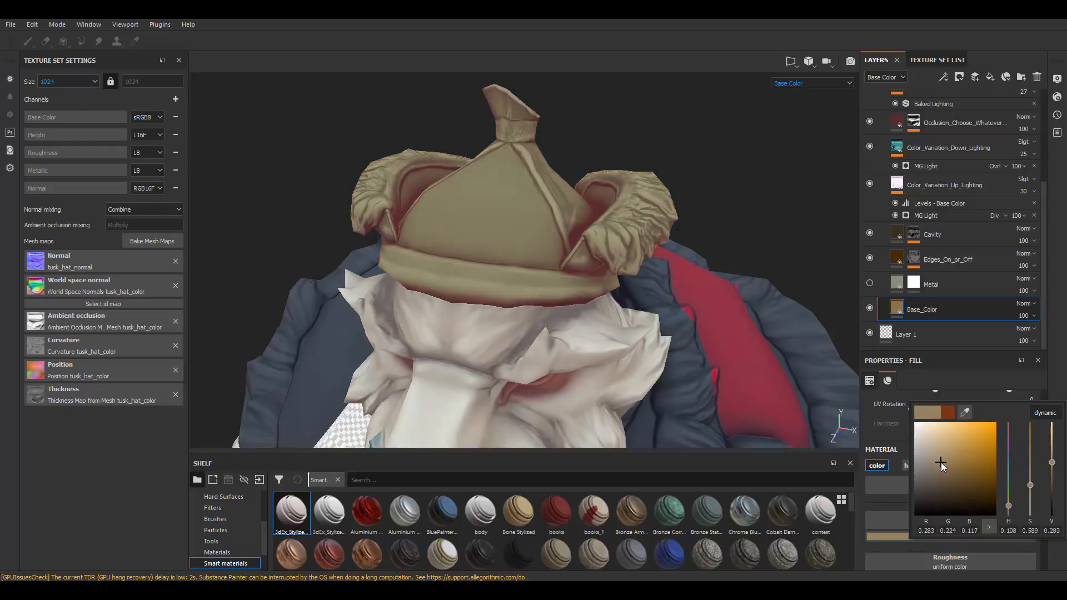
- Add a Blur filter to the hat's Edges_On_or_Off mask at about 1.3 intensity
click(960, 259)
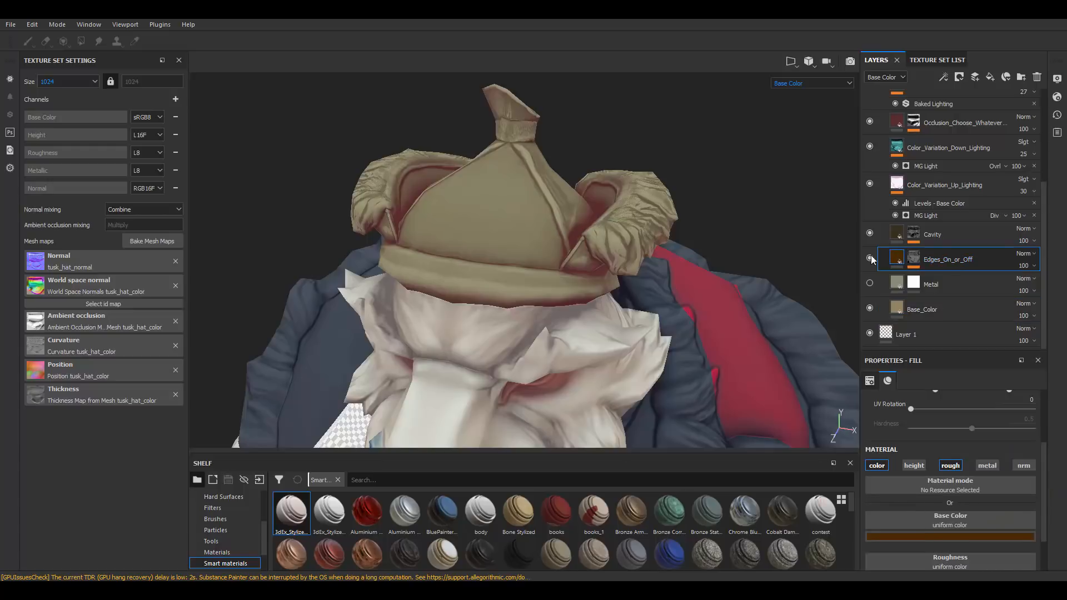
click(870, 259)
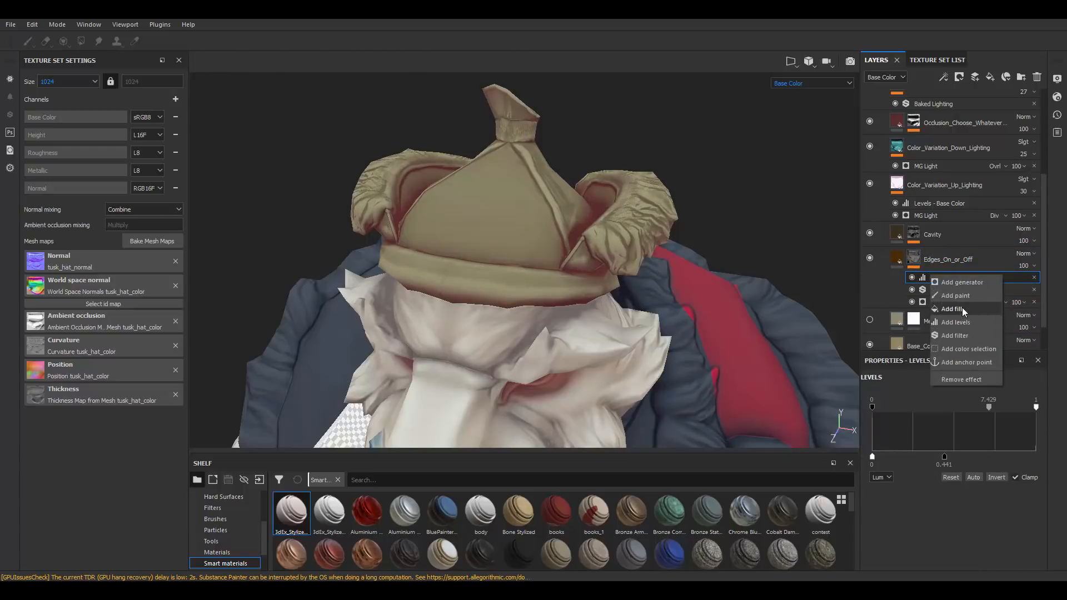
click(955, 335)
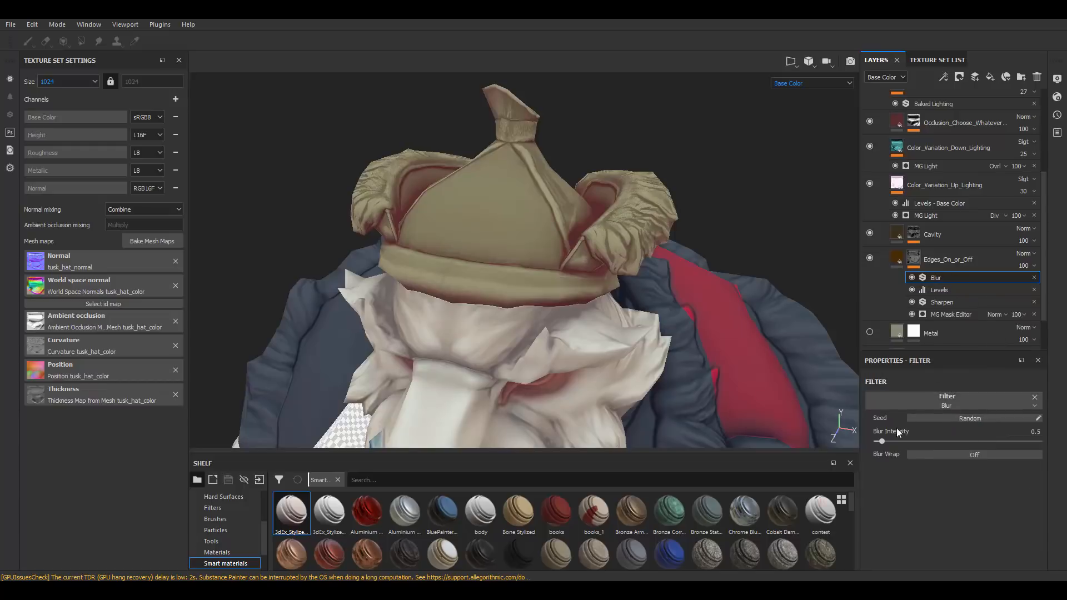
drag(881, 441, 898, 441)
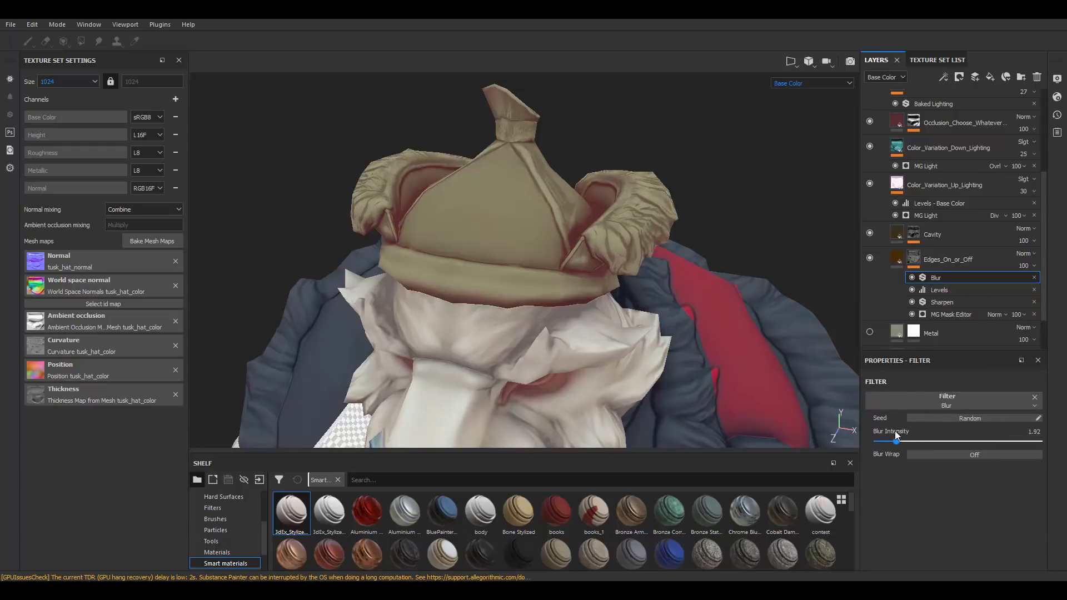
drag(905, 441, 882, 442)
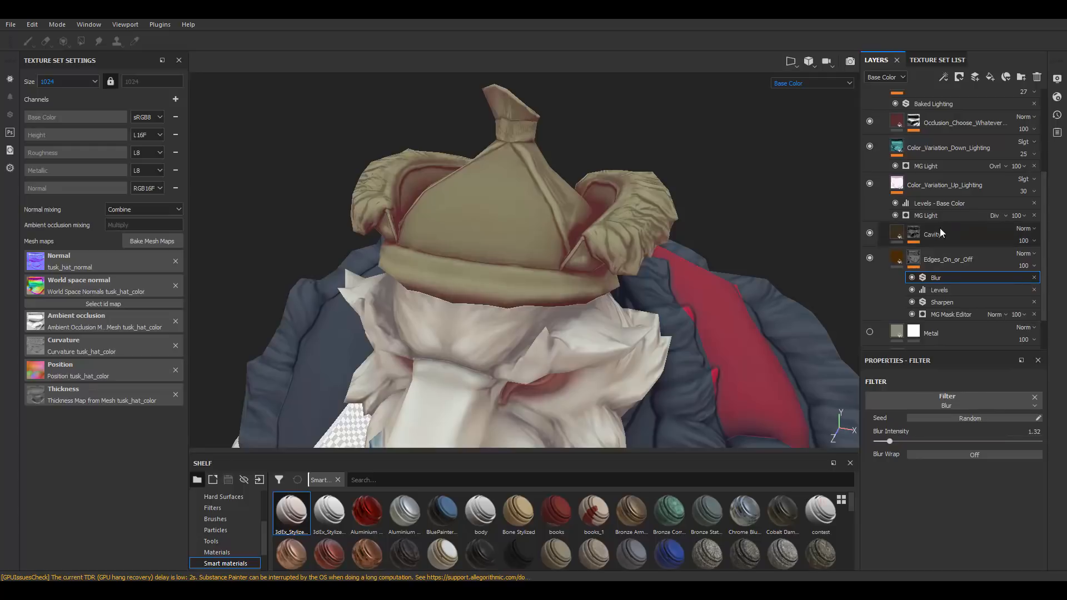
- Add a Blur filter to the hat's Cavity mask at about 2 intensity
click(933, 235)
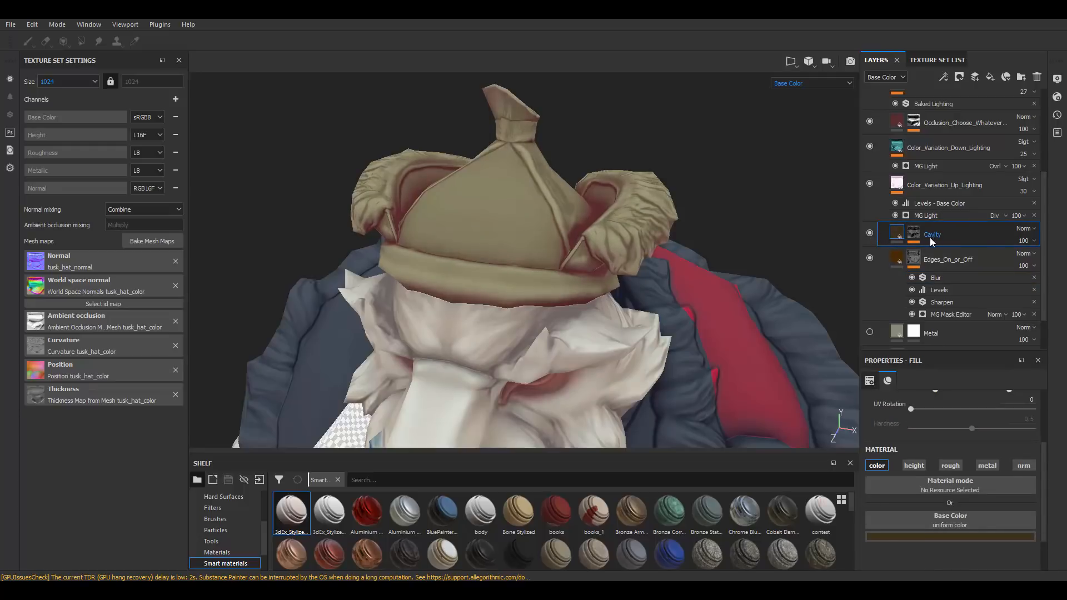
right_click(923, 252)
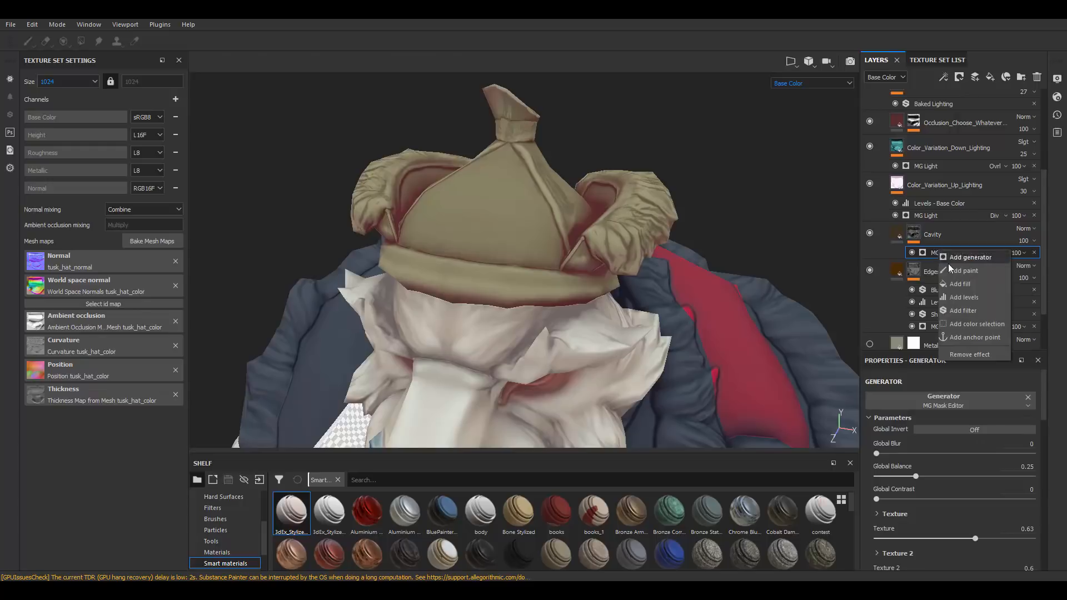
click(963, 310)
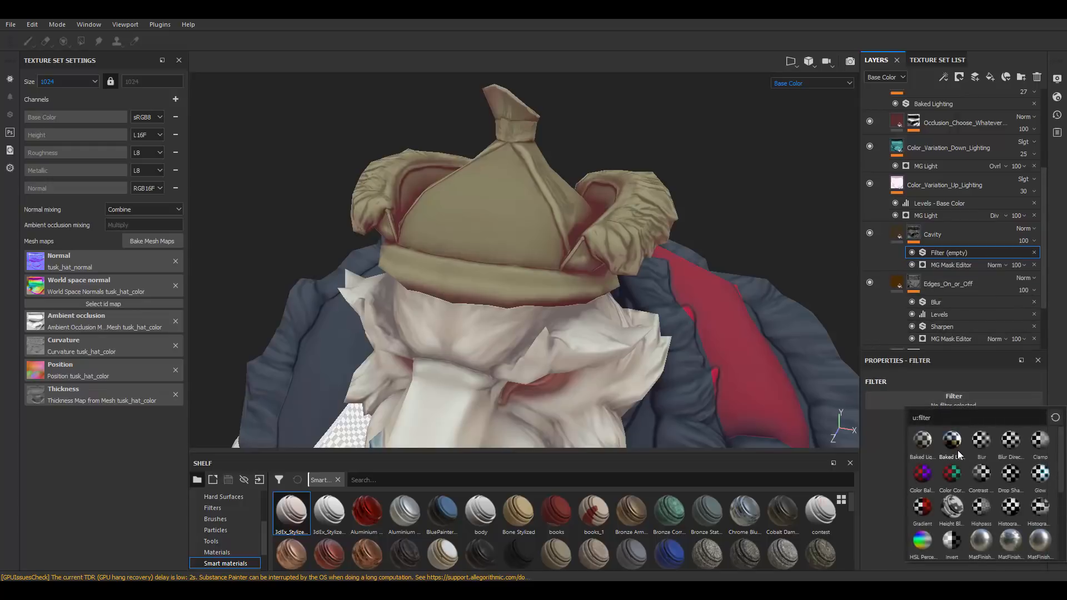
click(981, 443)
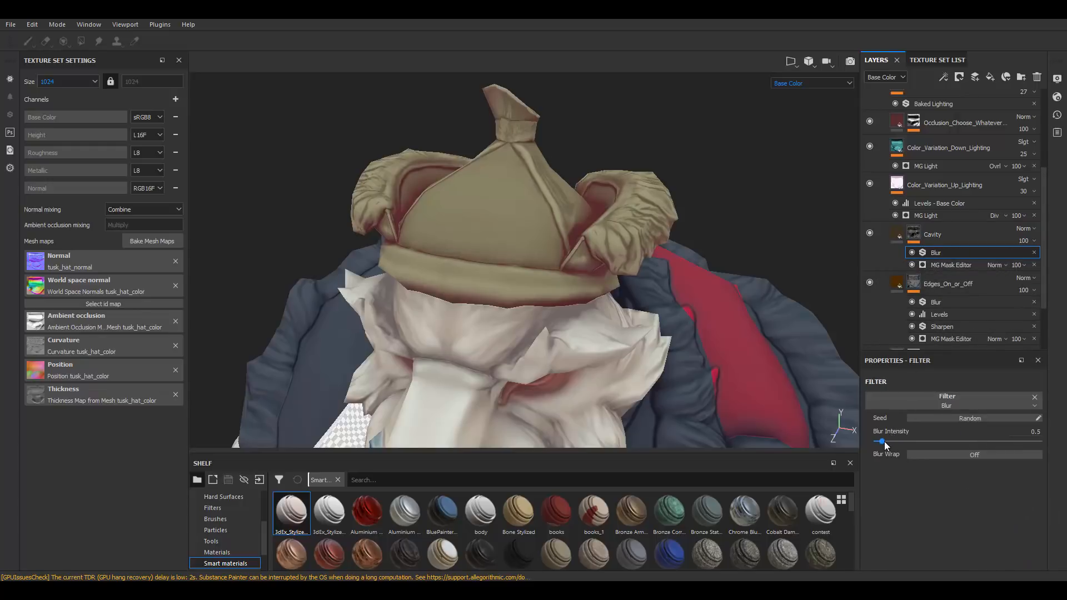
drag(884, 441, 898, 441)
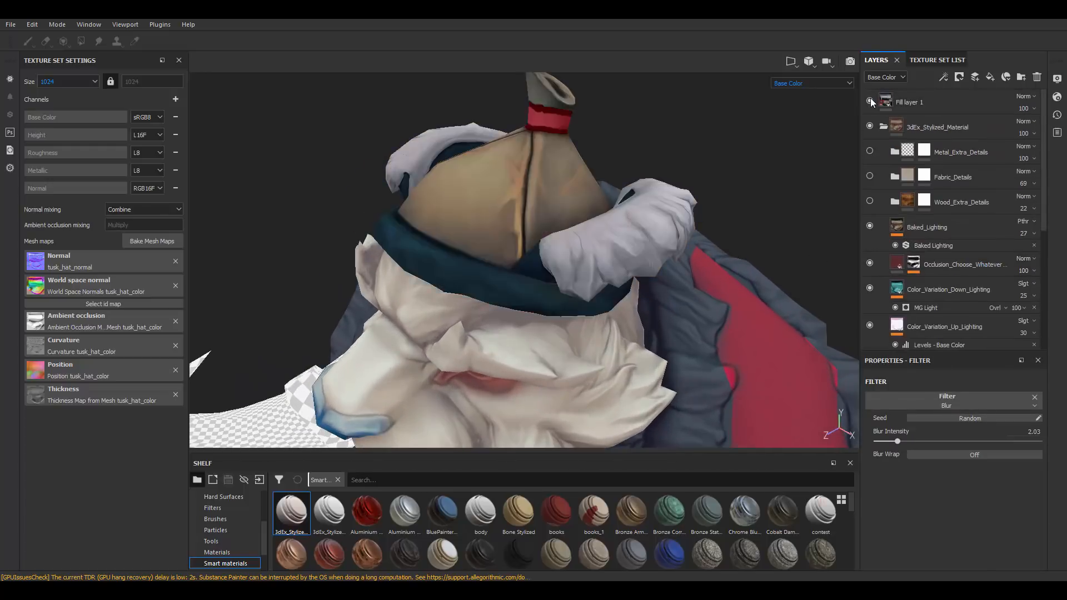
- Toggle Fill layer 1's visibility to compare the original hat texture, leaving it hidden
click(869, 102)
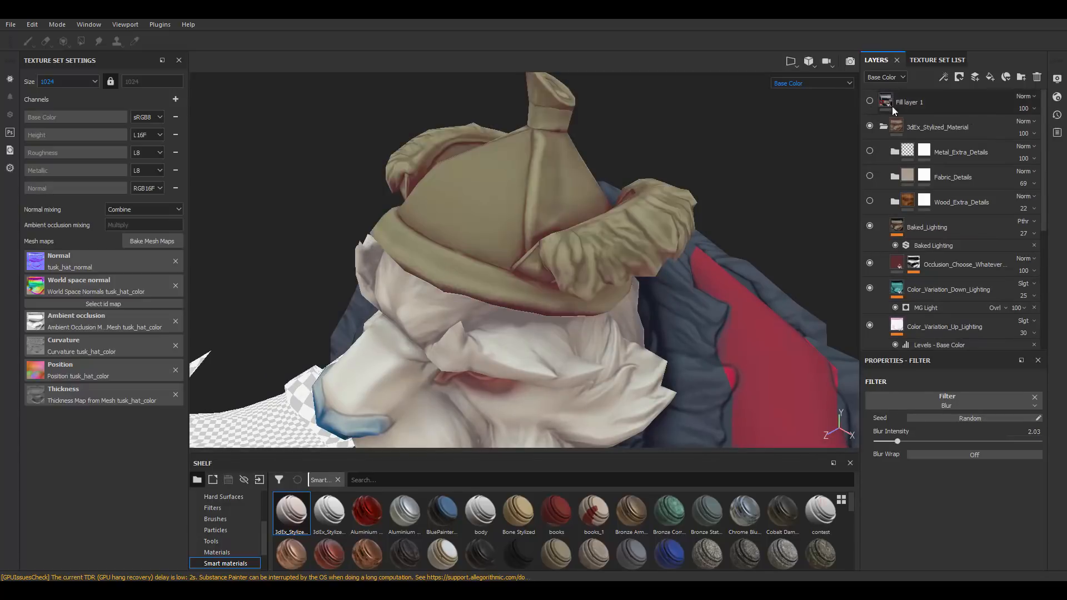
click(870, 101)
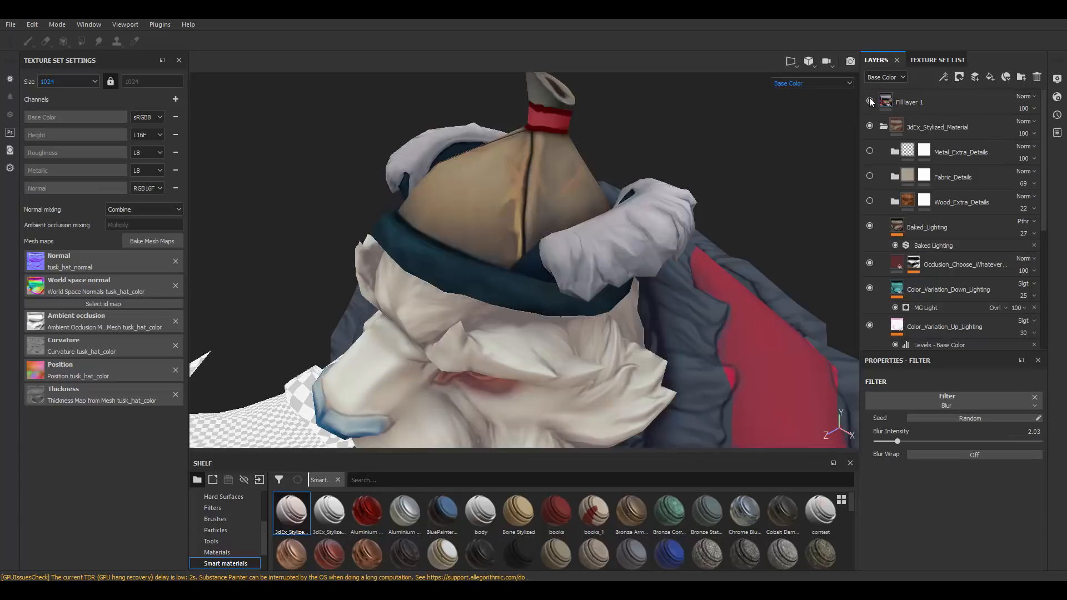
click(869, 101)
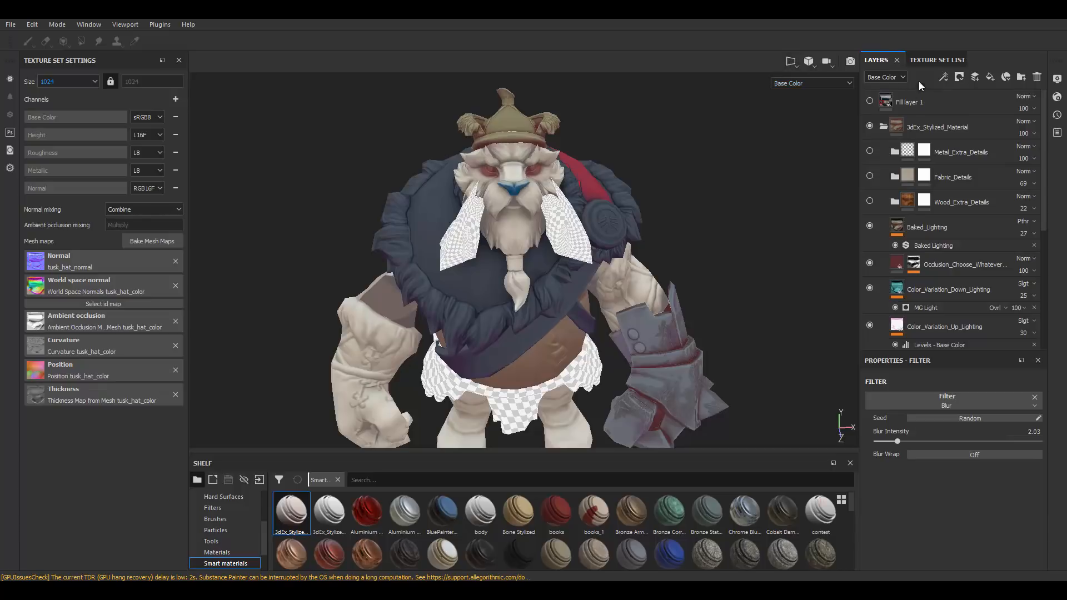
- Switch the Texture Set List back to tusk_base_color
click(937, 60)
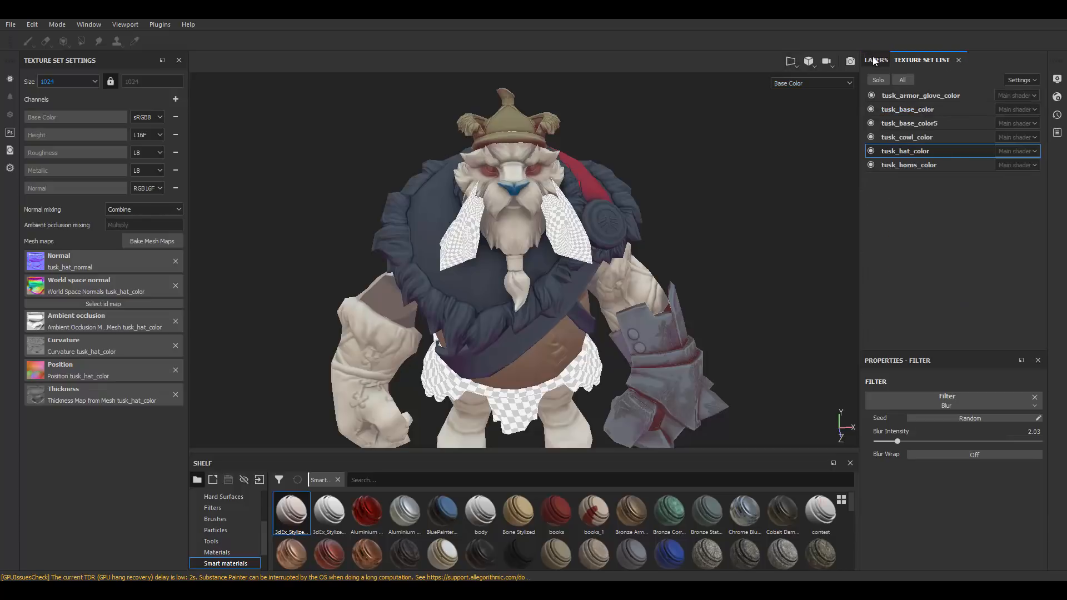
click(876, 60)
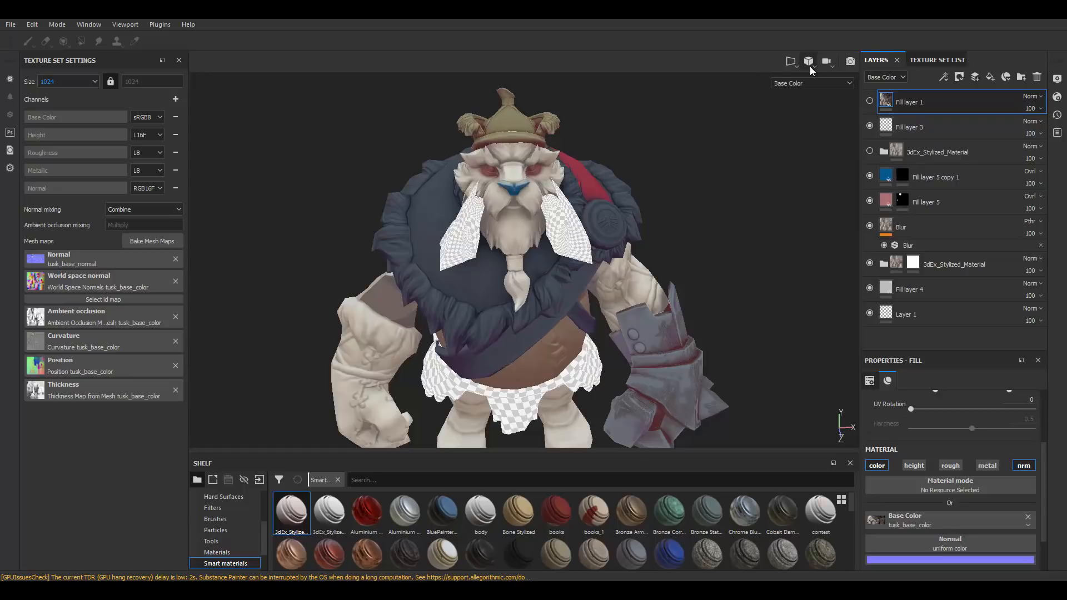
- Split the viewport into side-by-side 3D and 2D views and orbit the character
click(809, 60)
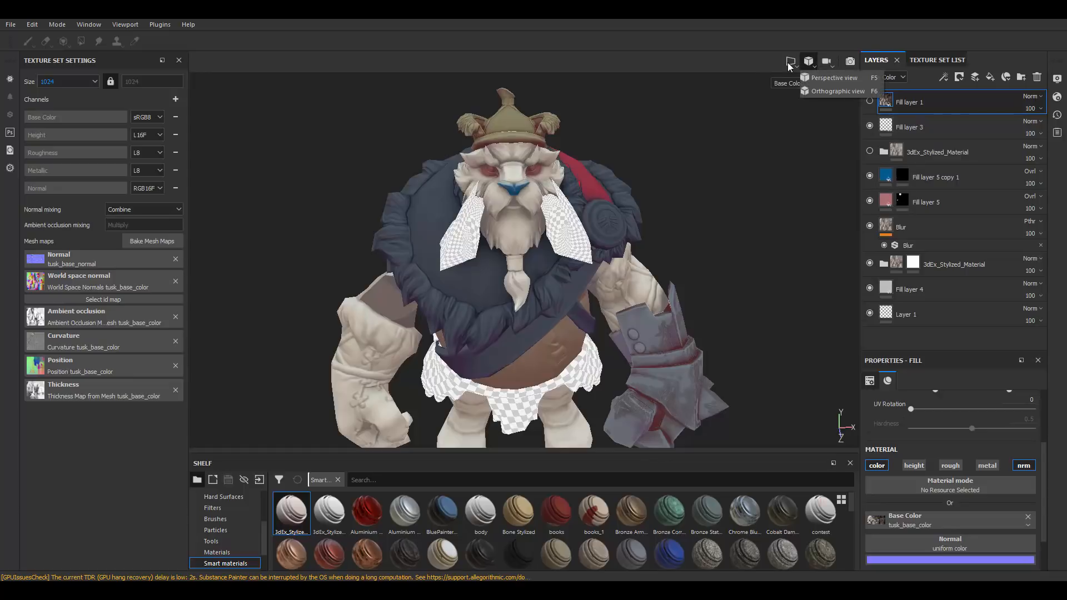
click(791, 61)
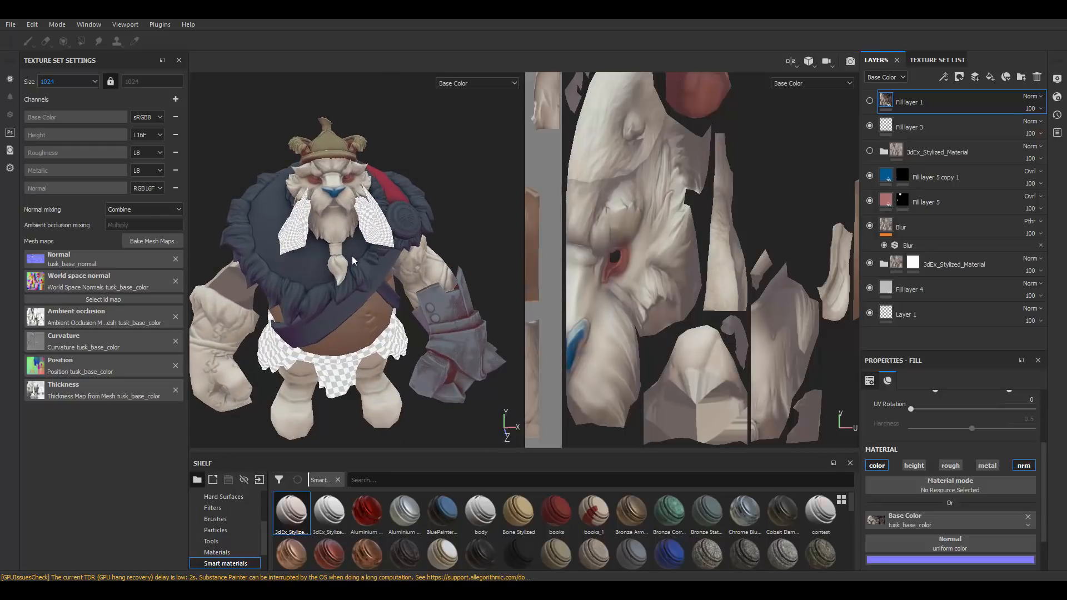
click(477, 83)
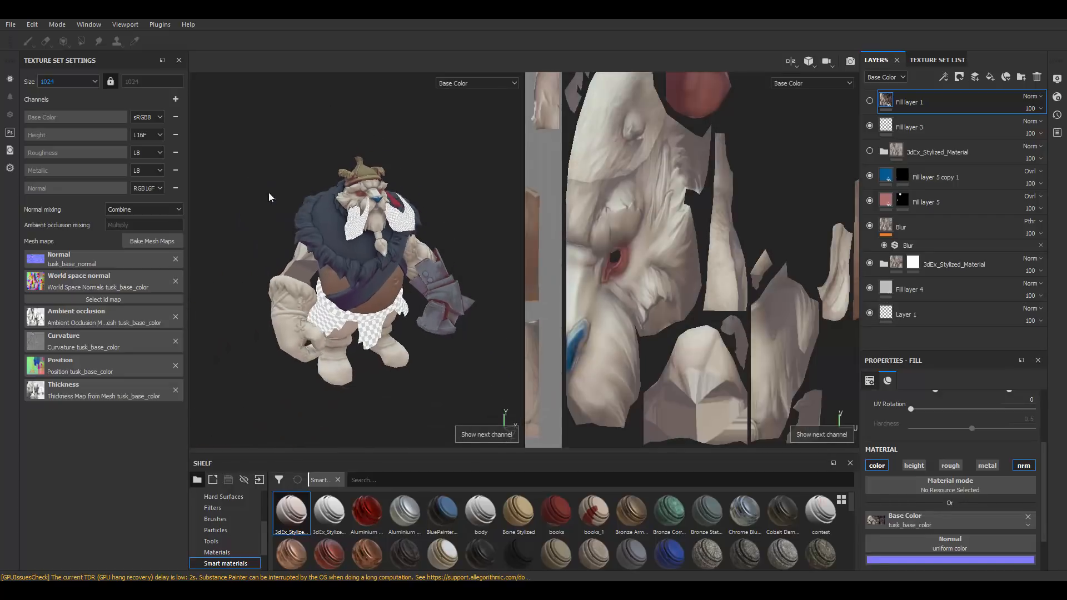
drag(340, 273, 381, 238)
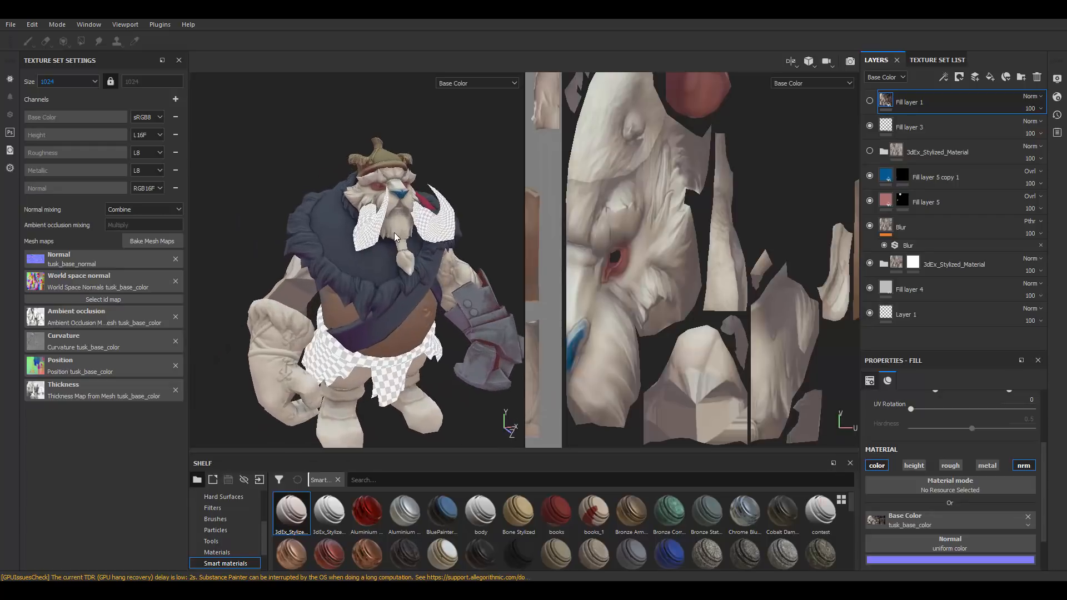